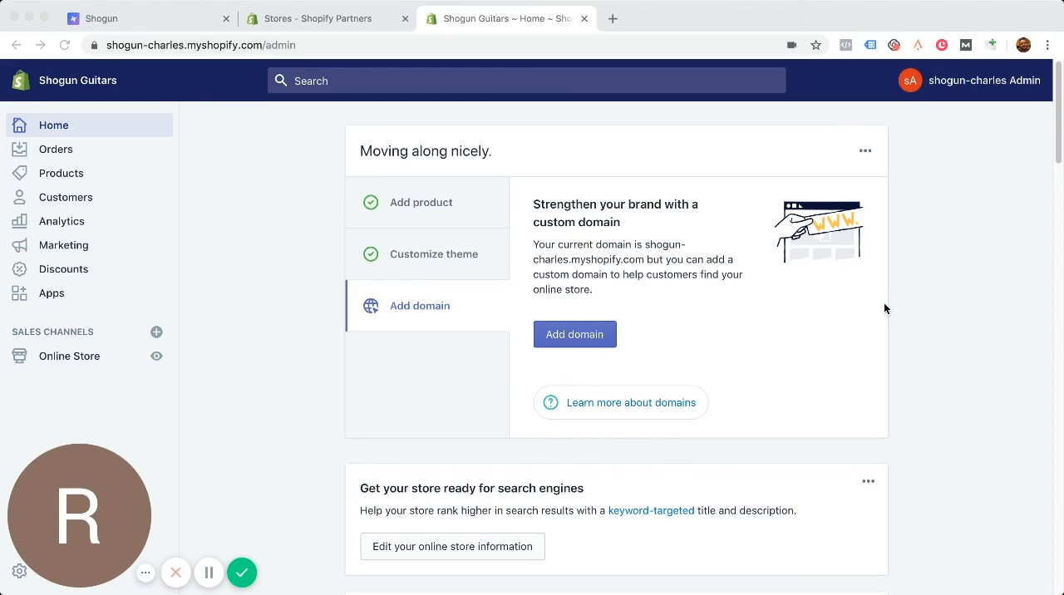
mouse_move(305, 190)
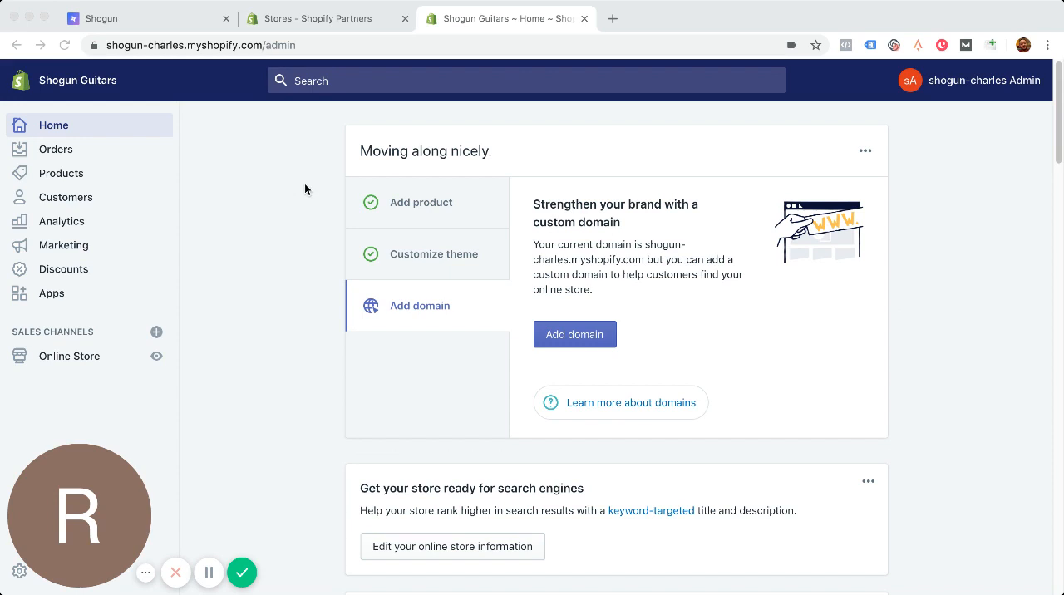
mouse_move(92, 214)
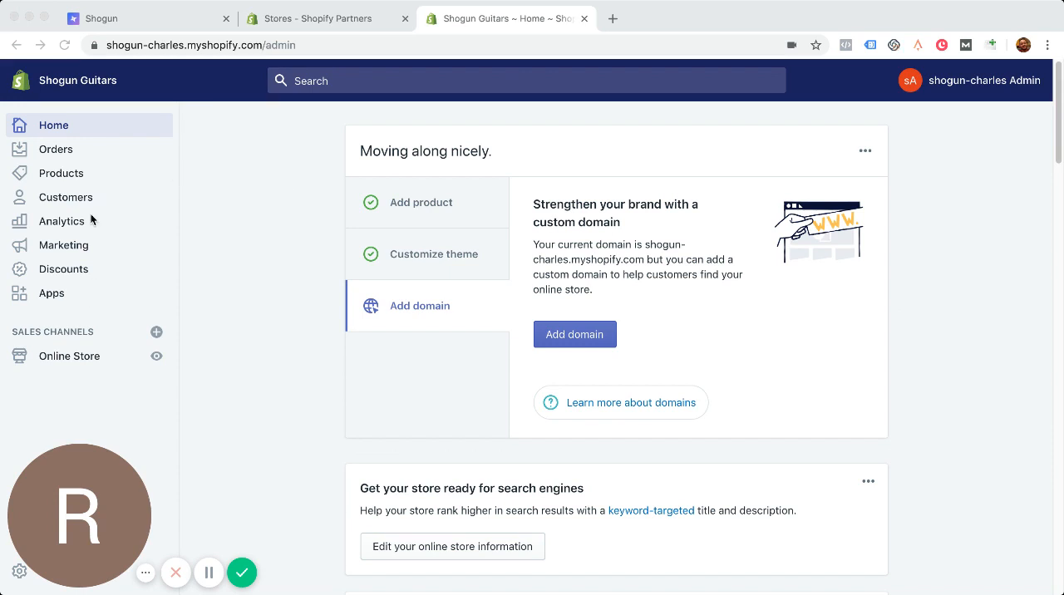
mouse_move(66, 198)
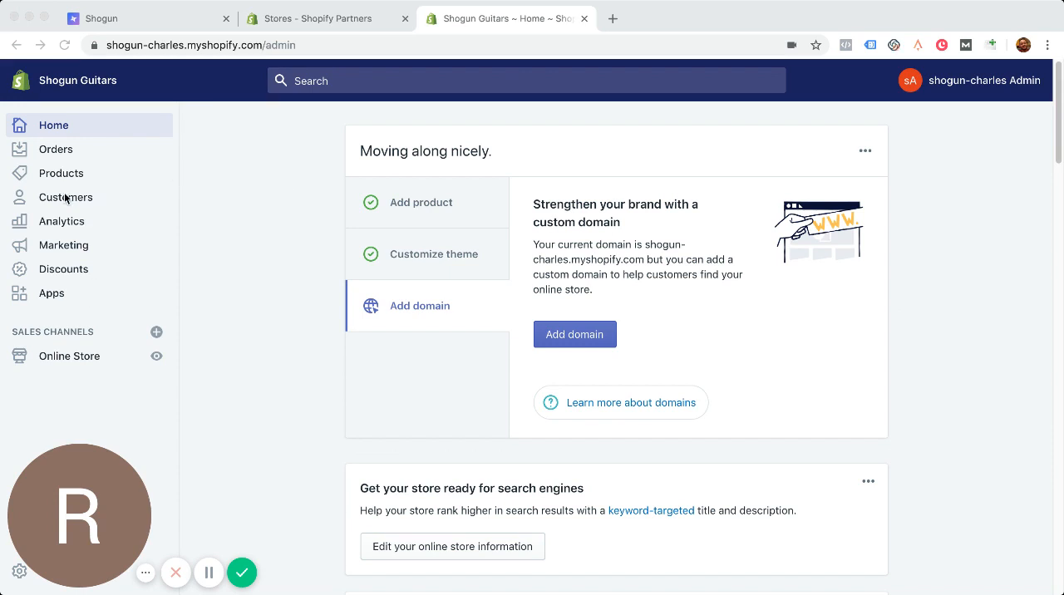
mouse_move(56, 332)
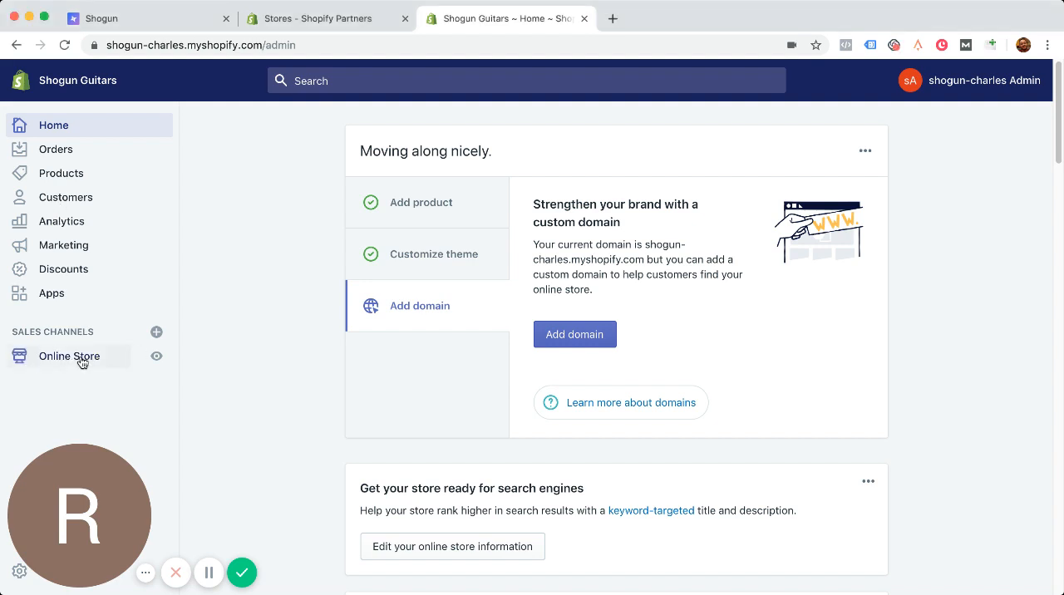
Go to Online Store > Blog posts and scroll through the four existing posts.
left_click(69, 356)
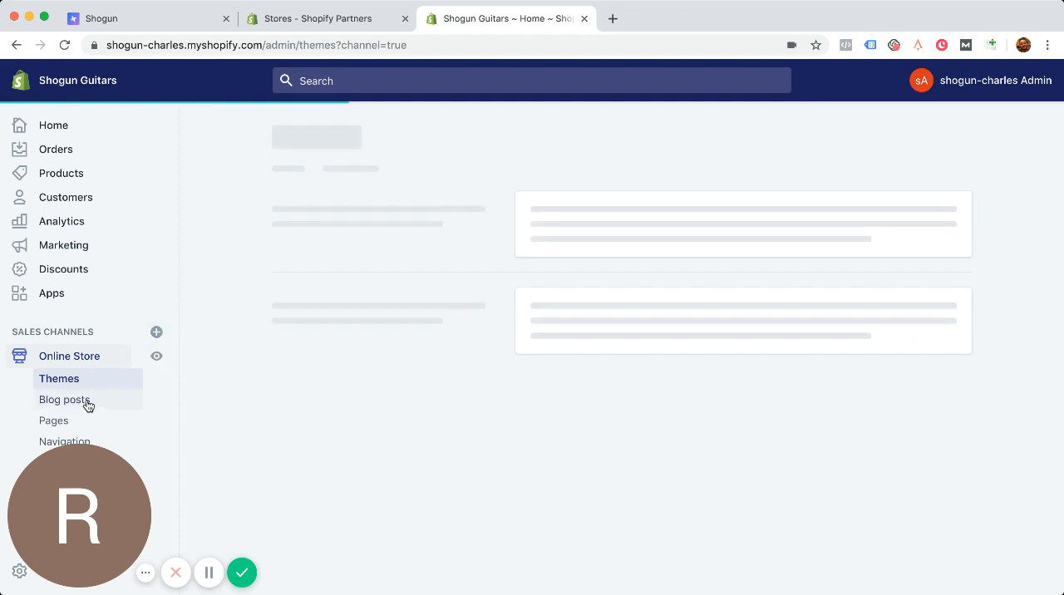
left_click(66, 400)
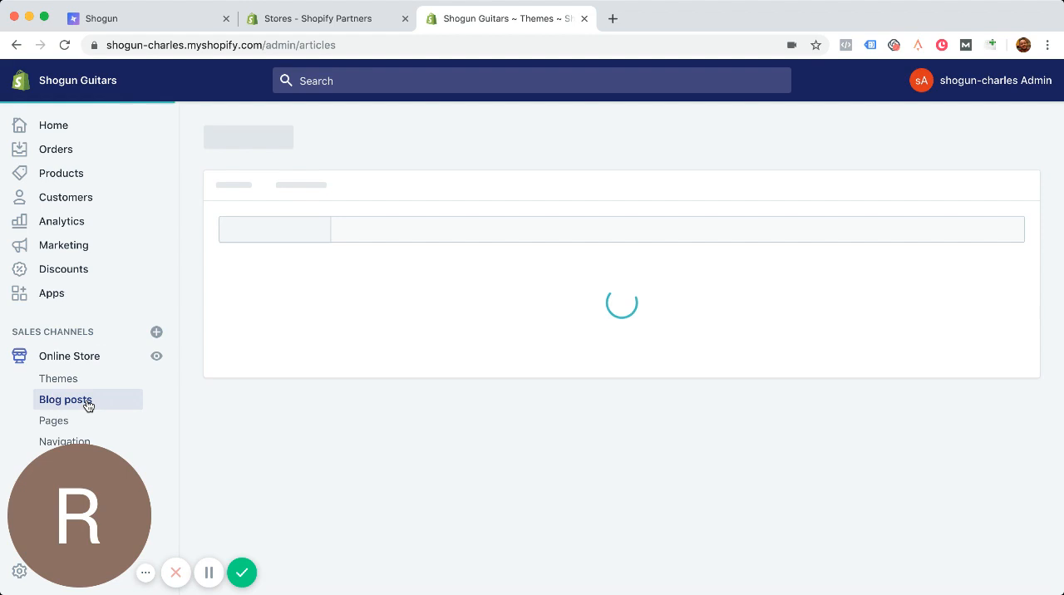
left_click(65, 399)
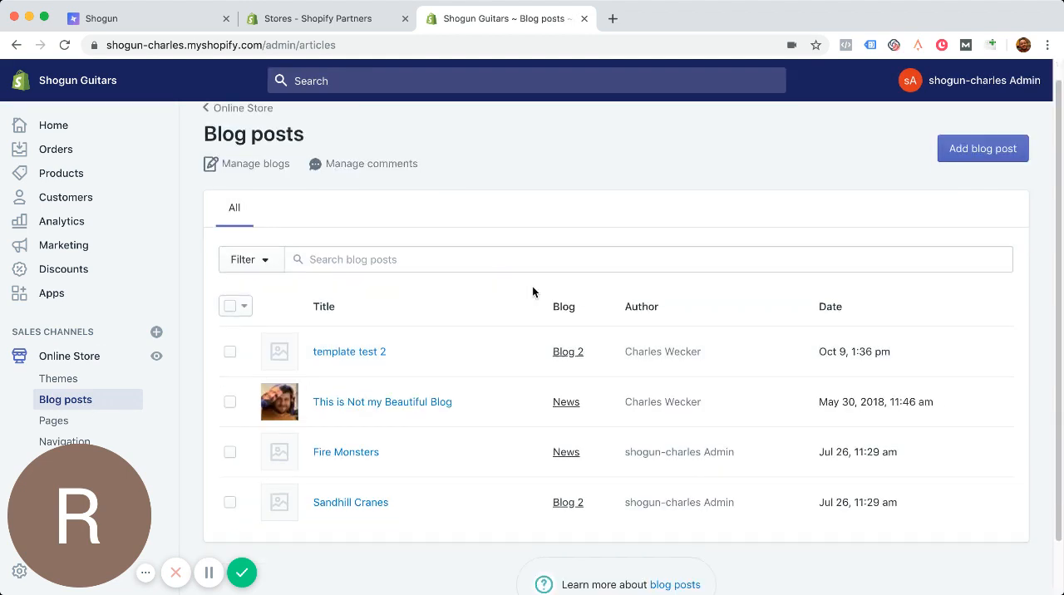
scroll("down", 3)
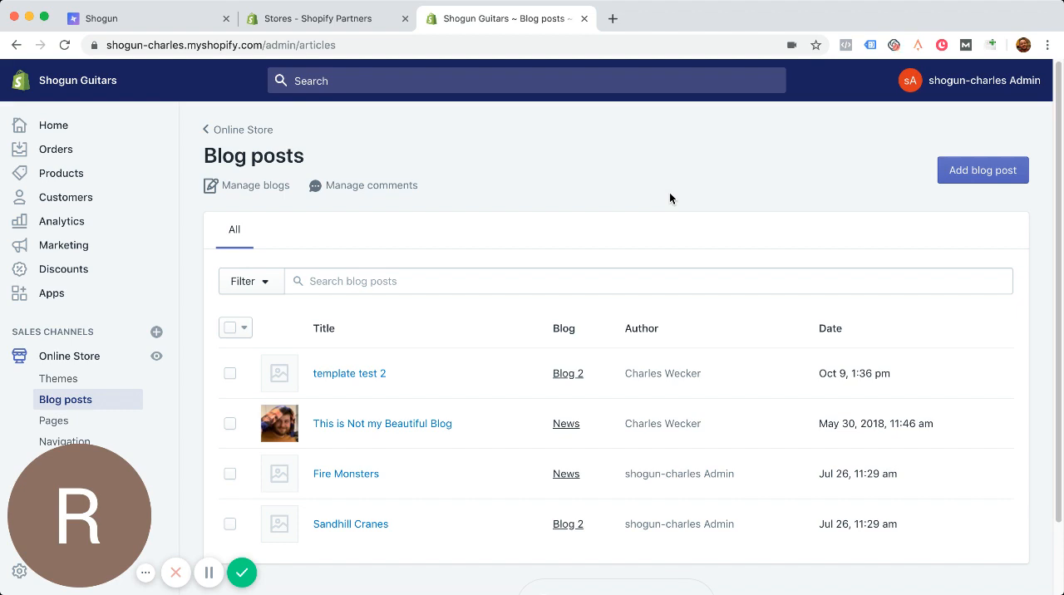
mouse_move(983, 169)
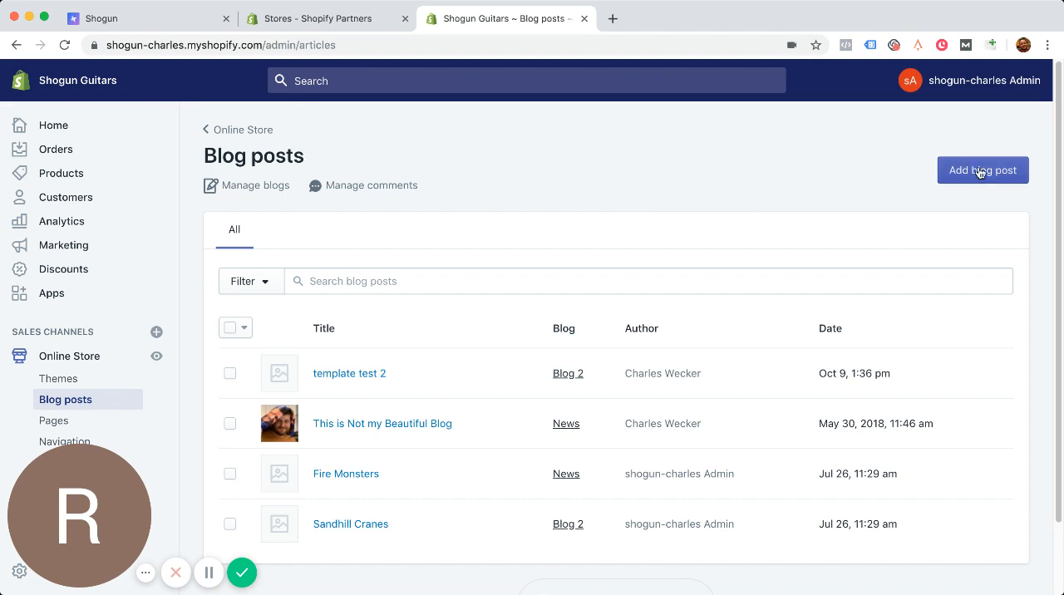
Add a new blog post and confirm its Organization blog is set to News.
left_click(982, 170)
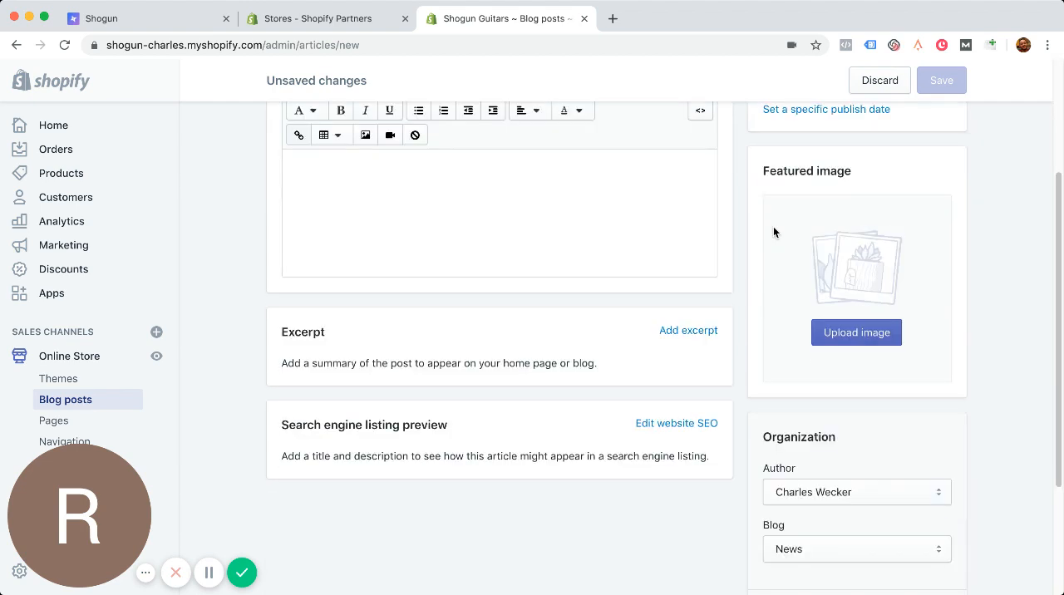
scroll("down", 3)
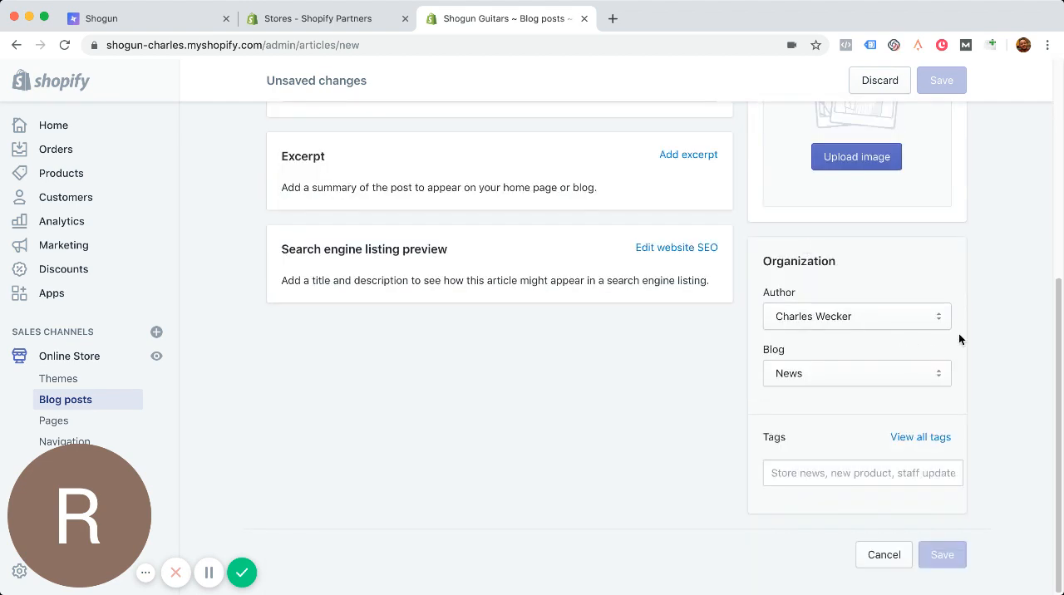
mouse_move(931, 381)
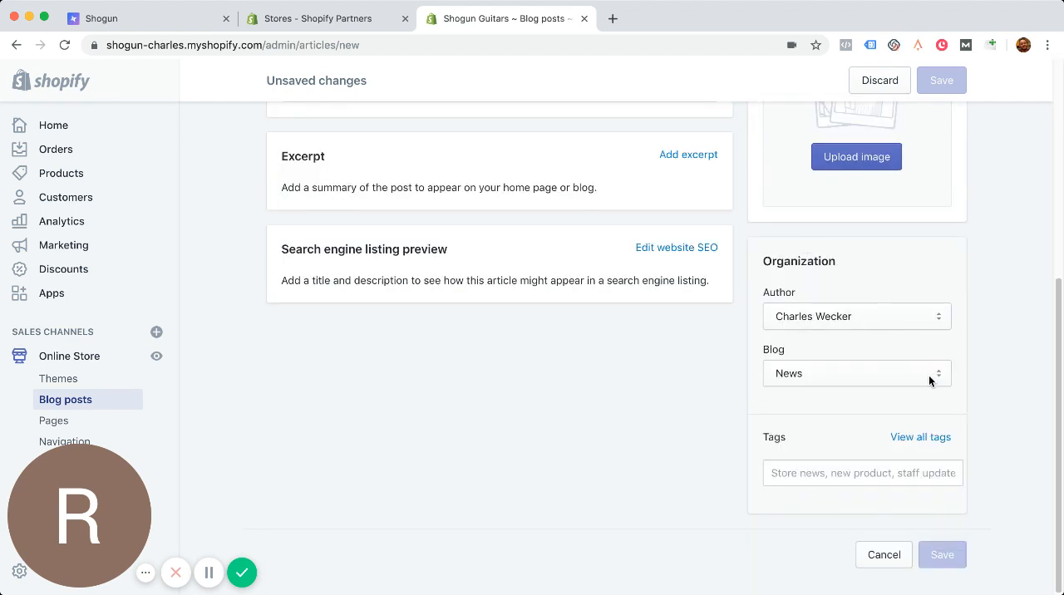
left_click(856, 373)
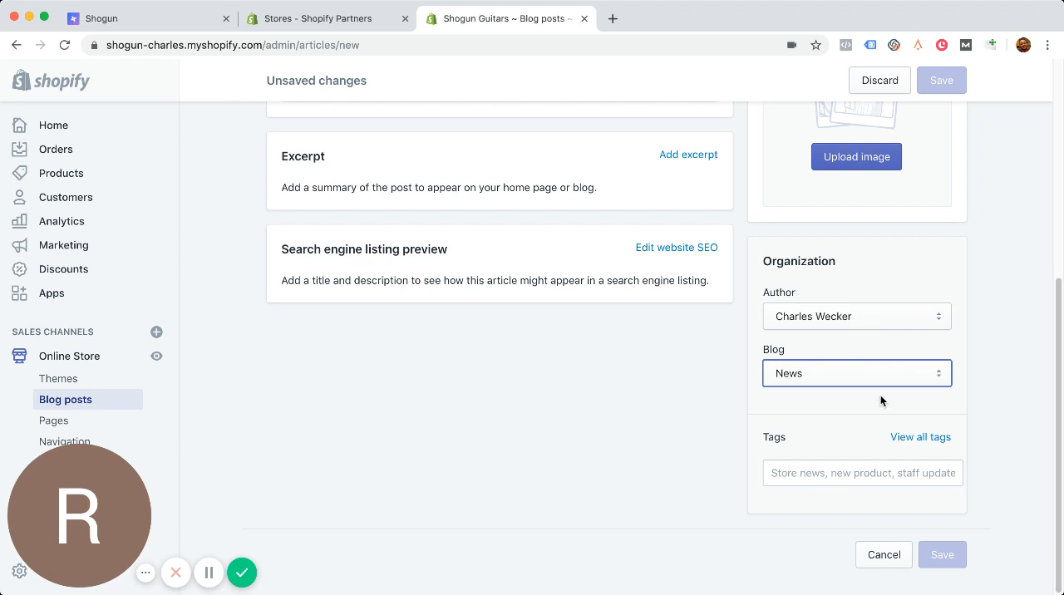
mouse_move(897, 391)
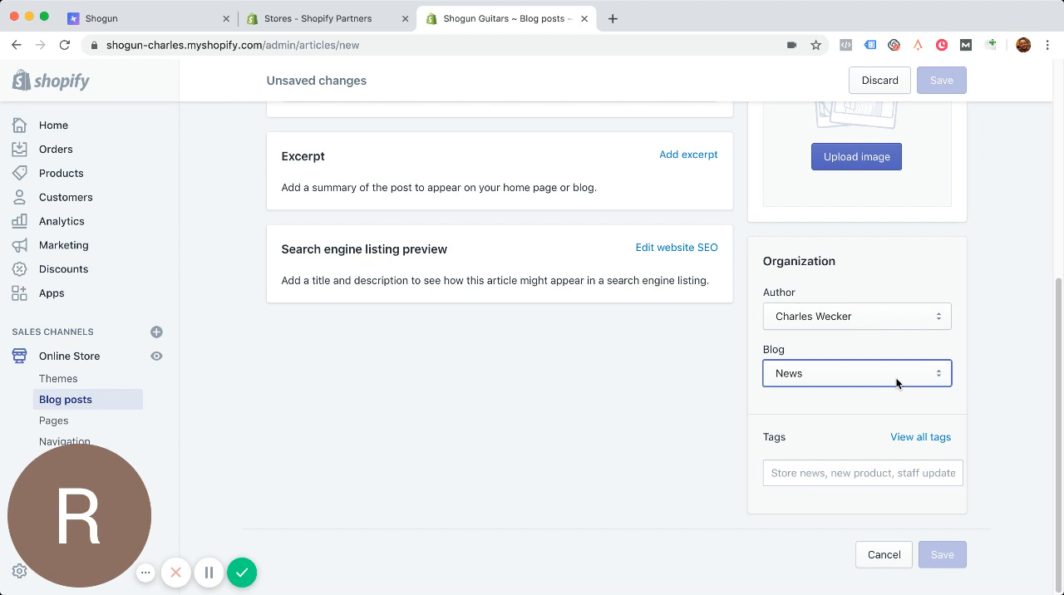
scroll("up", 3)
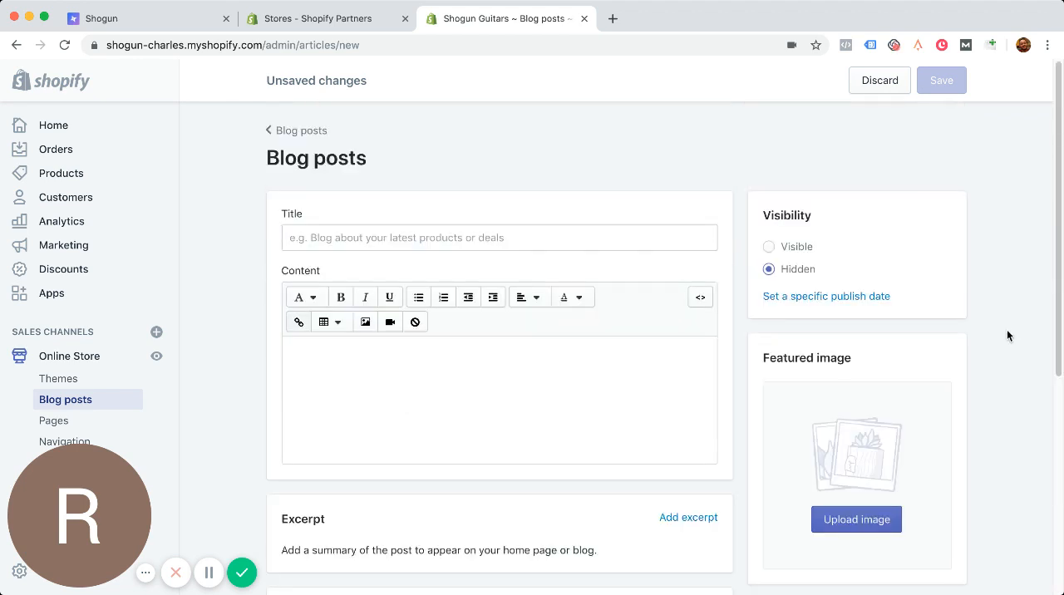
scroll("down", 3)
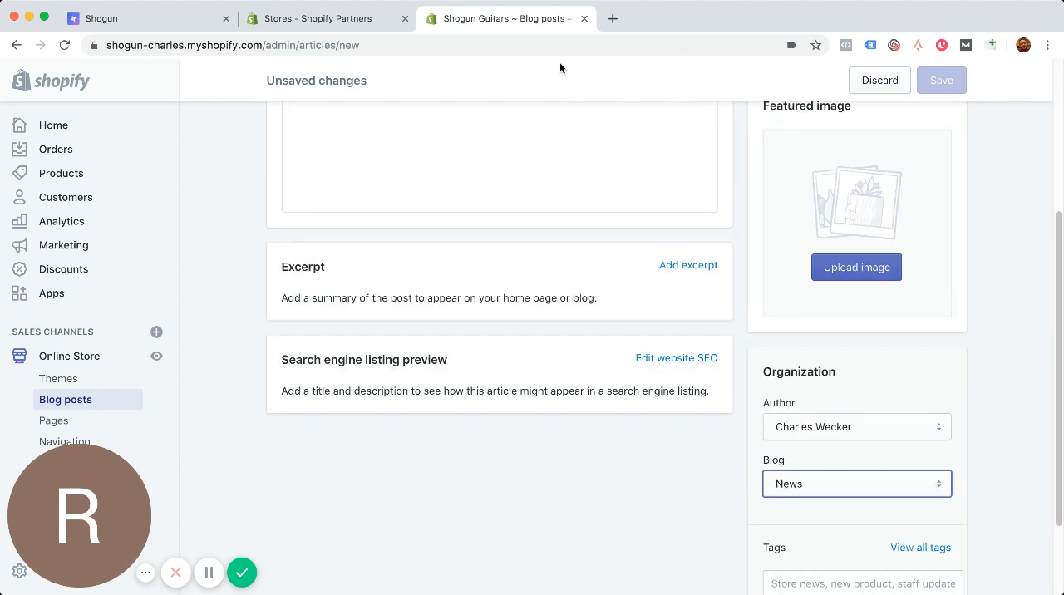
mouse_move(1006, 433)
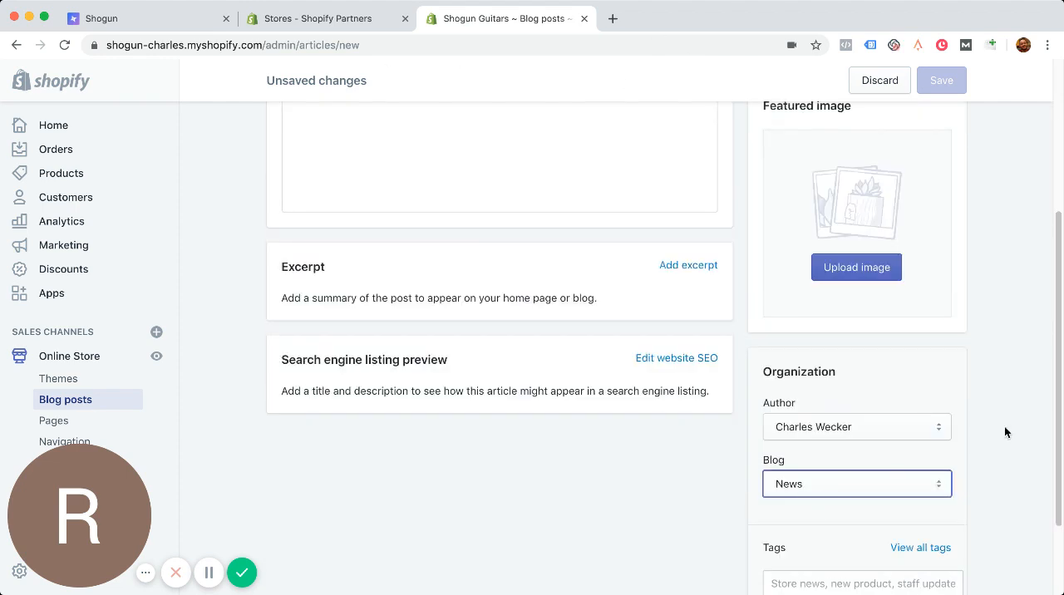
scroll("down", 3)
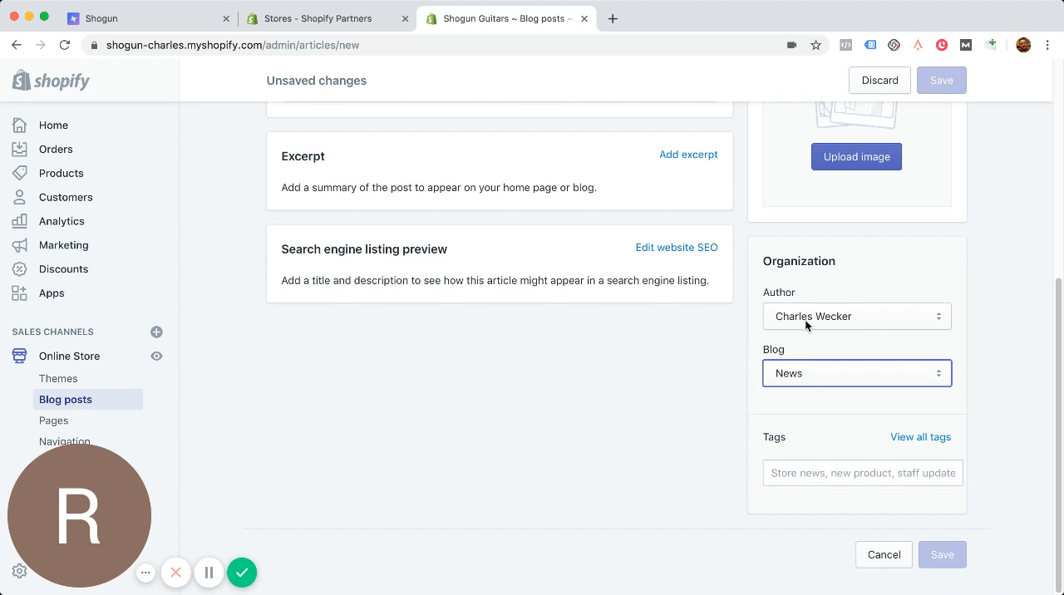
mouse_move(828, 377)
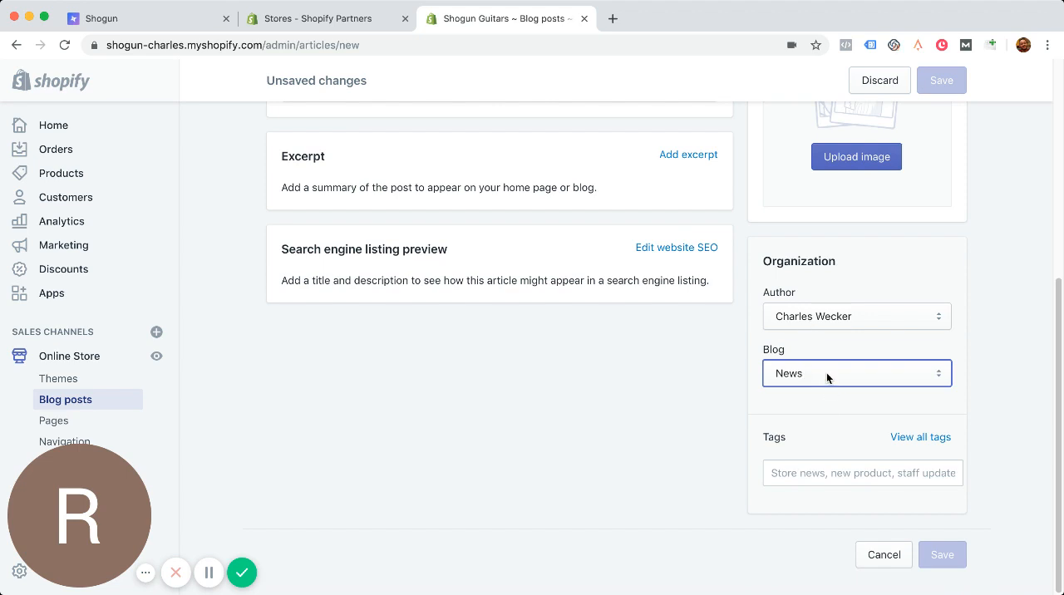
mouse_move(1005, 356)
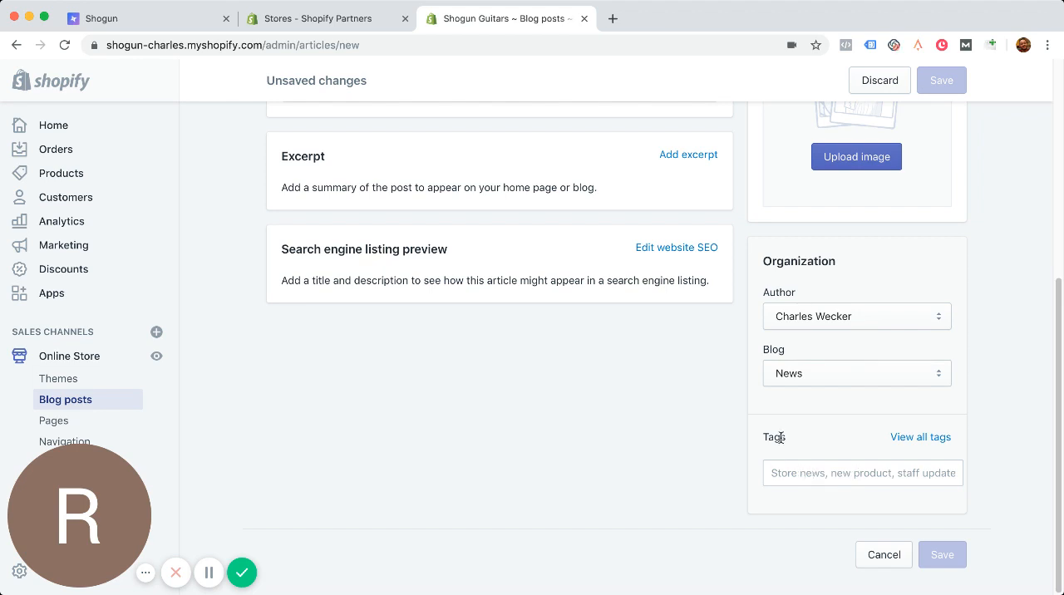
left_click(862, 472)
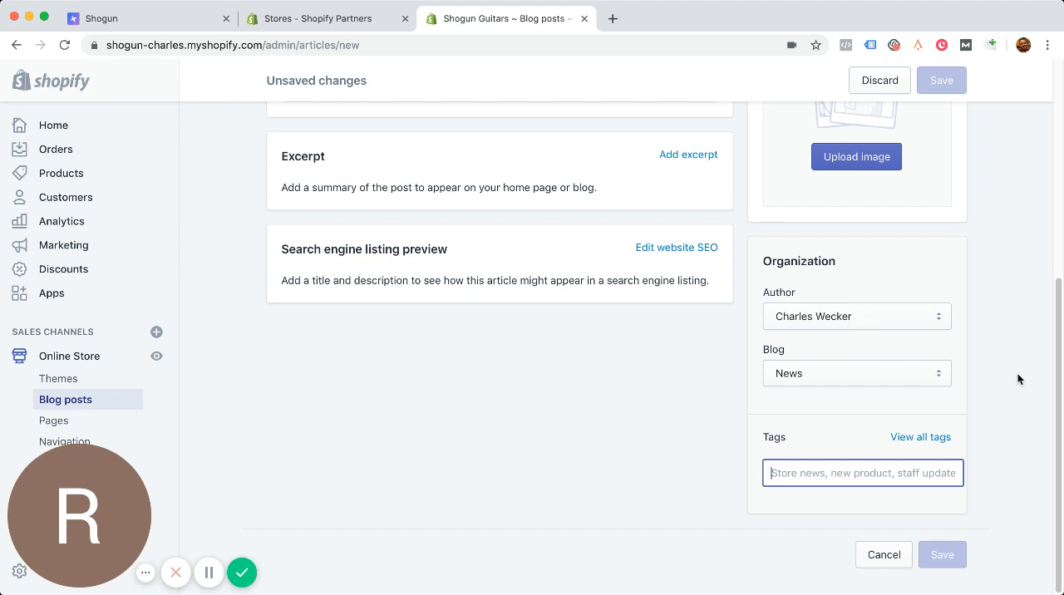
left_click(863, 473)
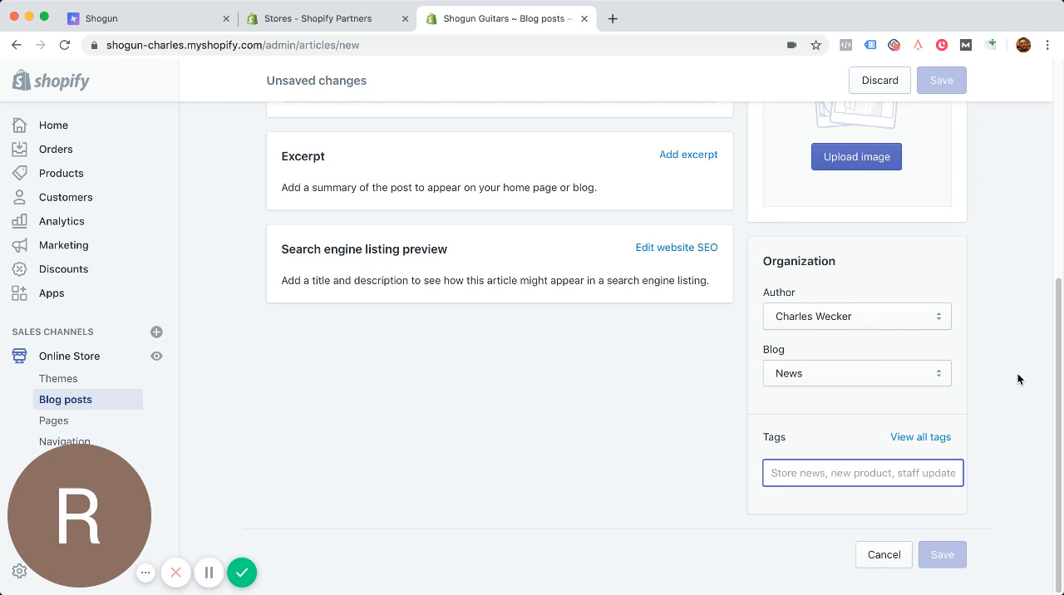
left_click(862, 473)
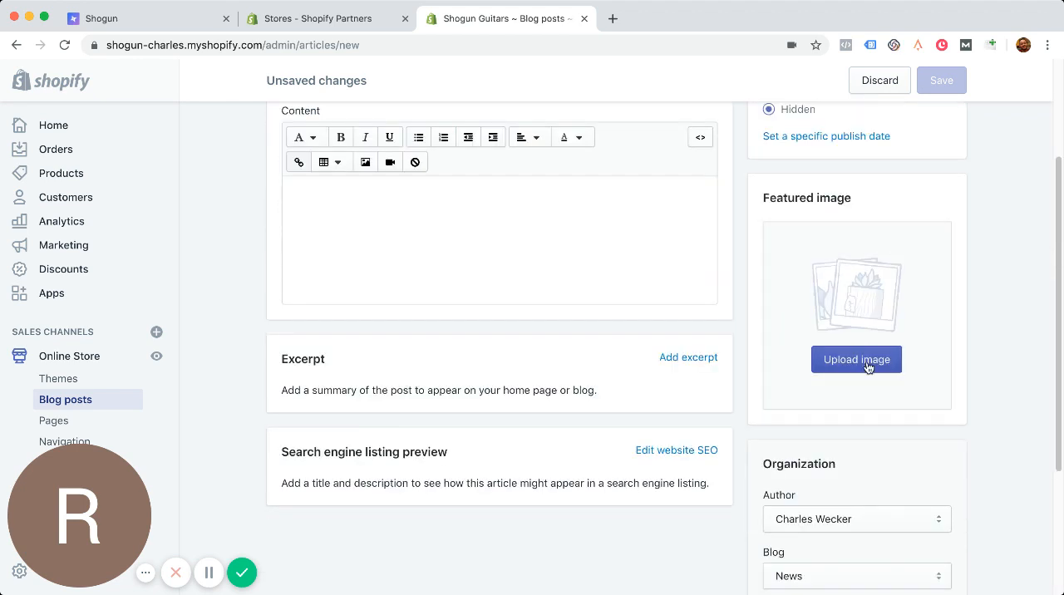
mouse_move(827, 267)
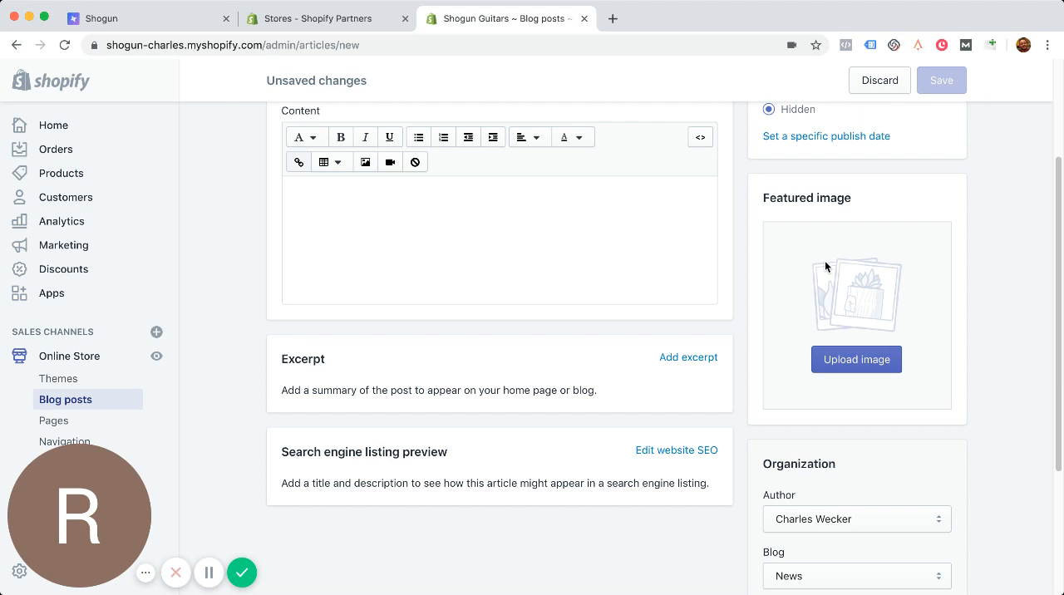
mouse_move(823, 261)
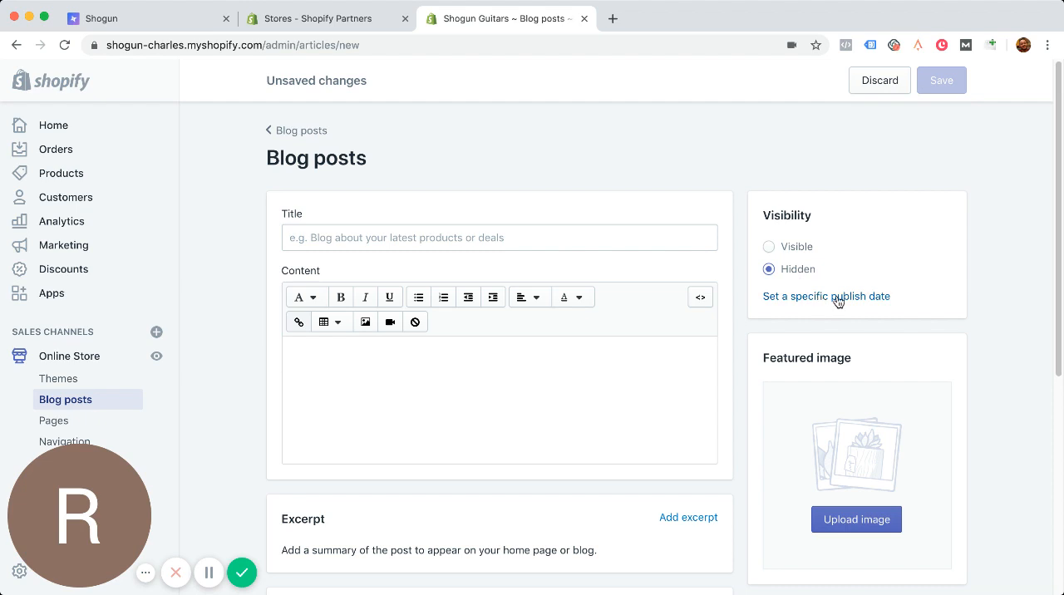
Reveal the empty publish date and time fields on the hidden new post.
left_click(825, 296)
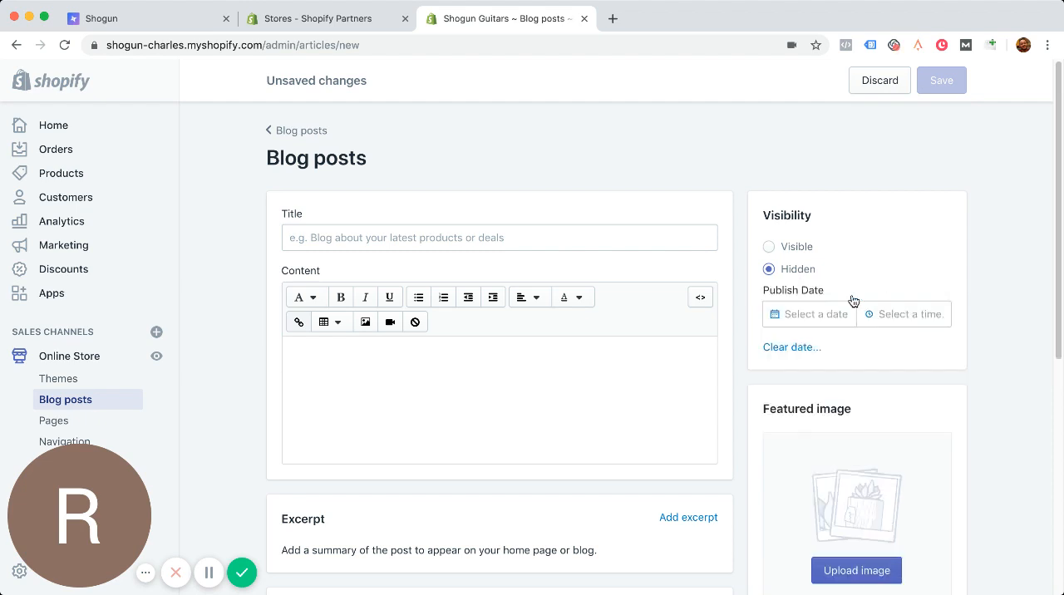
mouse_move(819, 314)
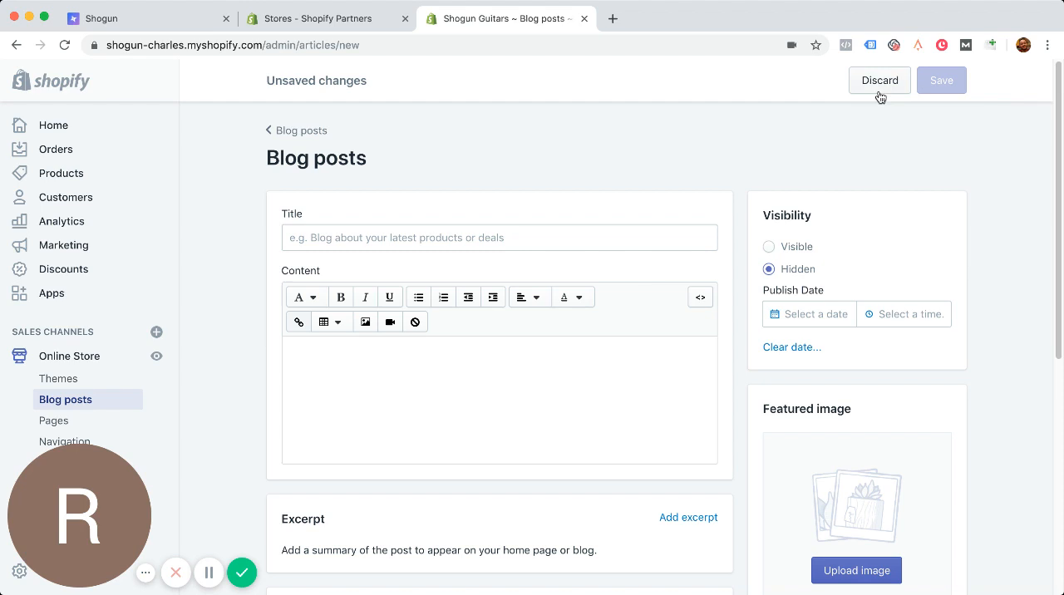
left_click(499, 237)
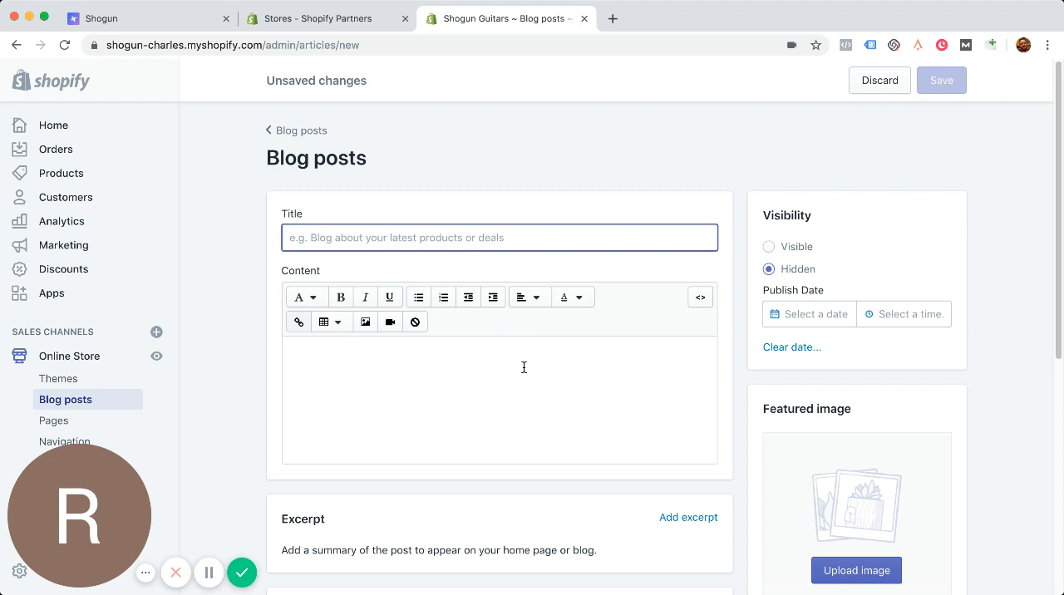
mouse_move(471, 384)
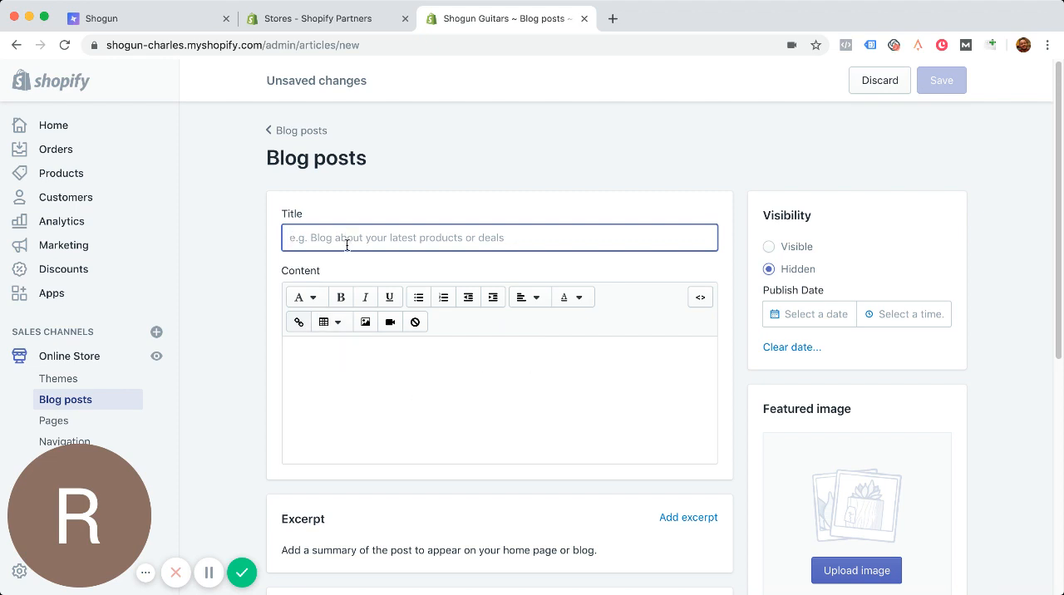
mouse_move(565, 234)
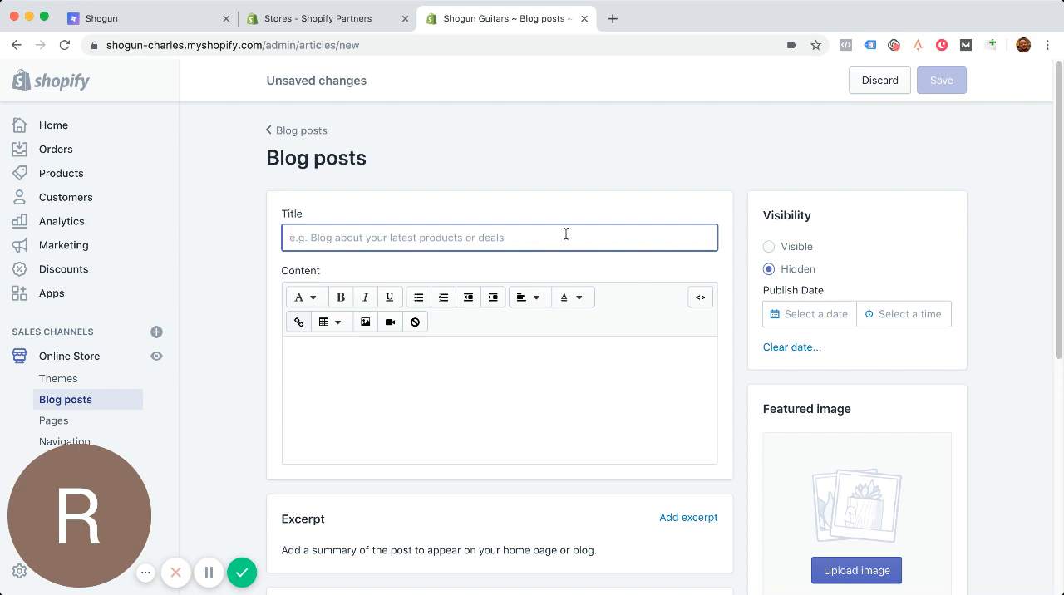
Title the post 'Your Sample Blog Post' and type a sample sentence and headline line.
type("Your Sample Blog")
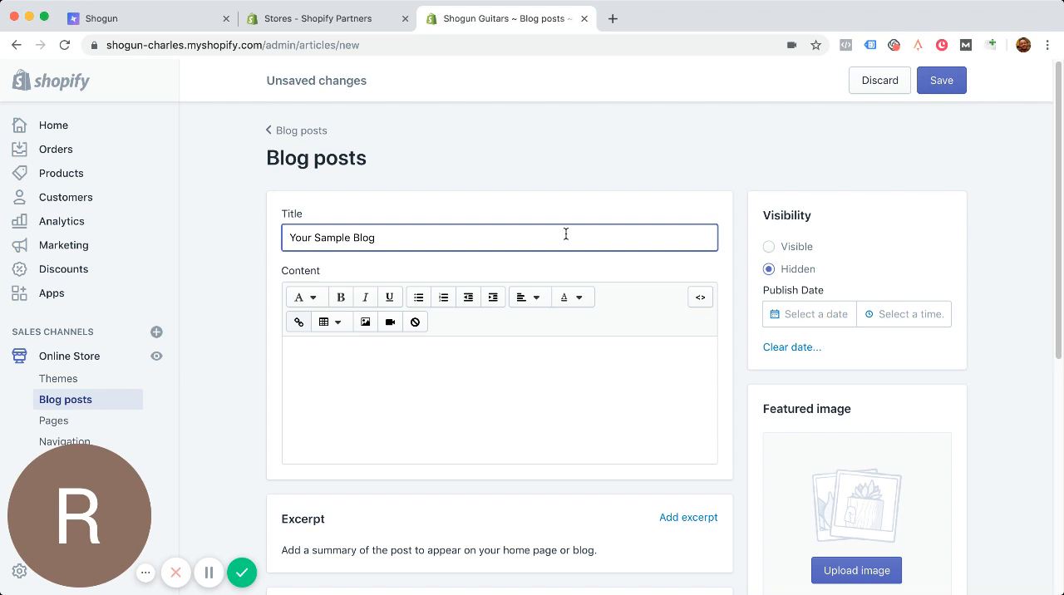
type("Post")
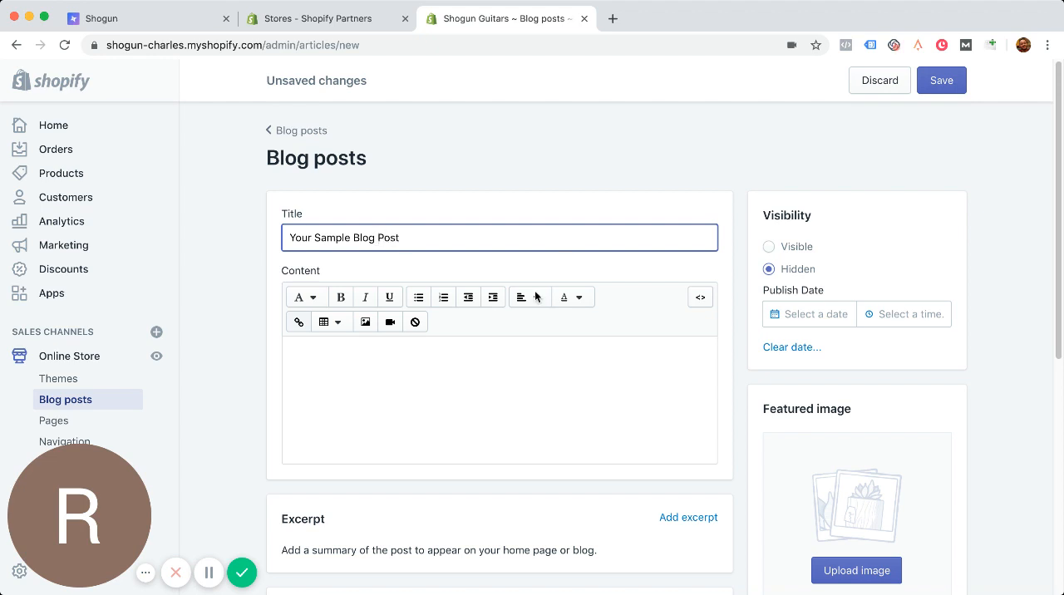
left_click(499, 399)
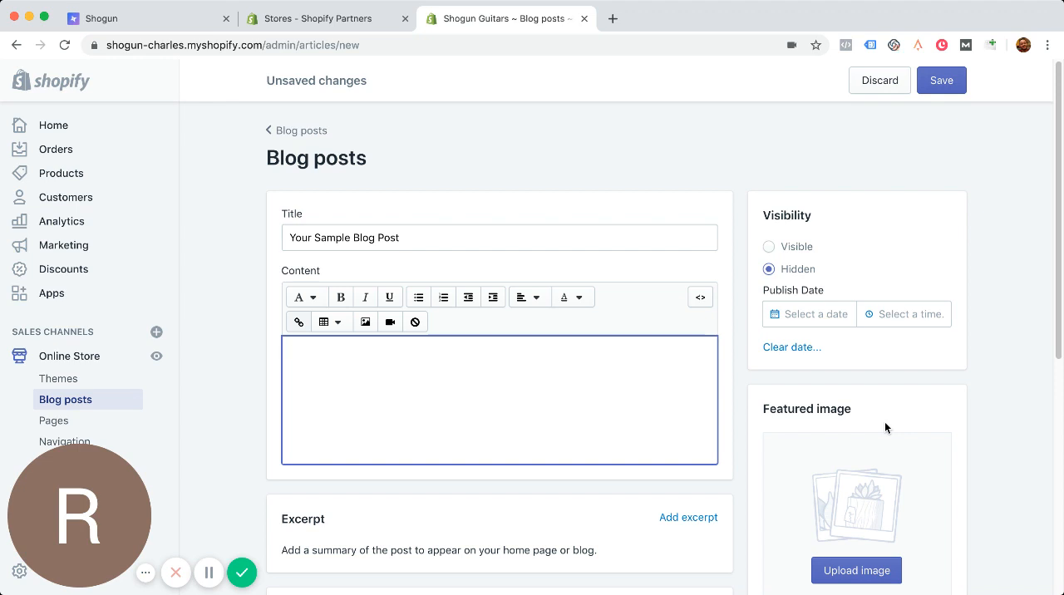
type("This is a sma")
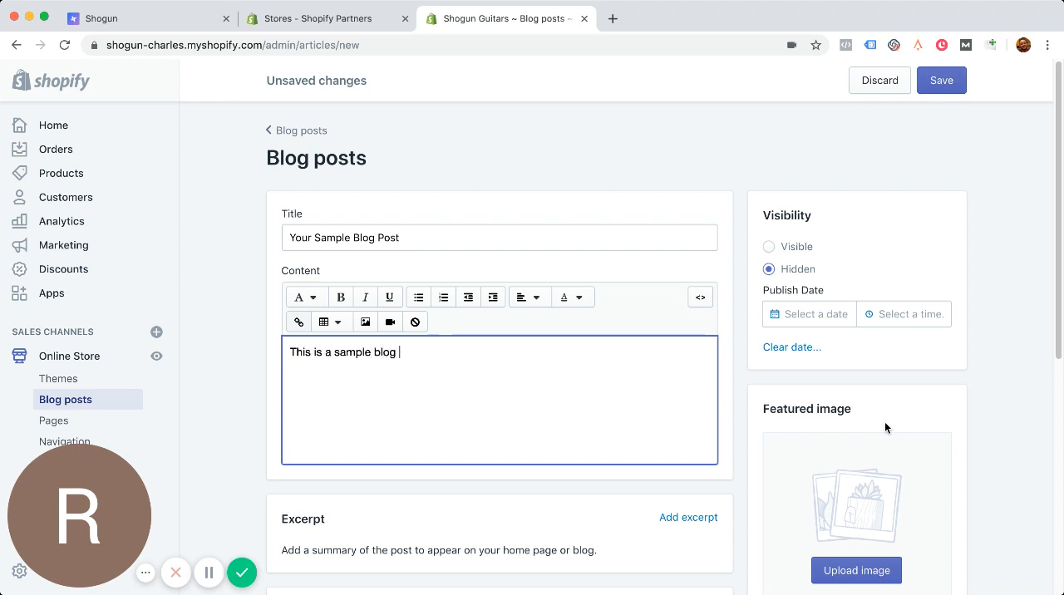
type("post.")
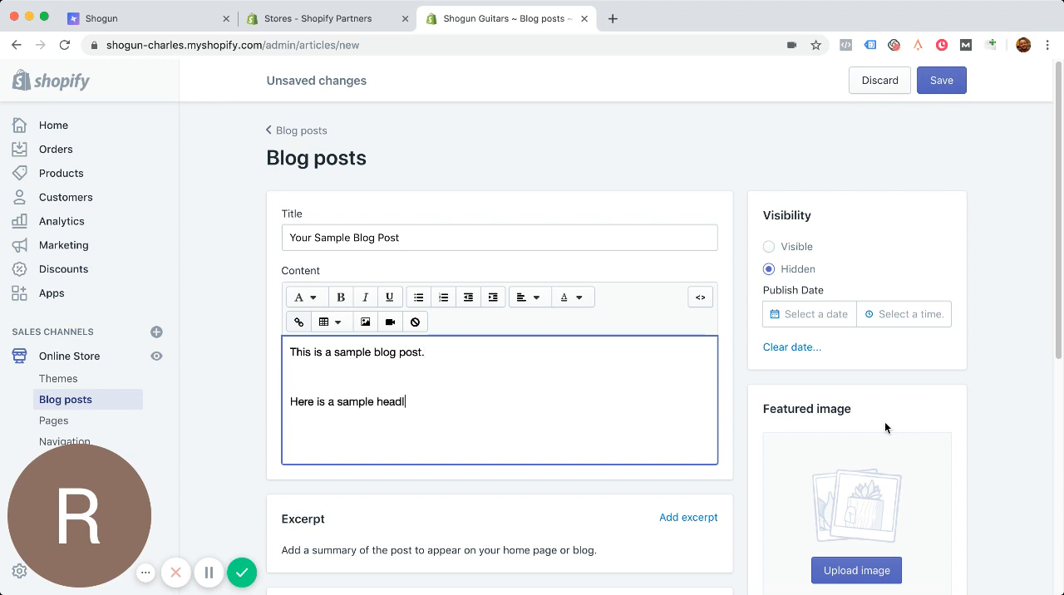
type("ine")
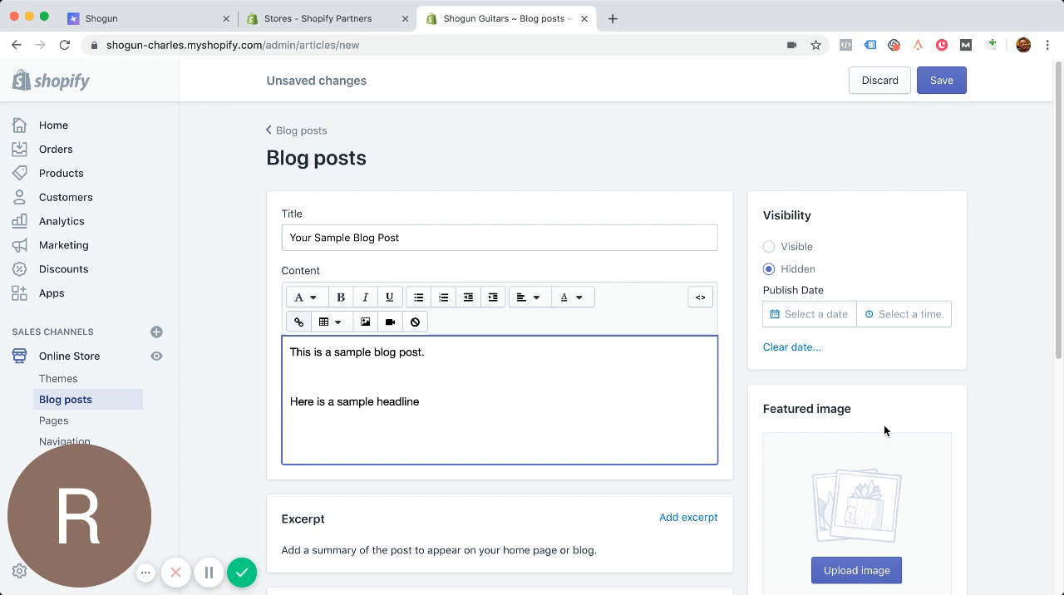
Make the whole sample headline line red and apply a heading style.
triple_click(355, 401)
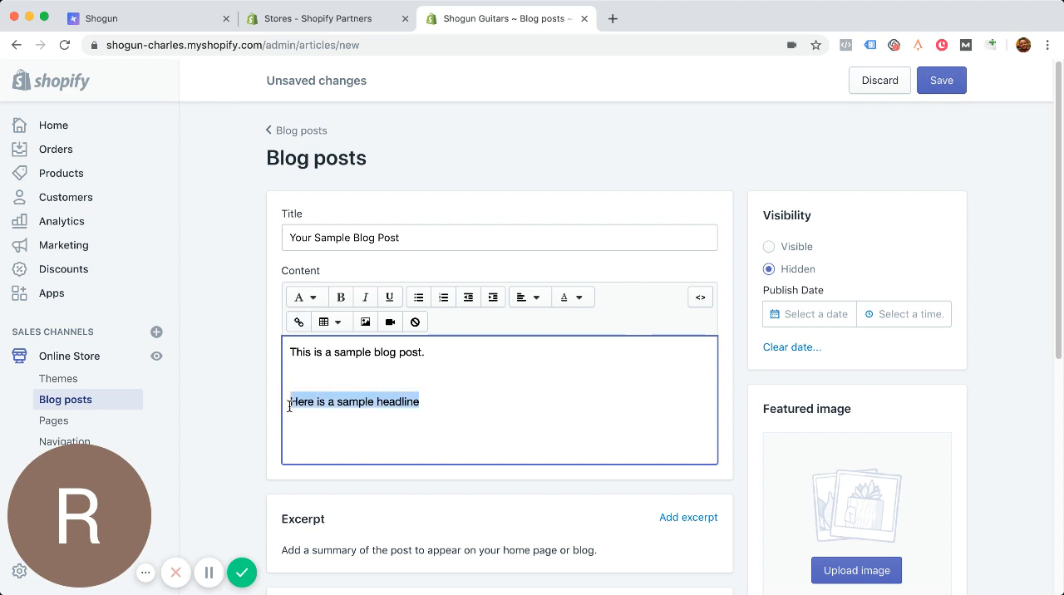
mouse_move(306, 297)
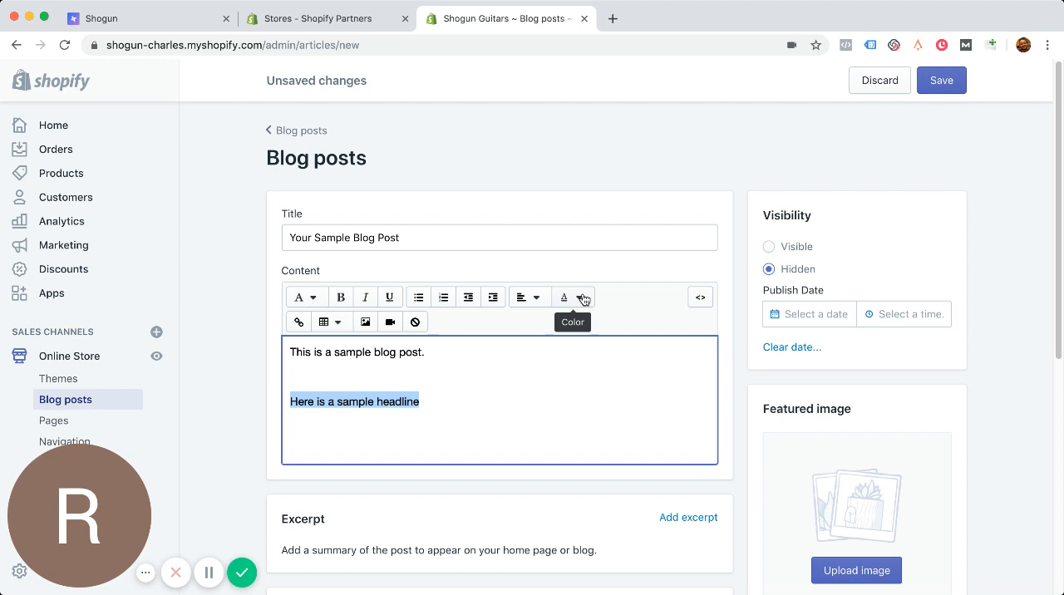
left_click(583, 297)
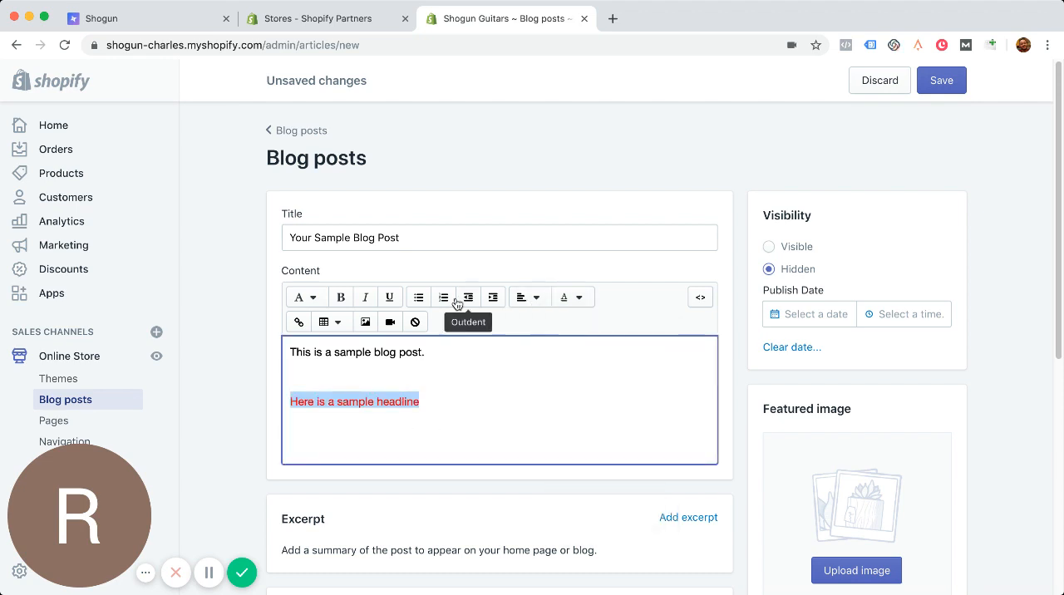
left_click(303, 297)
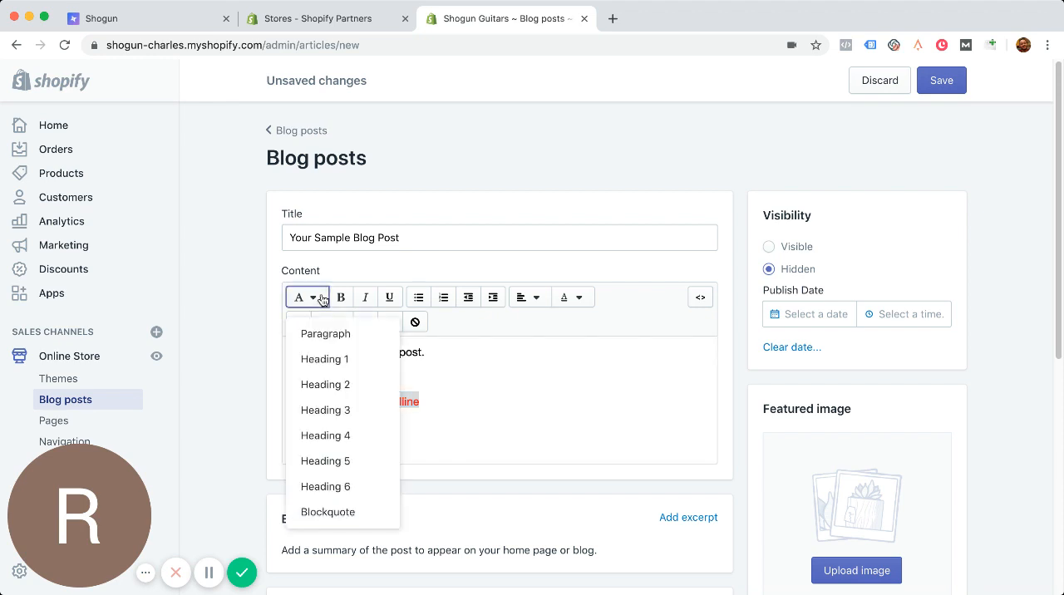
mouse_move(353, 487)
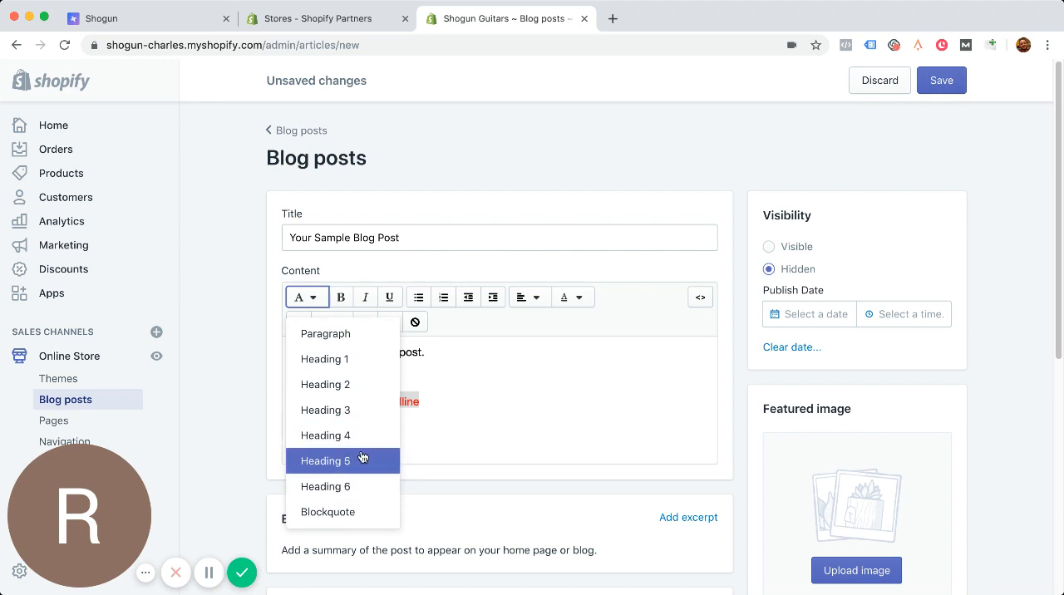
left_click(325, 461)
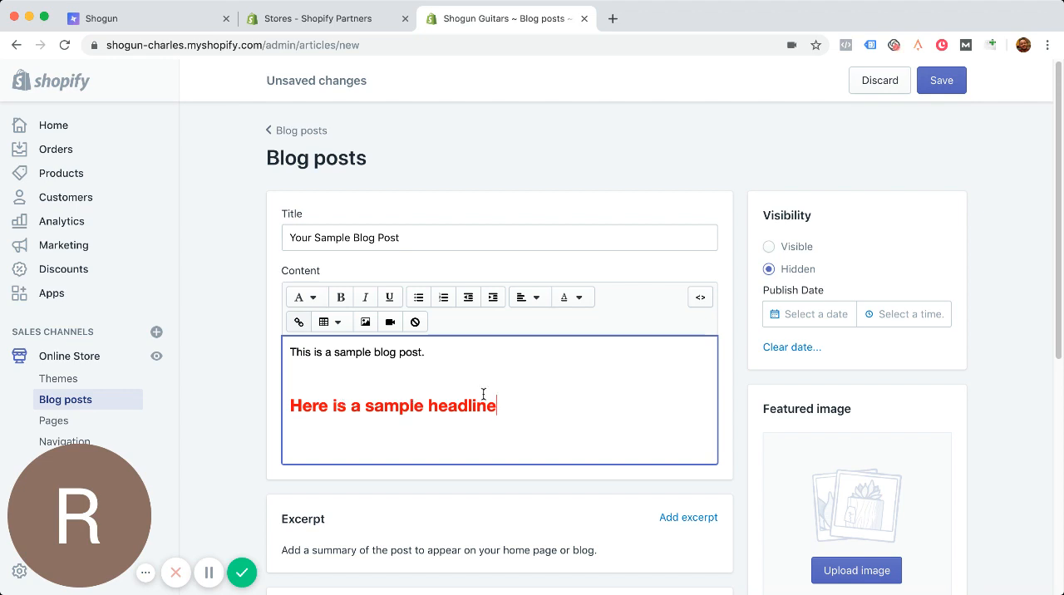
Try Heading 1, then settle on Heading 2 for the headline.
left_click(300, 296)
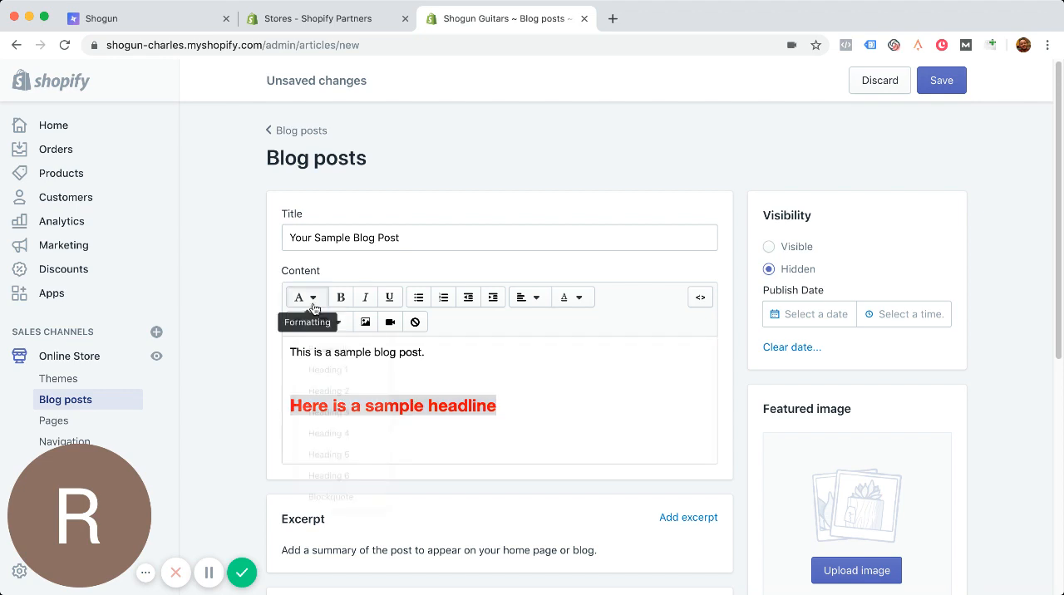
left_click(305, 297)
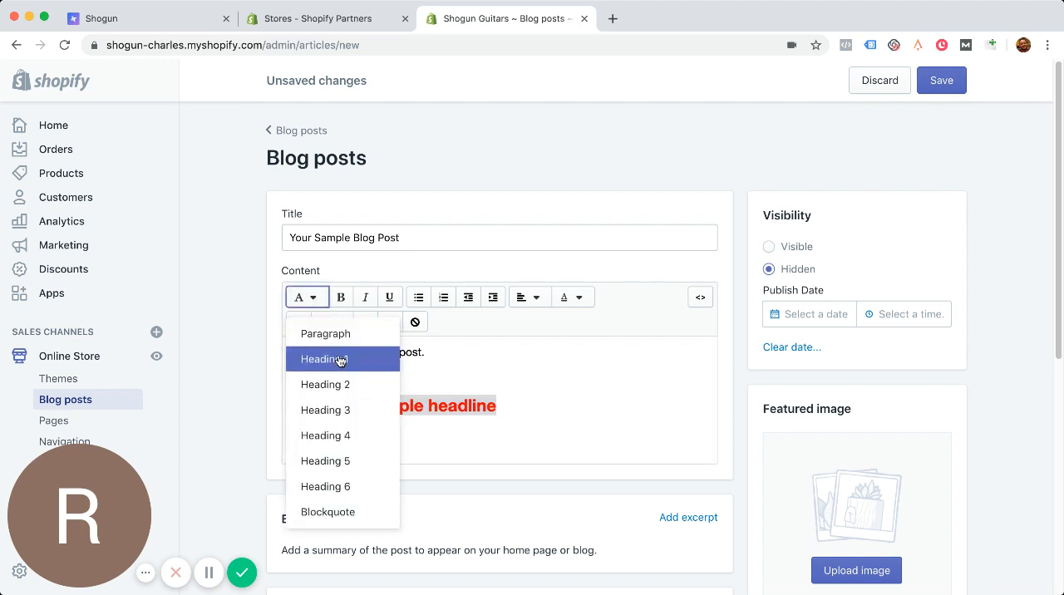
left_click(324, 359)
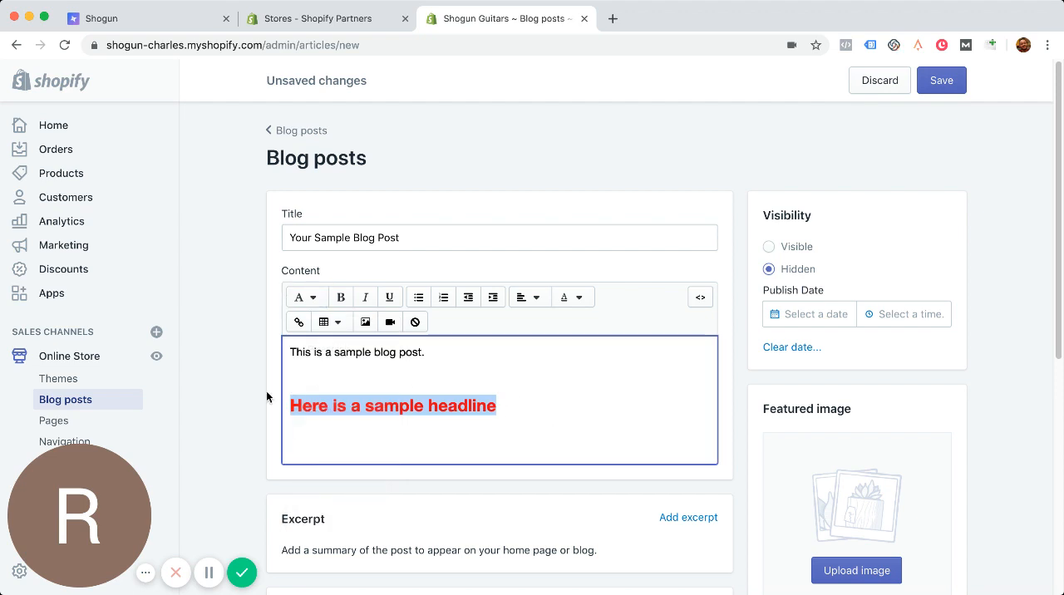
mouse_move(301, 297)
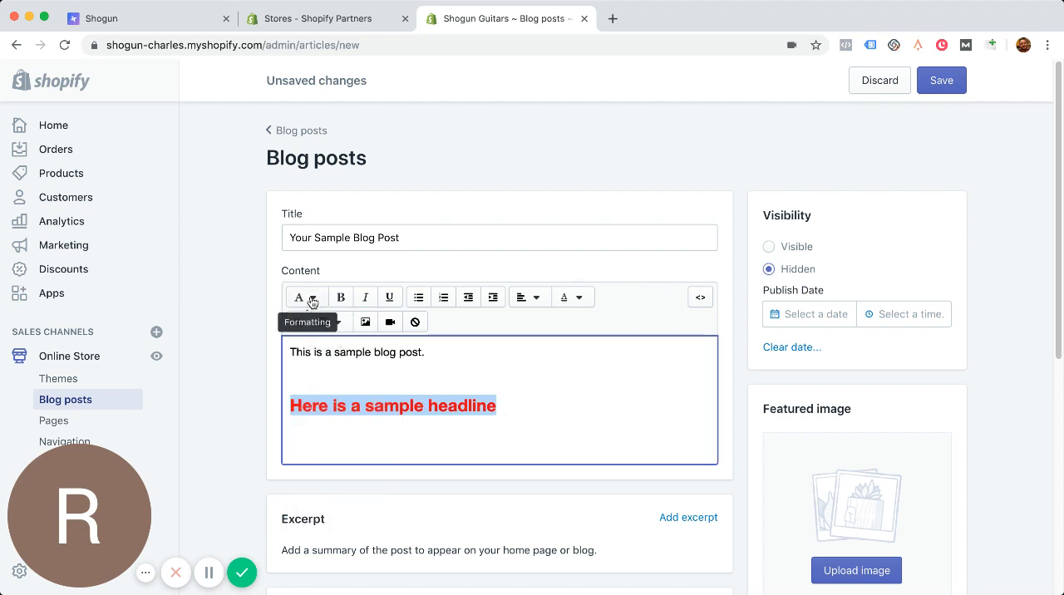
left_click(301, 297)
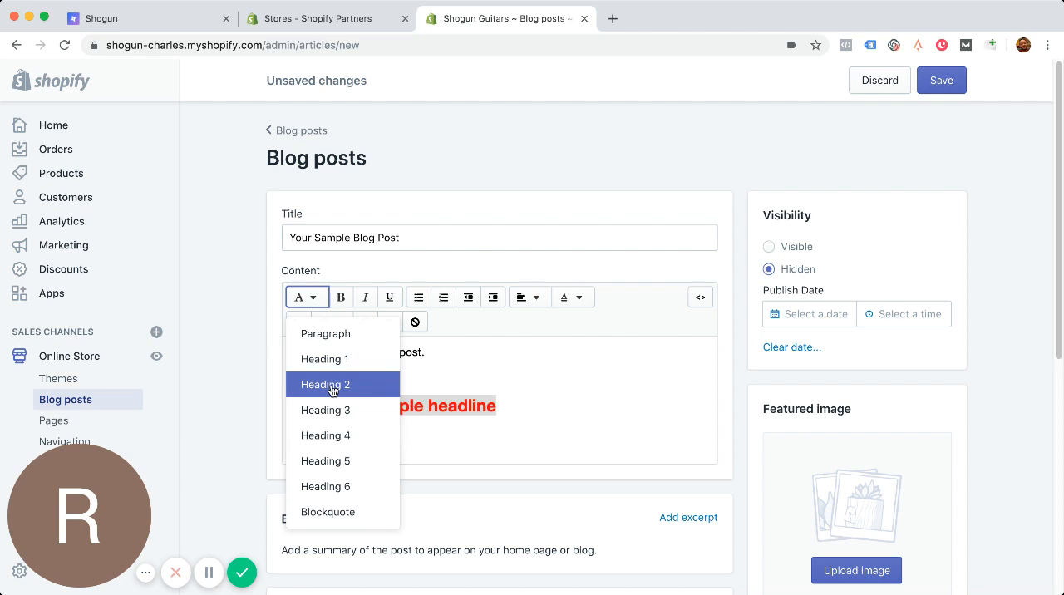
left_click(325, 385)
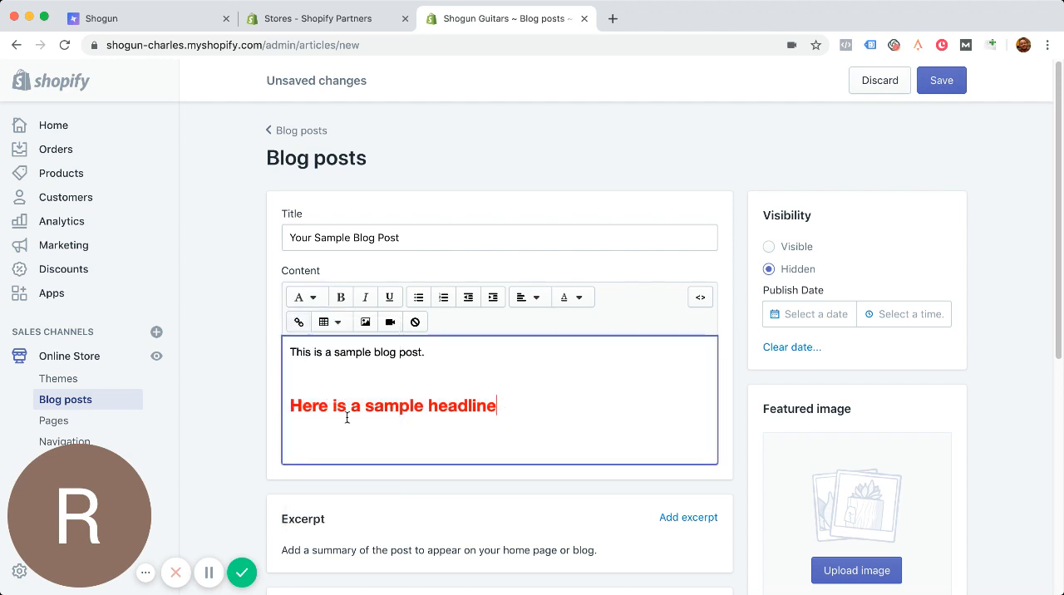
left_click(300, 297)
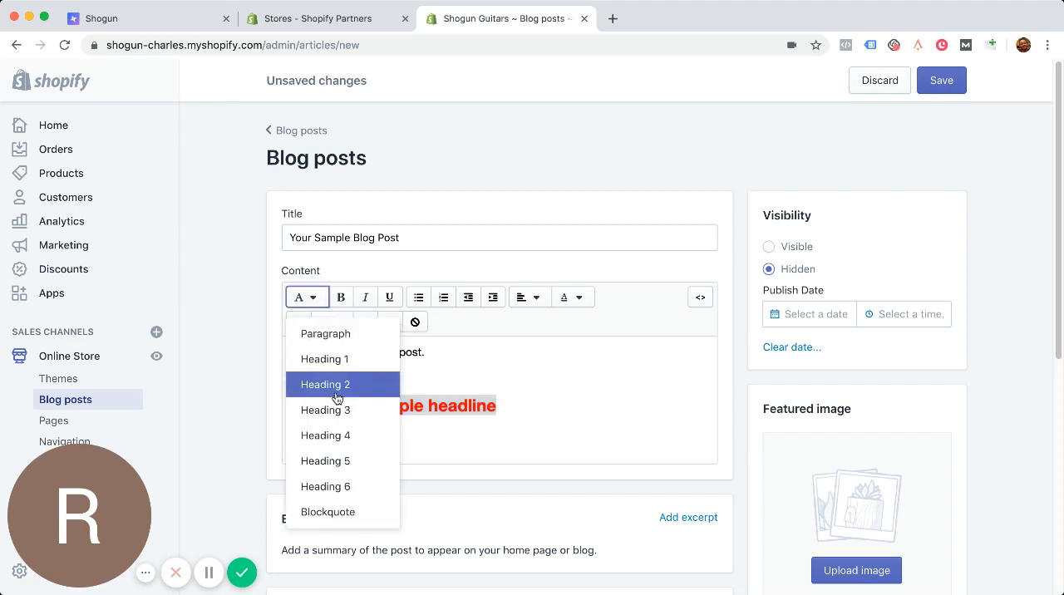
left_click(325, 384)
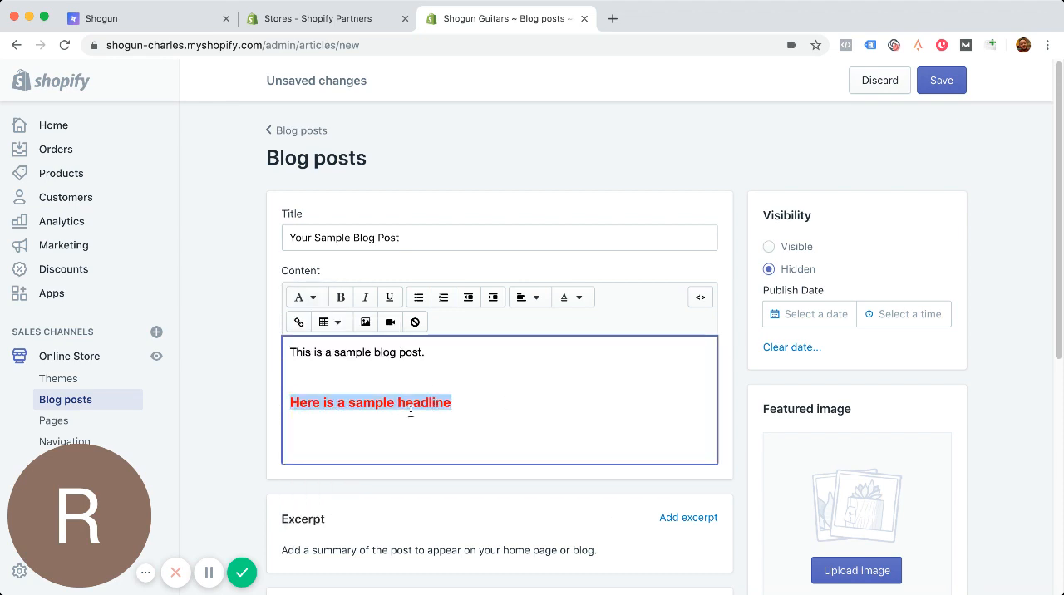
mouse_move(468, 297)
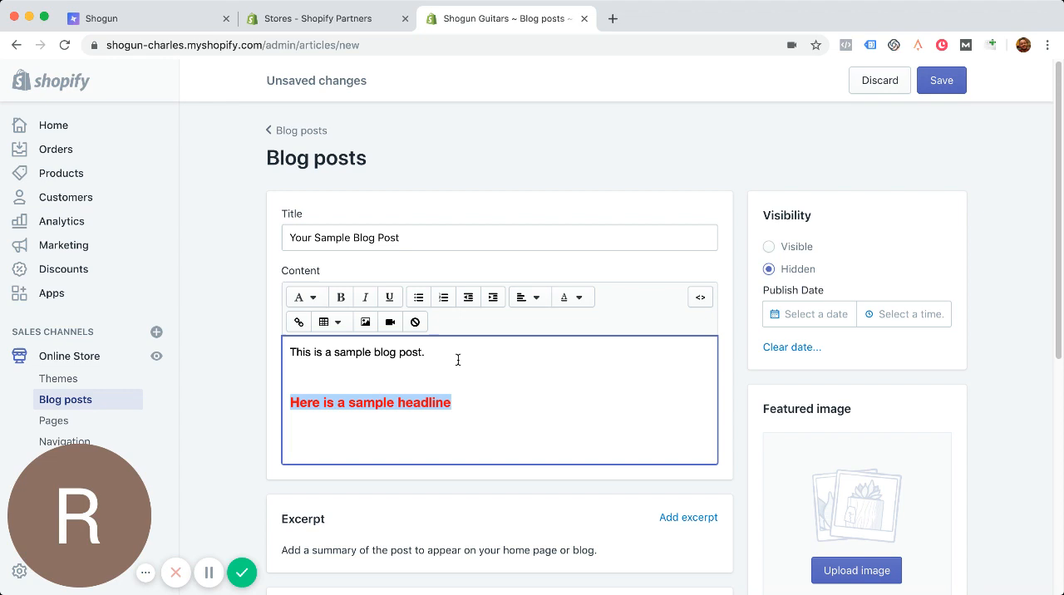
mouse_move(365, 322)
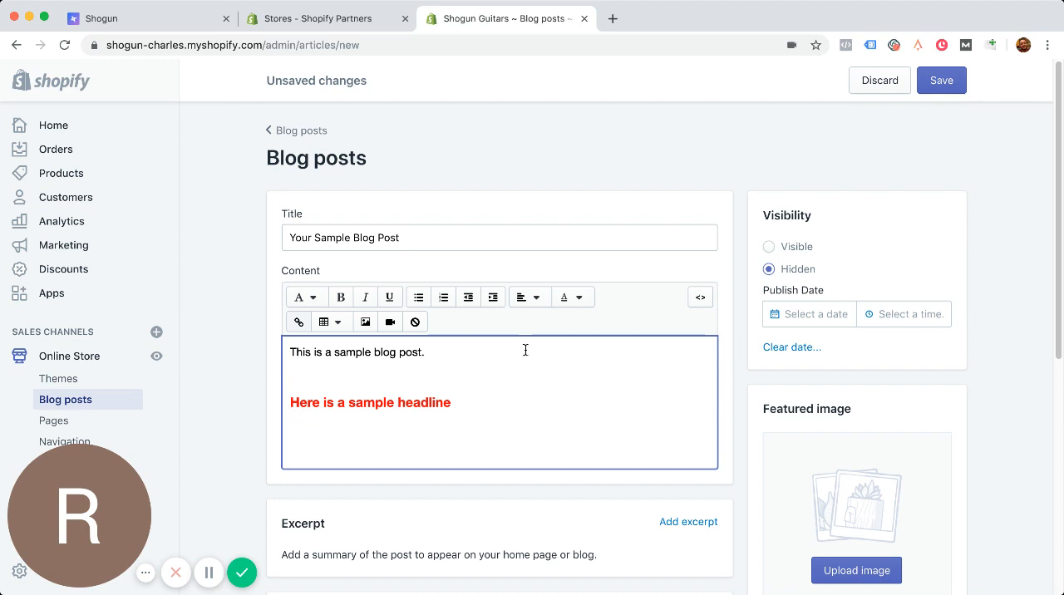
scroll("down", 3)
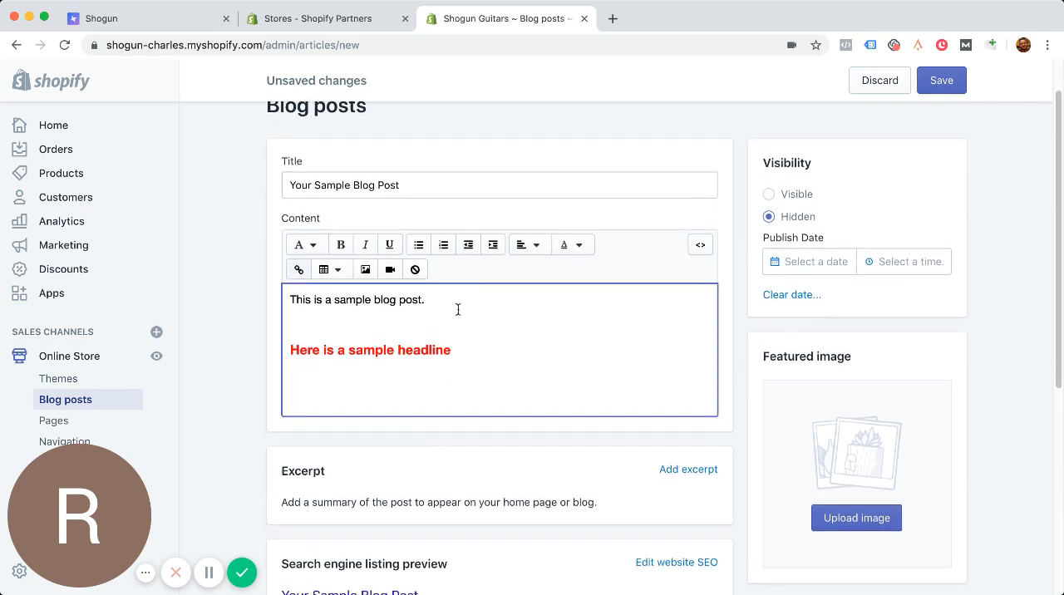
mouse_move(365, 269)
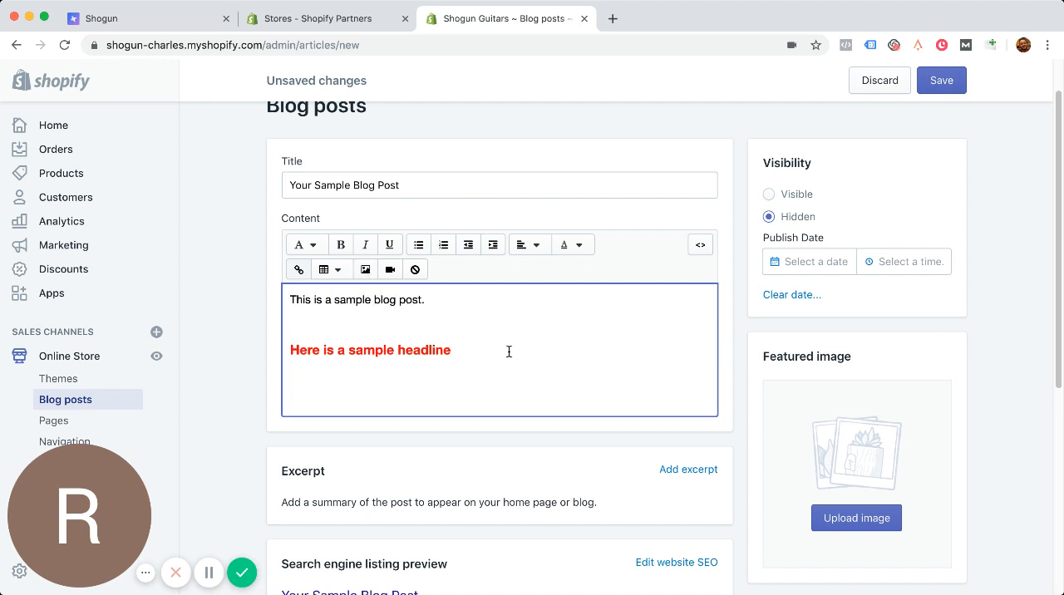
scroll("down", 3)
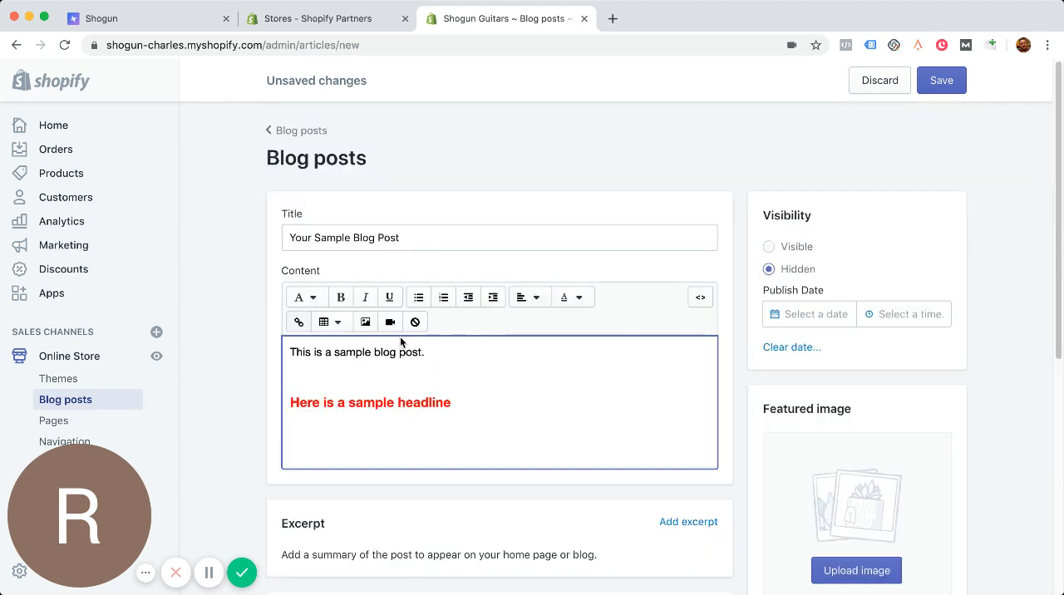
mouse_move(583, 345)
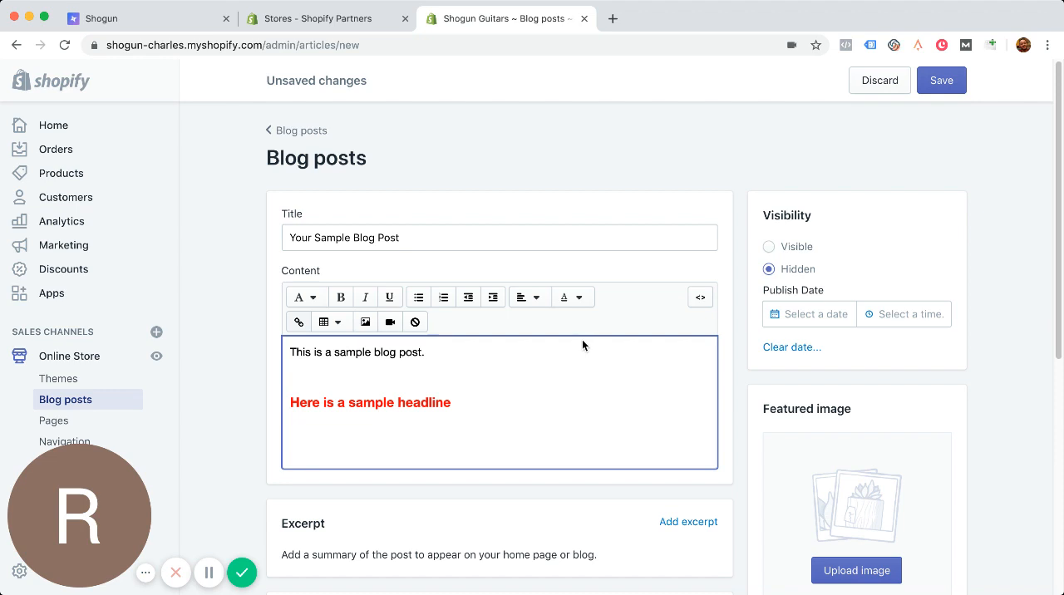
scroll("down", 3)
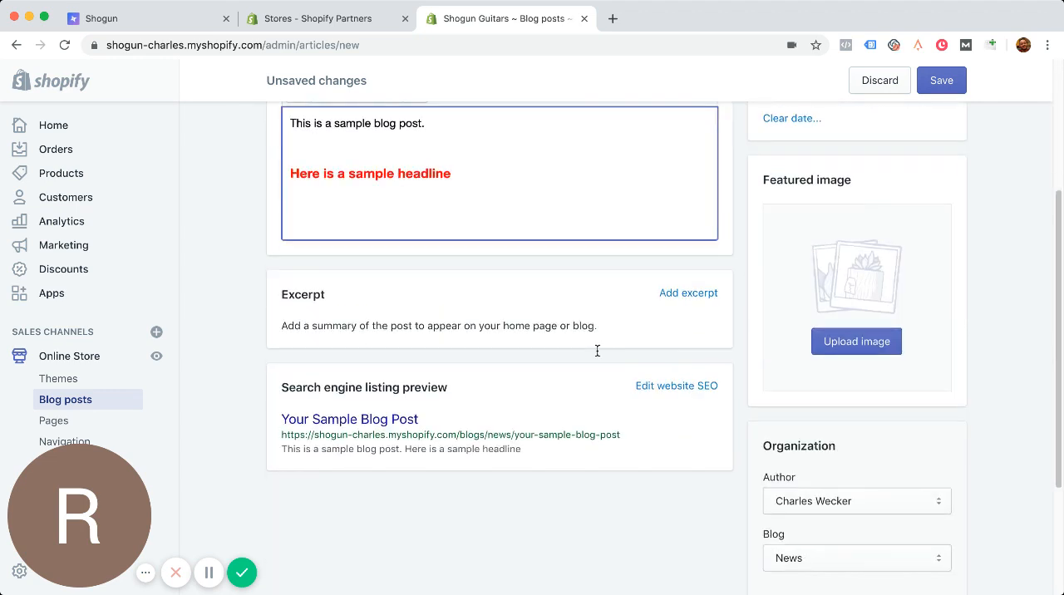
scroll("down", 3)
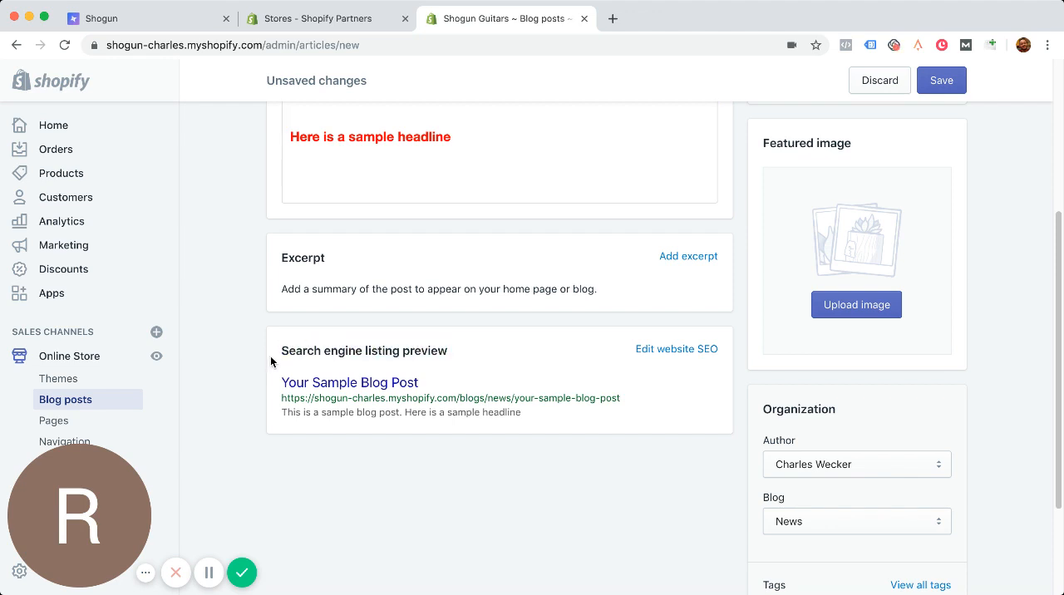
mouse_move(465, 371)
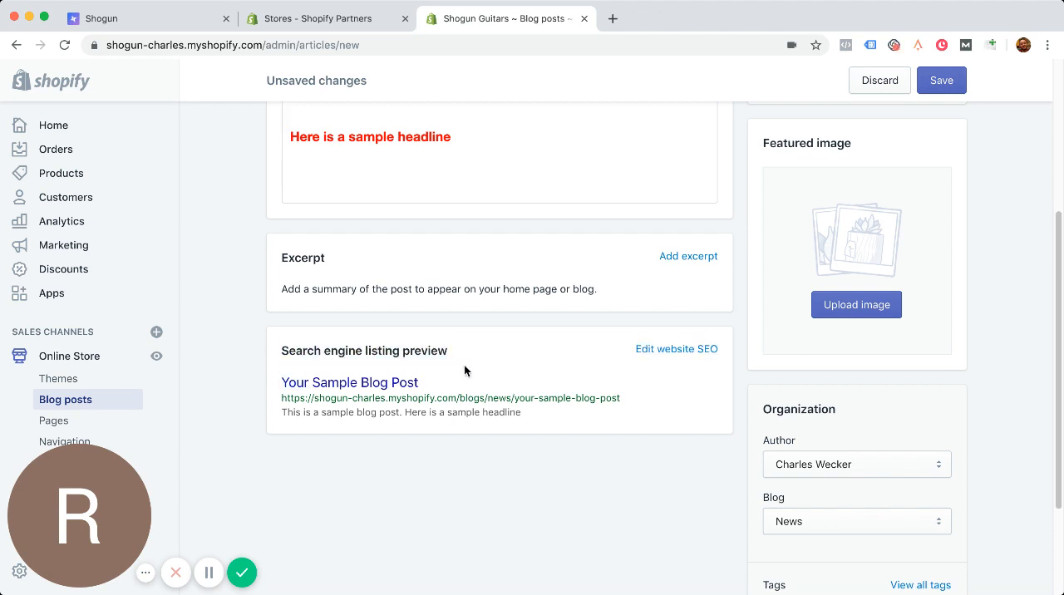
Replace the search engine listing's page title with 'You must read this post'.
left_click(676, 348)
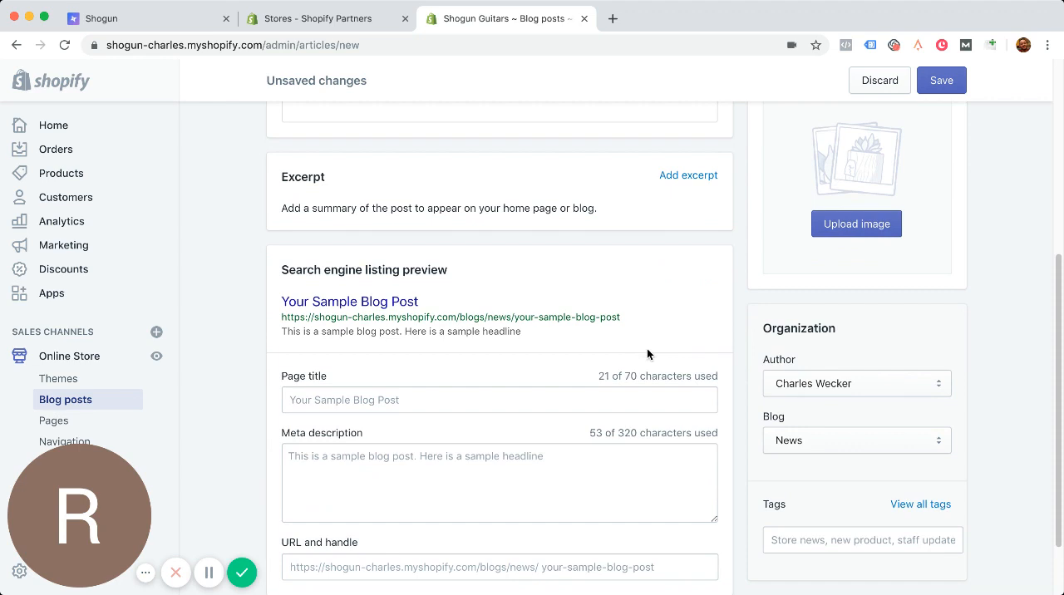
left_click(499, 400)
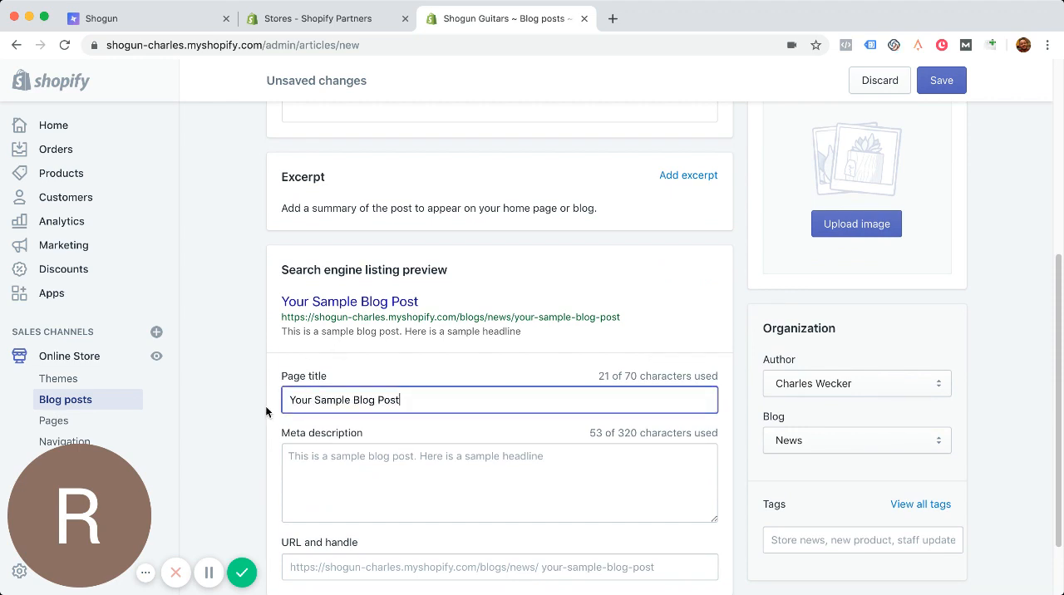
triple_click(343, 400)
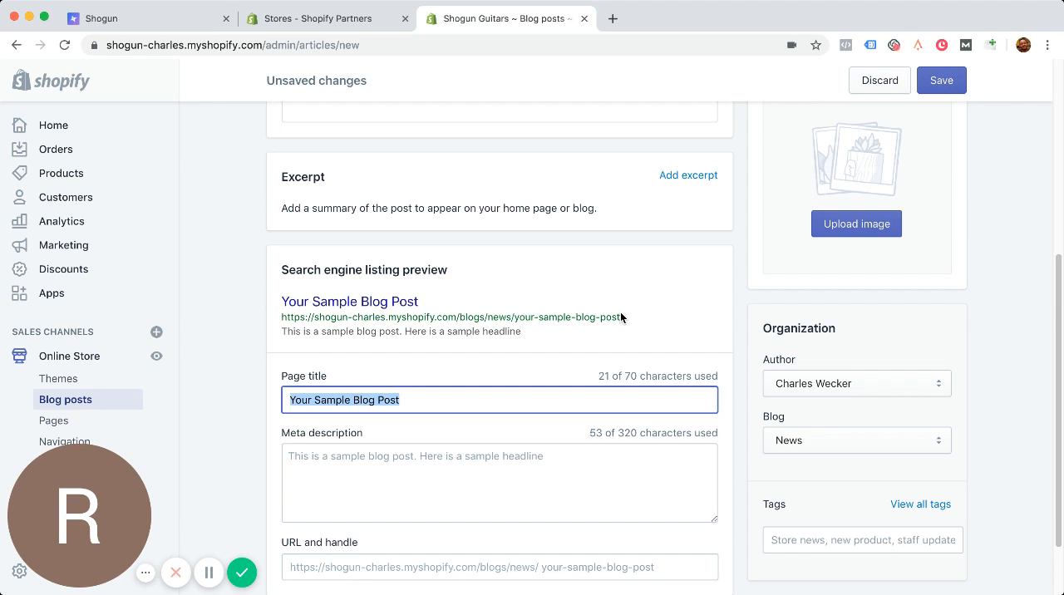
type("You must read this post")
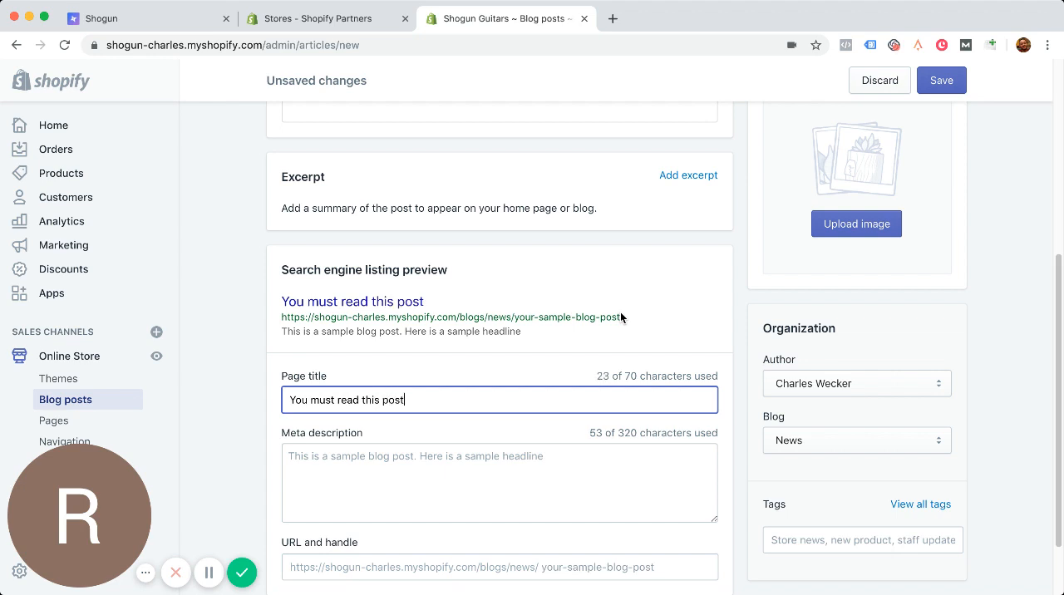
scroll("down", 3)
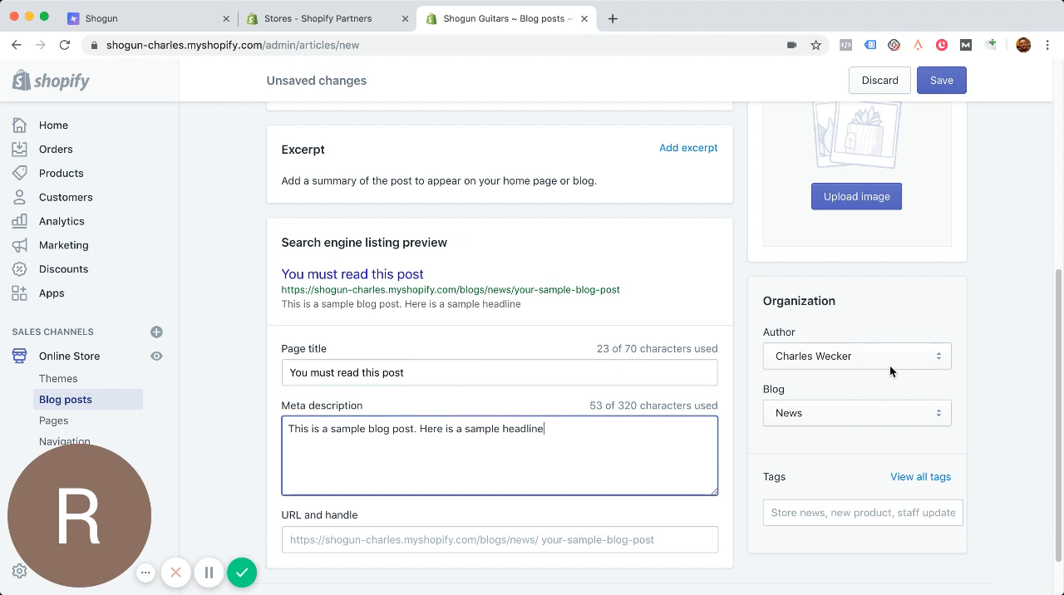
Replace the meta description with 'Keywords go here, plus some extra click bait.'.
triple_click(416, 428)
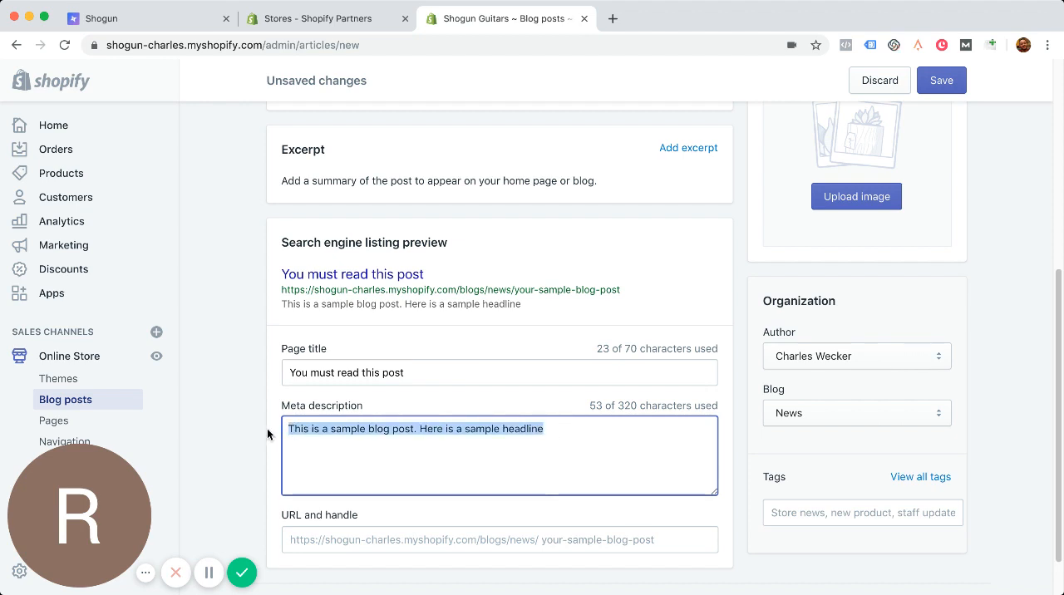
type("Keywords go heer")
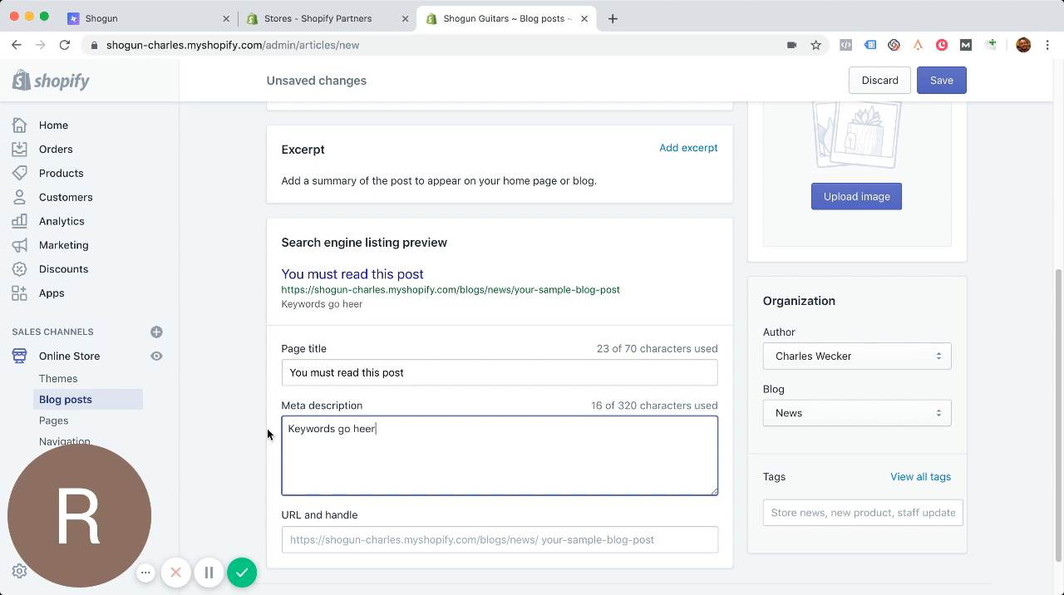
type(", plus")
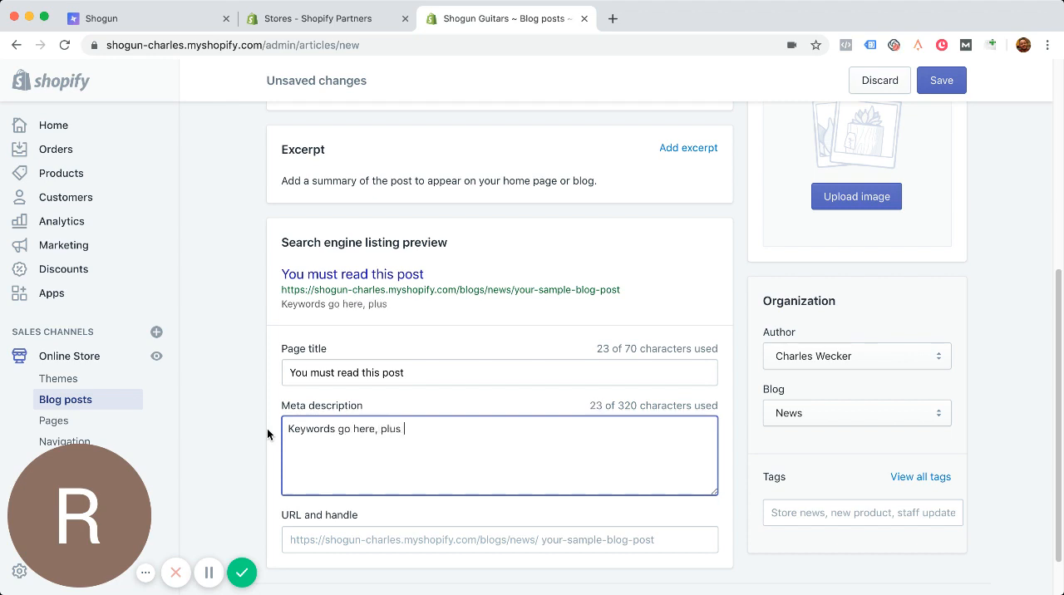
type("some extra click b")
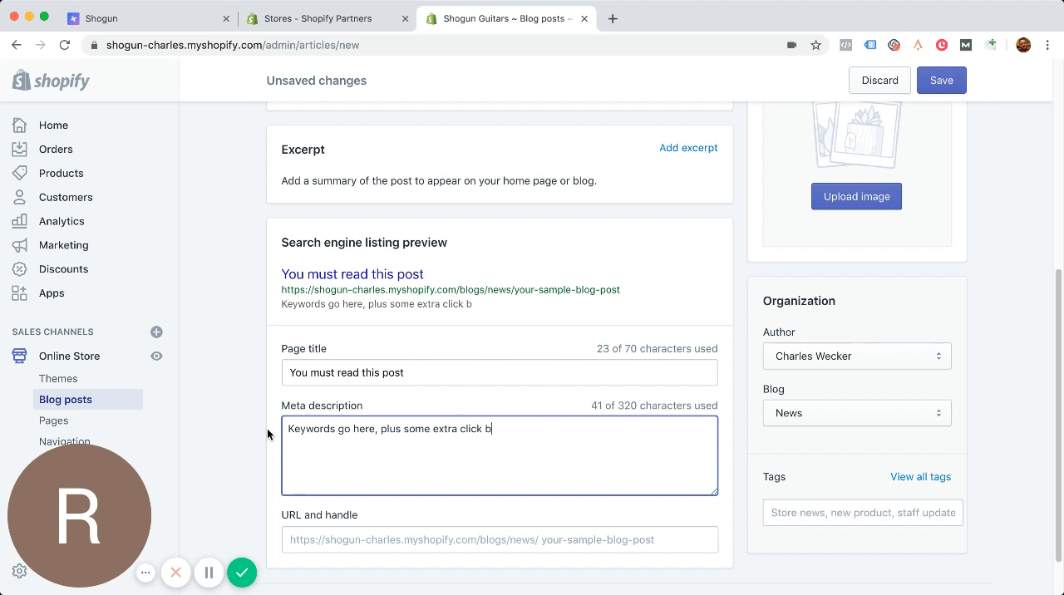
type("ait.")
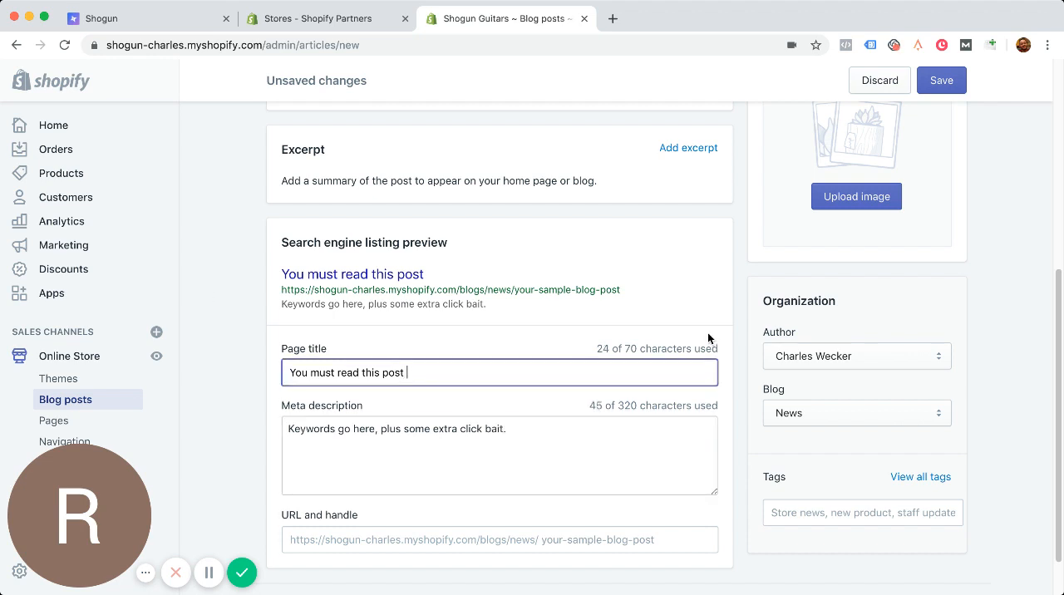
Append '(insert keyword here)' to the page title, fixing a typo.
type("(iunser")
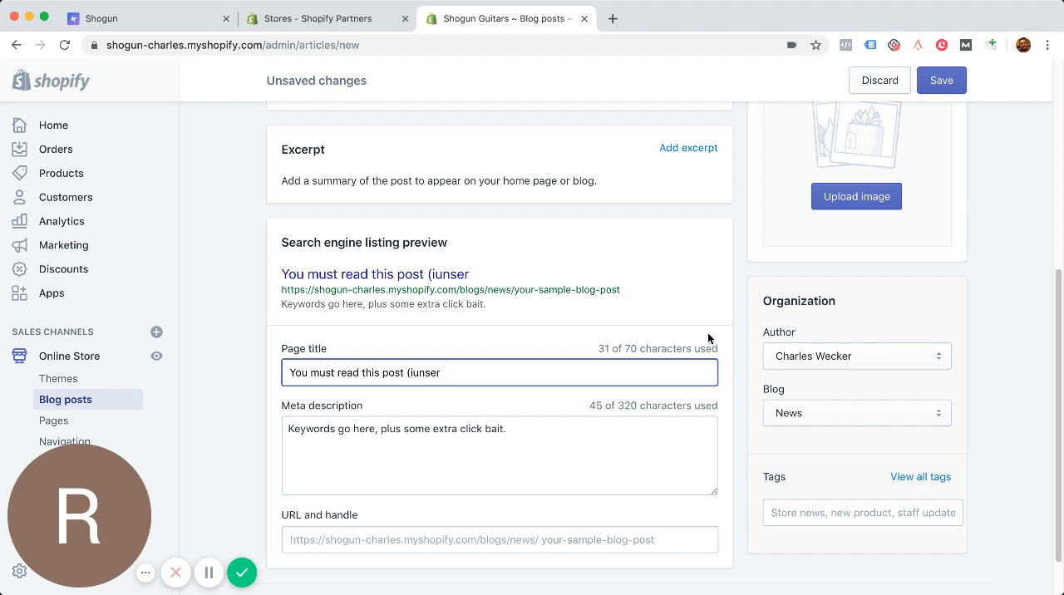
key("Backspace")
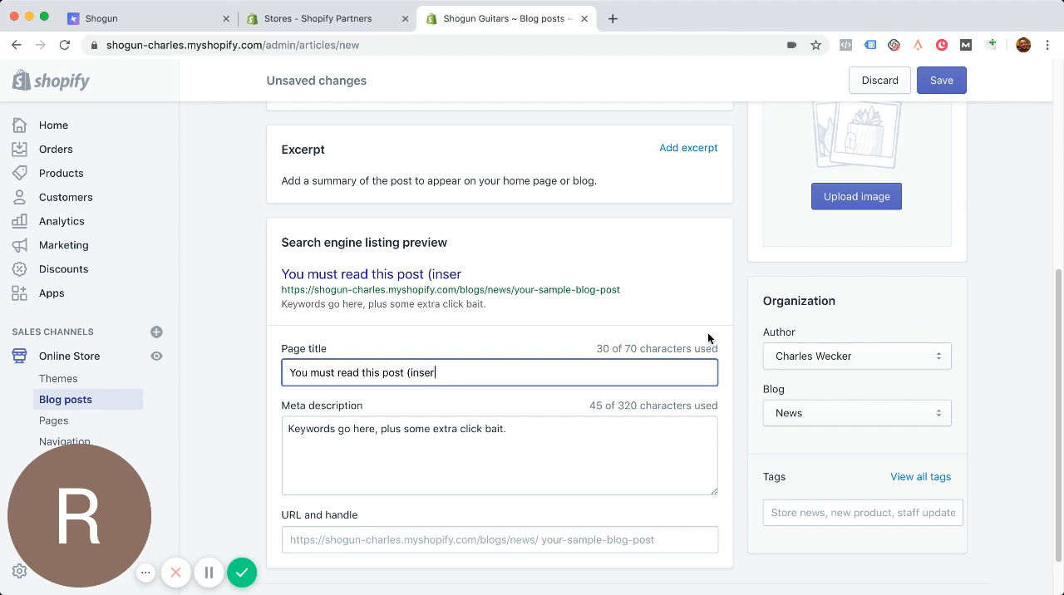
type("rt keyword he")
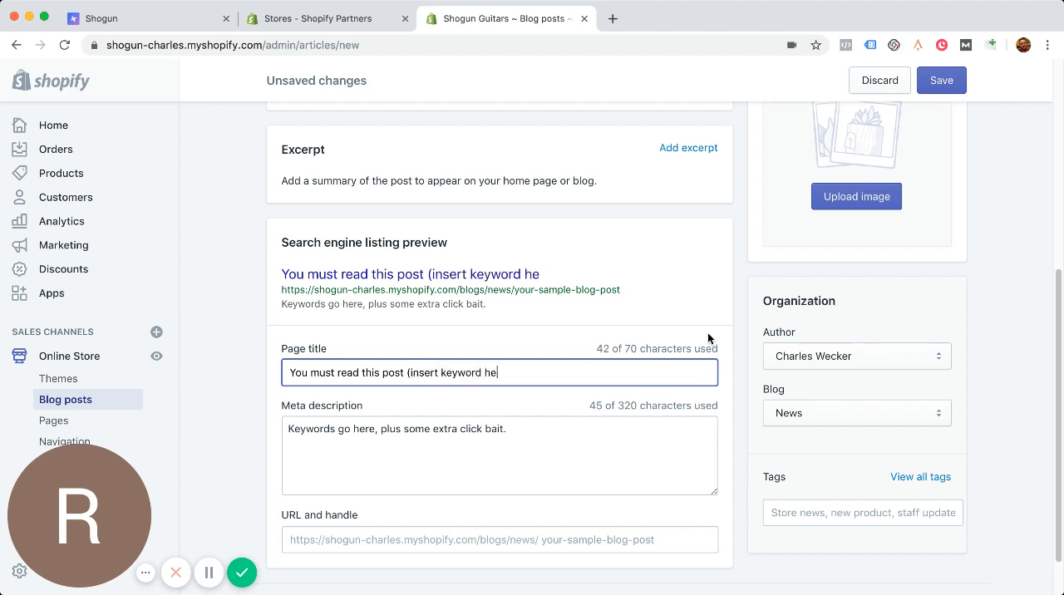
type("re)")
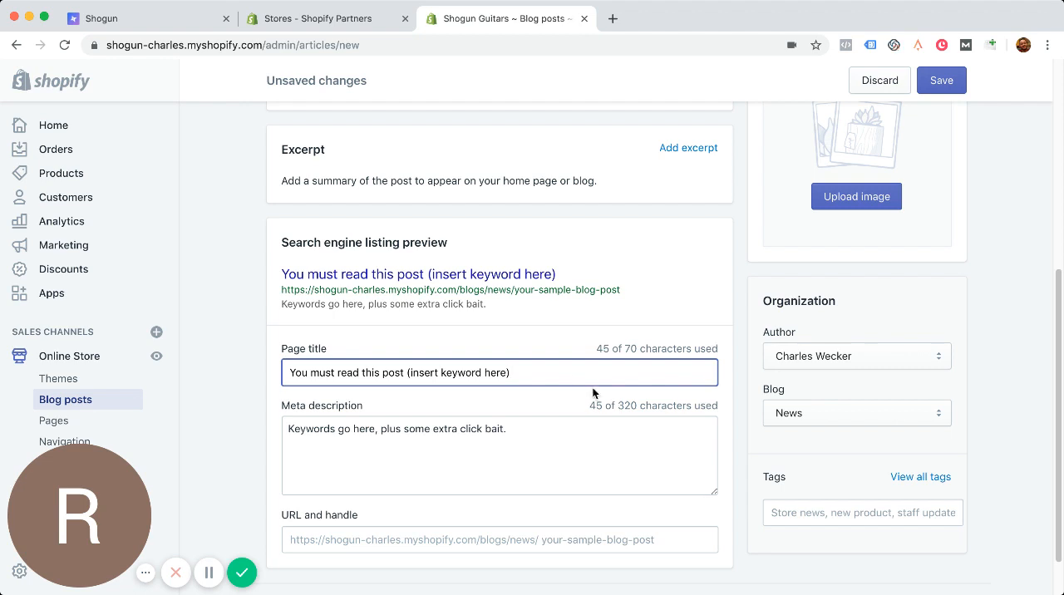
scroll("down", 3)
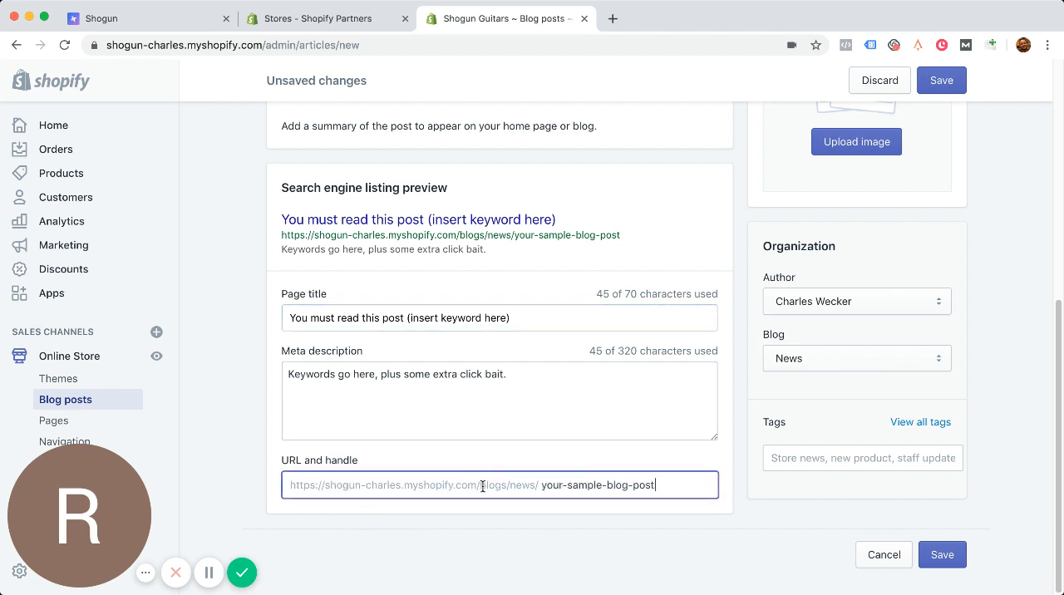
double_click(508, 484)
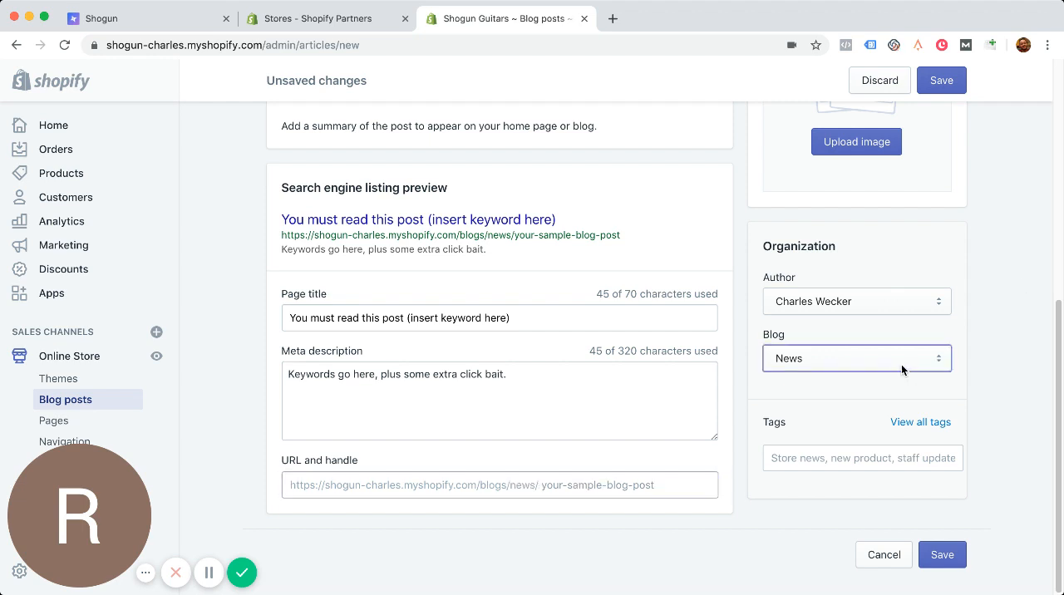
left_click(856, 358)
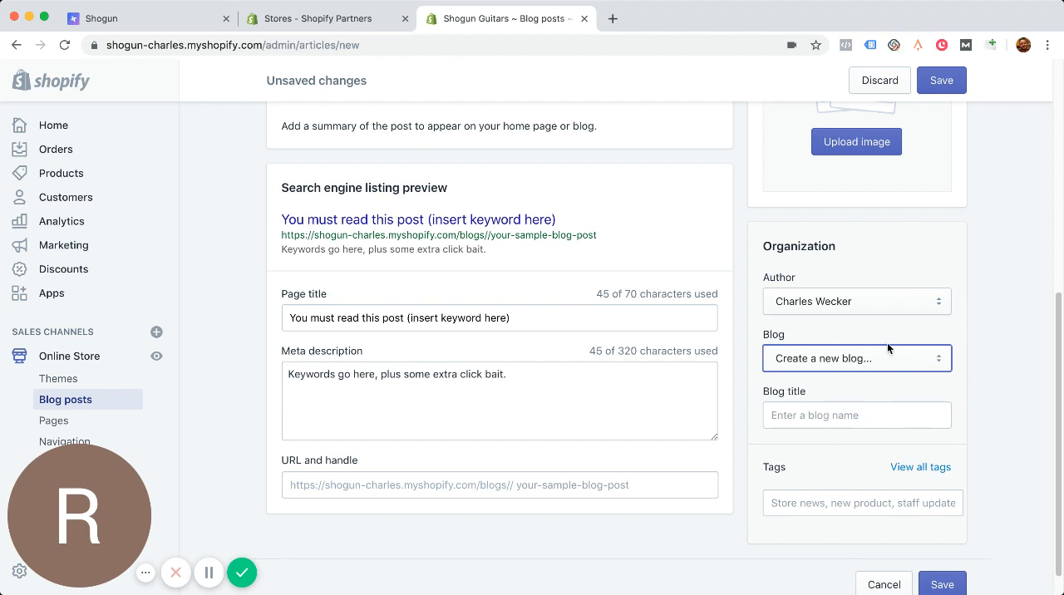
mouse_move(835, 366)
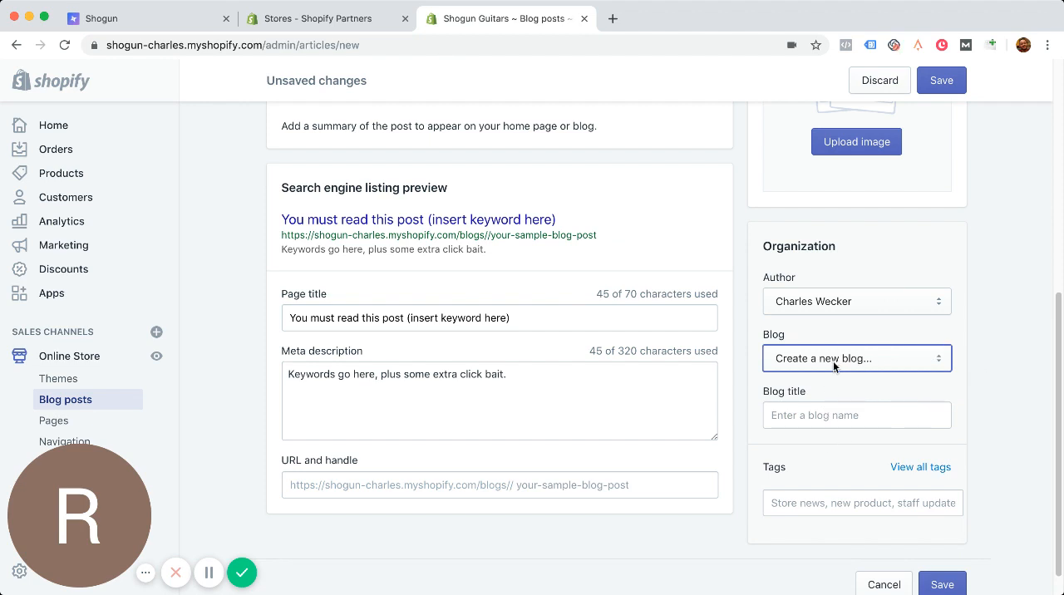
mouse_move(858, 347)
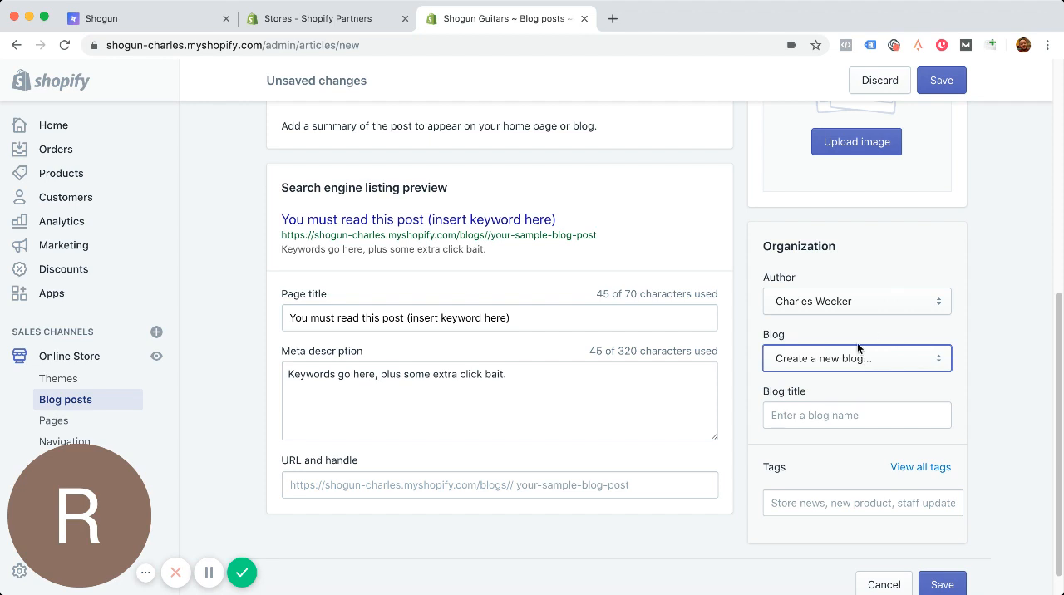
mouse_move(857, 330)
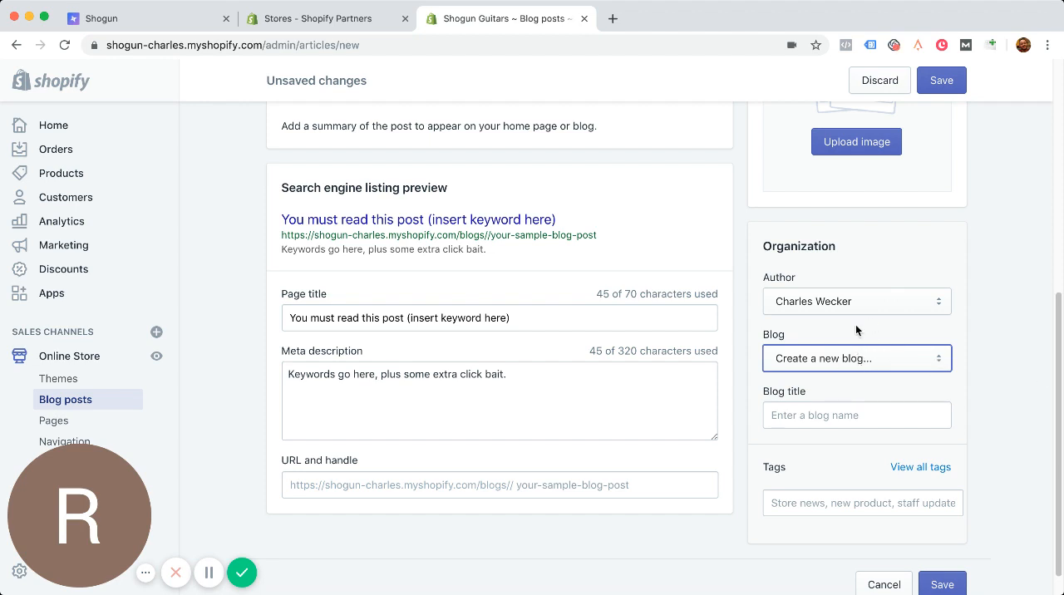
left_click(856, 359)
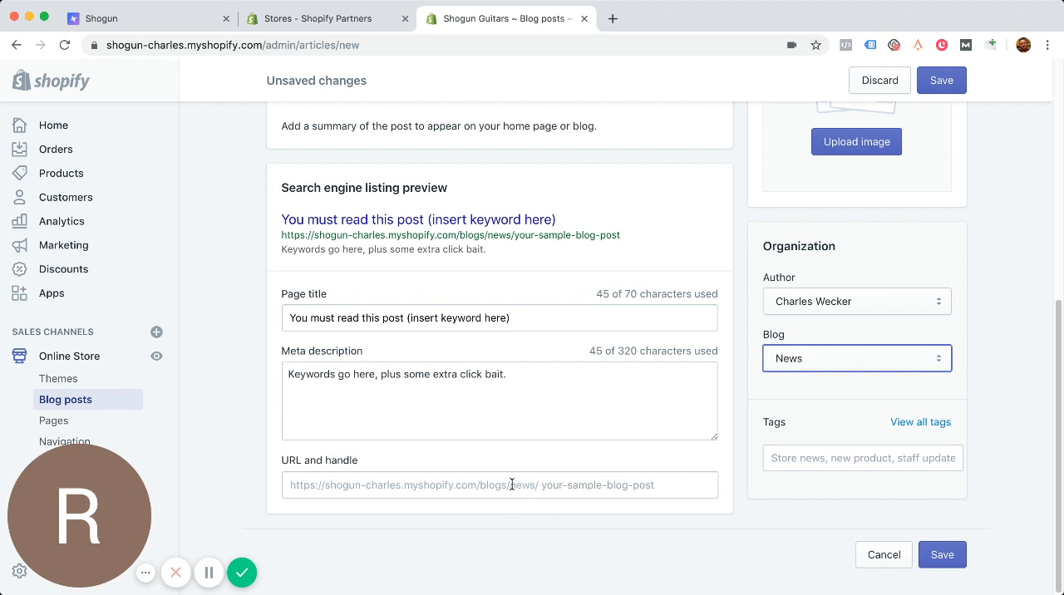
double_click(523, 485)
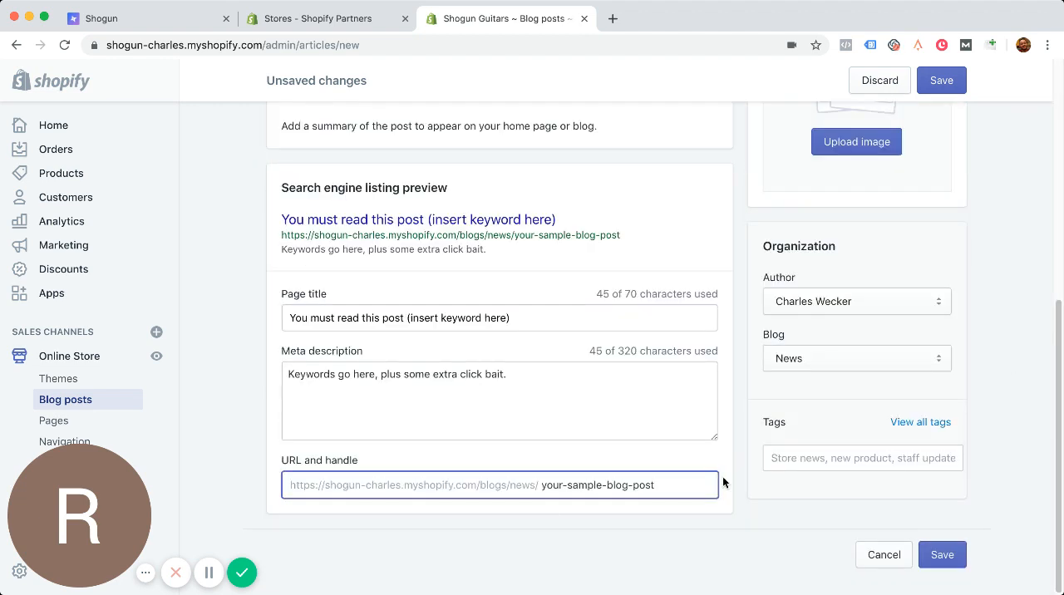
double_click(597, 485)
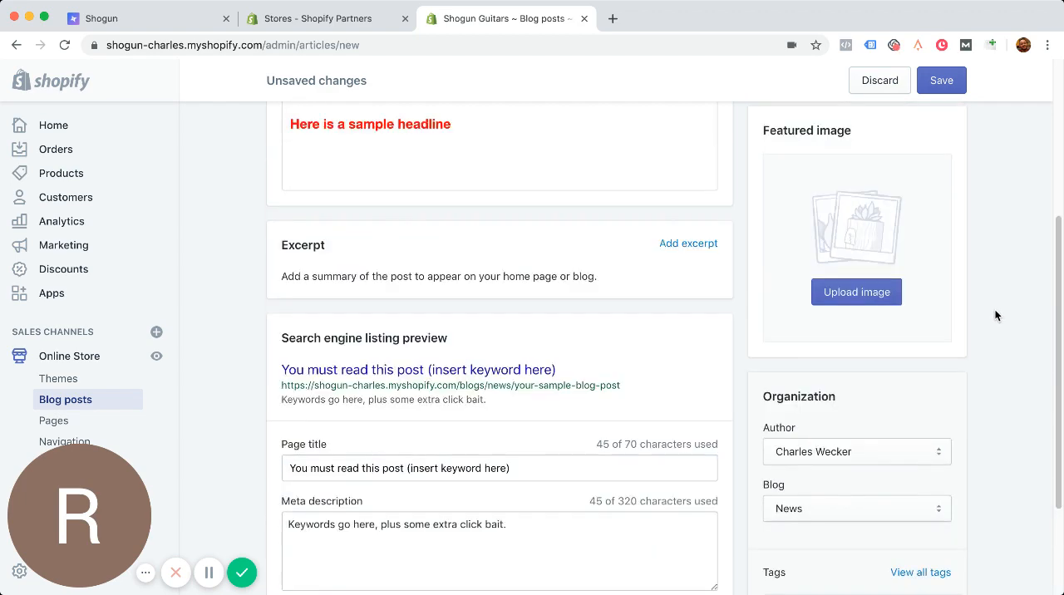
scroll("down", 3)
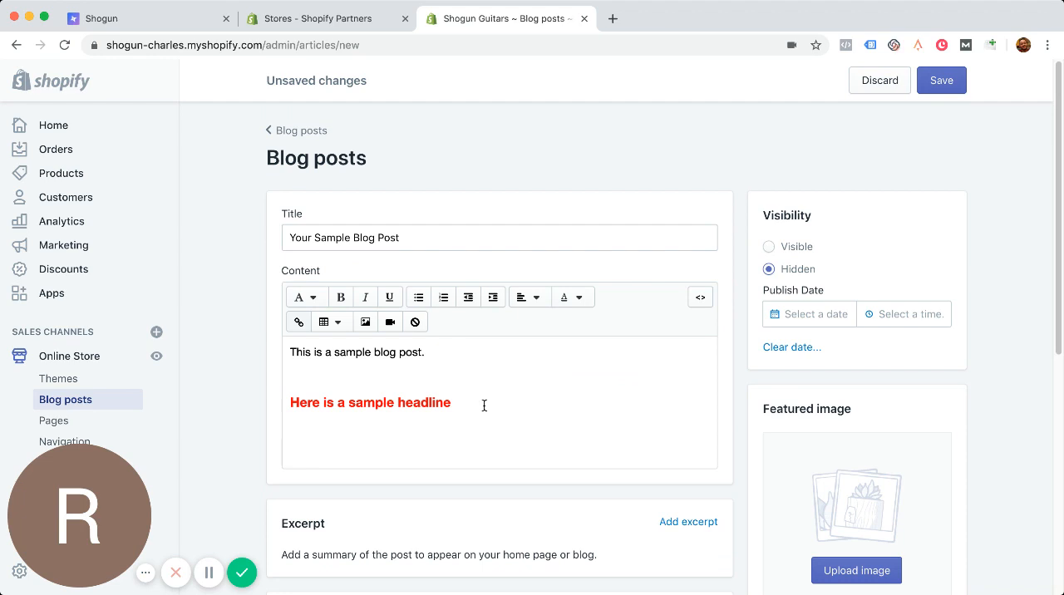
mouse_move(583, 373)
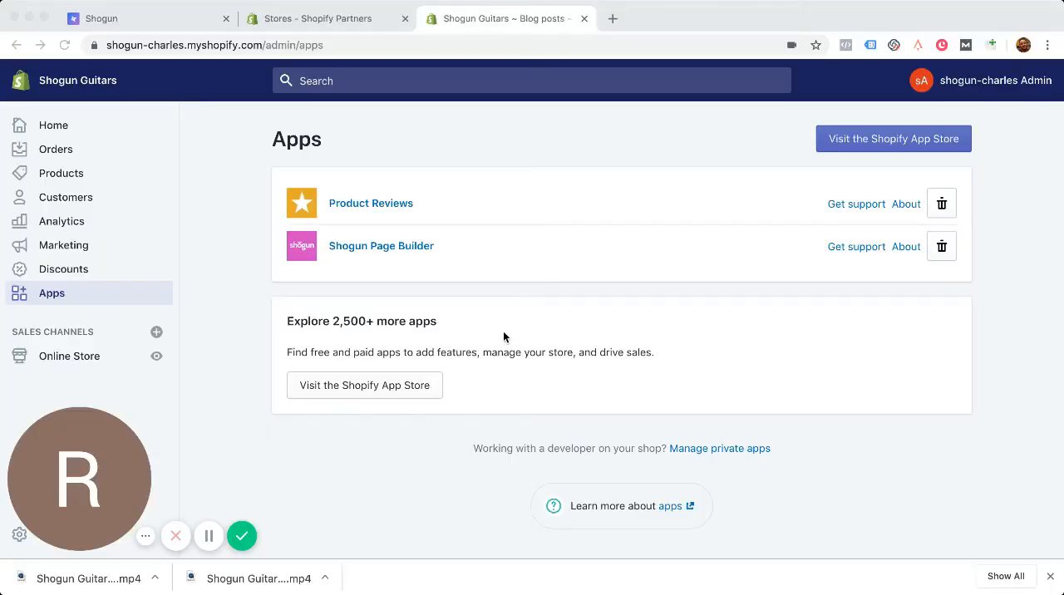
mouse_move(491, 336)
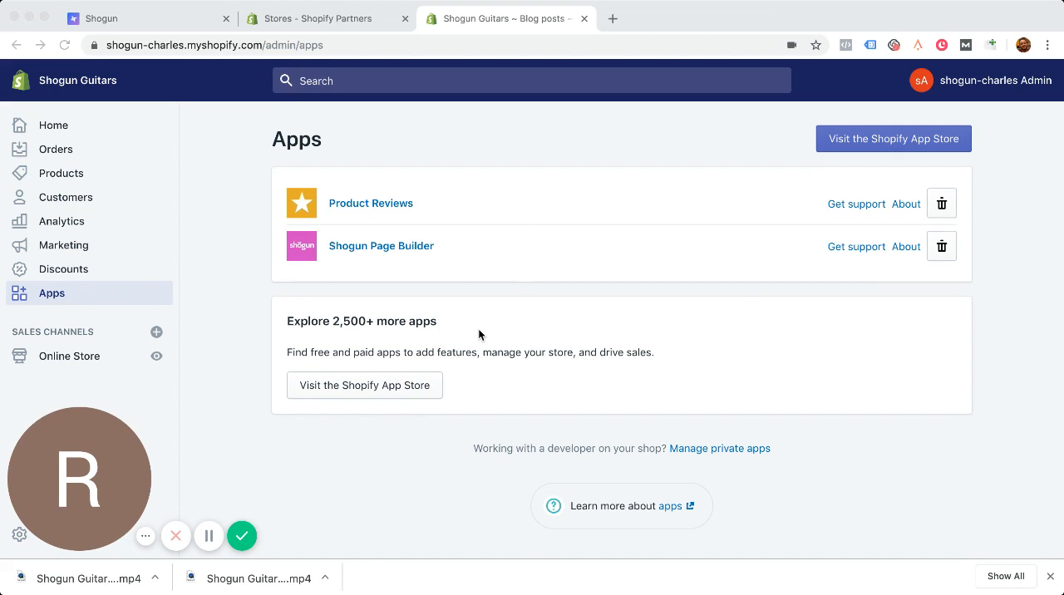
mouse_move(397, 276)
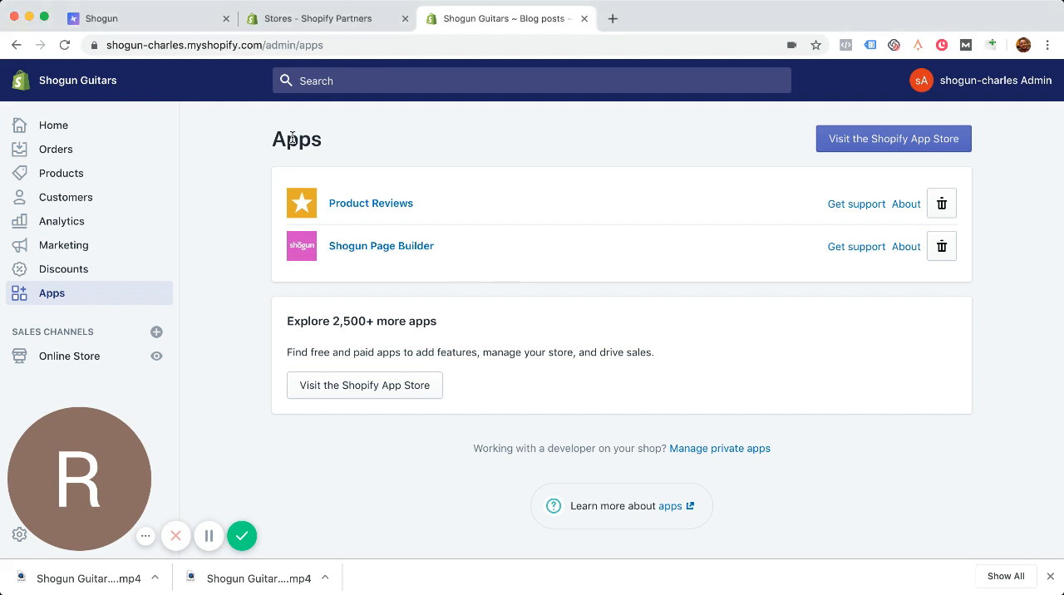
mouse_move(380, 245)
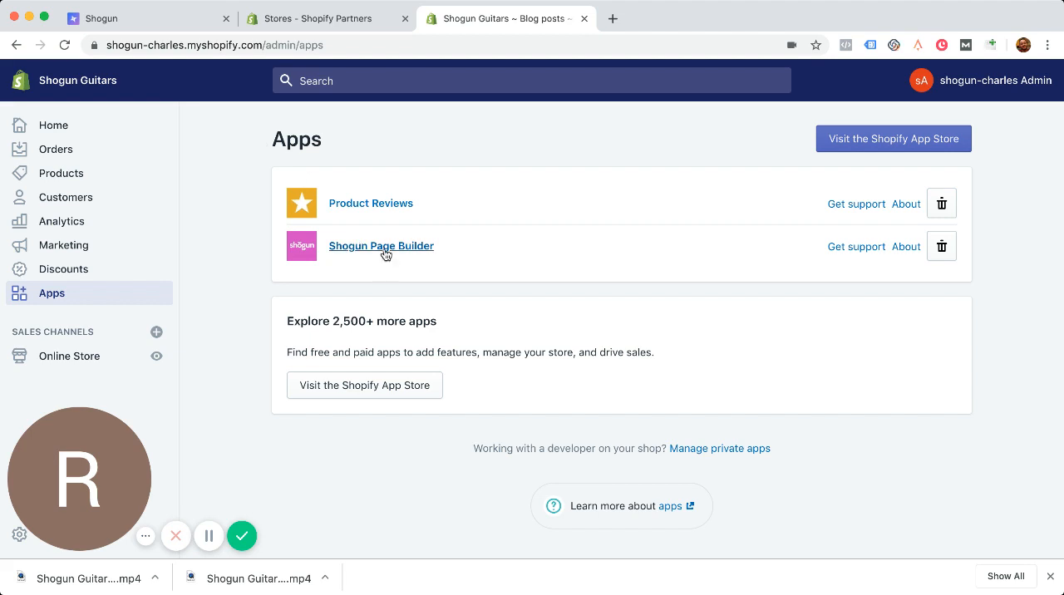
Launch Shogun Page Builder, dismiss the new-features popup, and leave the plan selection page.
left_click(381, 246)
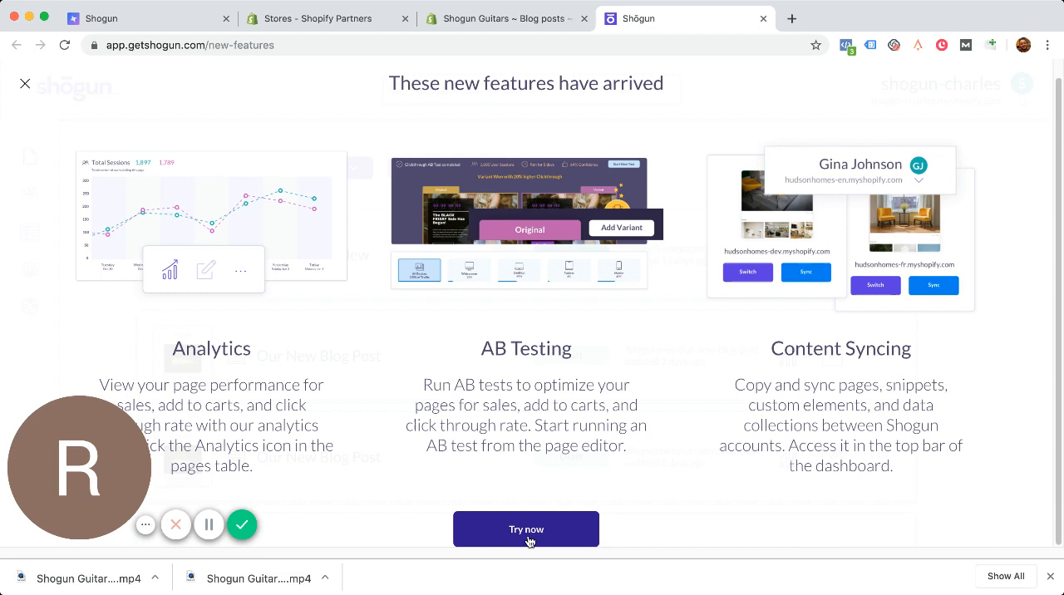
left_click(525, 529)
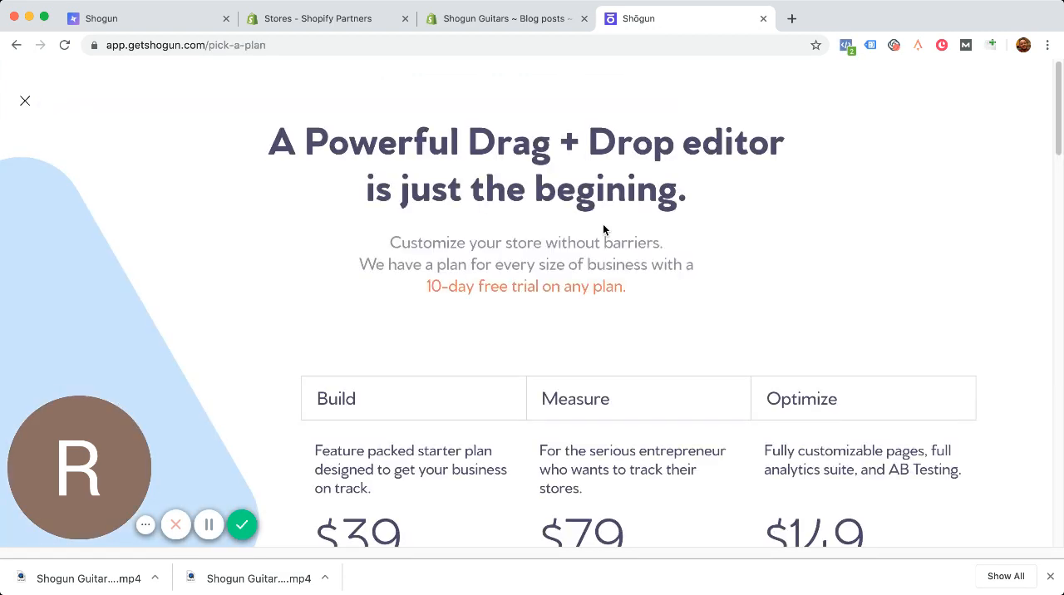
scroll("down", 3)
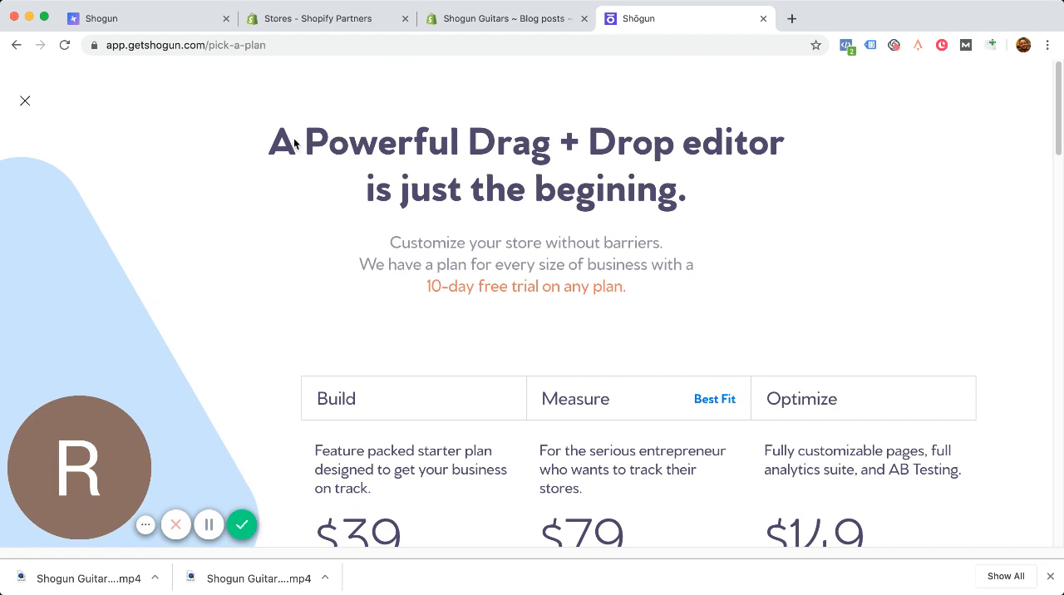
left_click(25, 100)
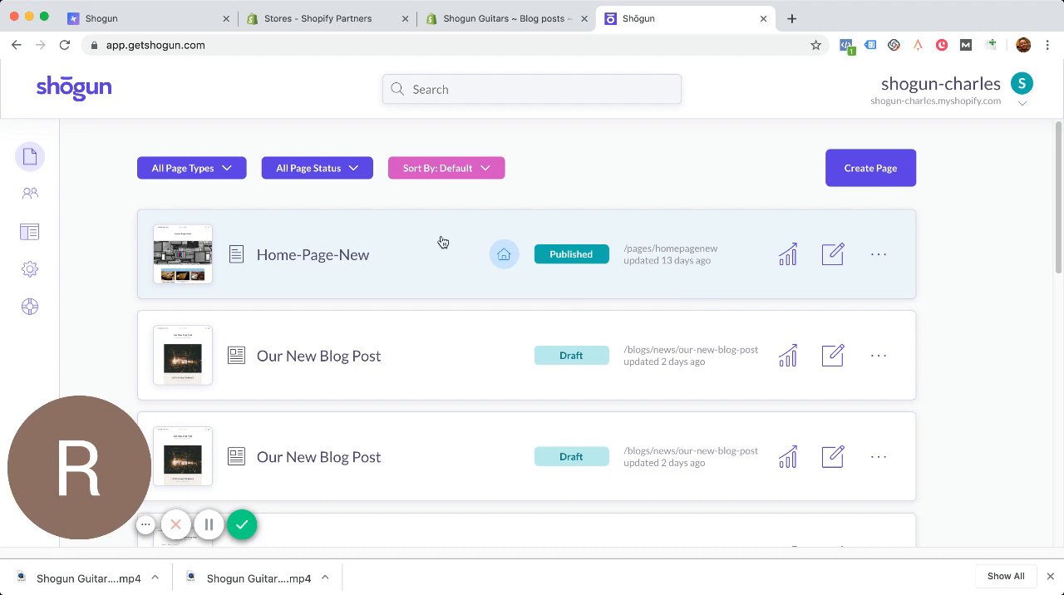
Click Create Page on the Shogun dashboard.
scroll("down", 3)
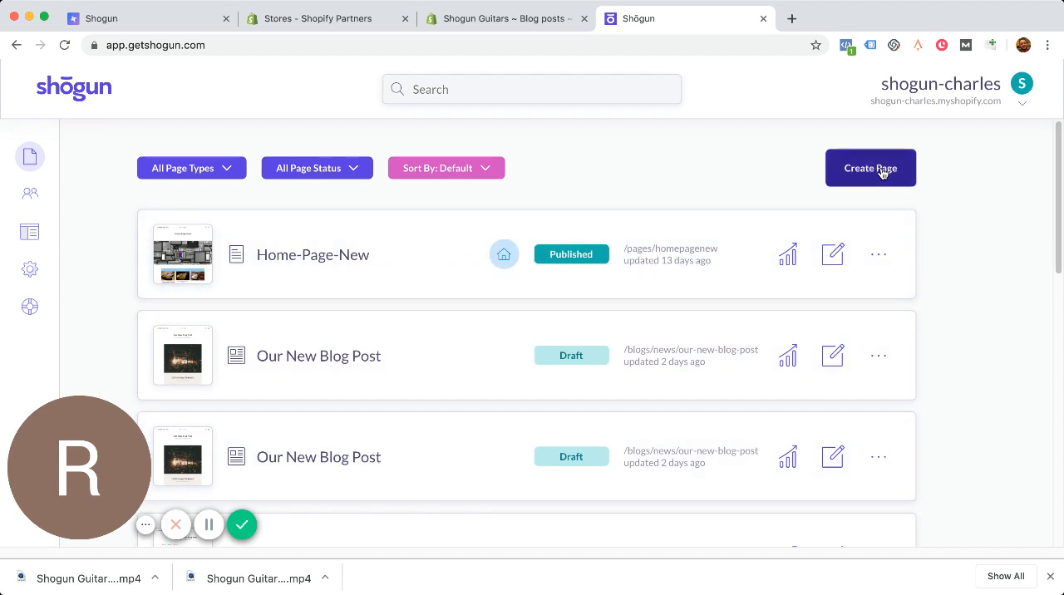
left_click(871, 167)
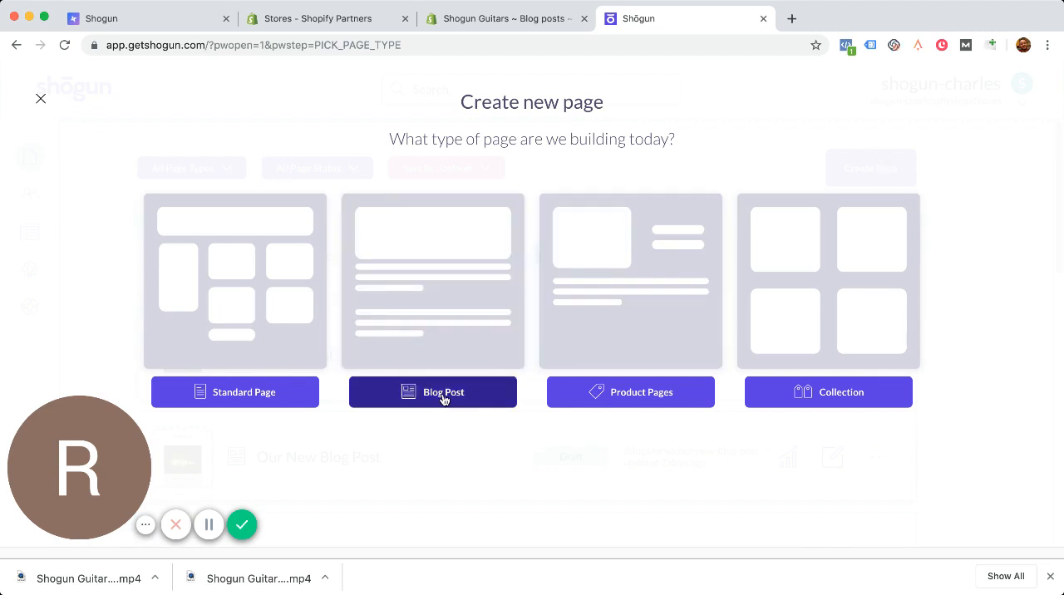
Choose Blog Post and the concert template 'Let's turn up the music'.
left_click(432, 392)
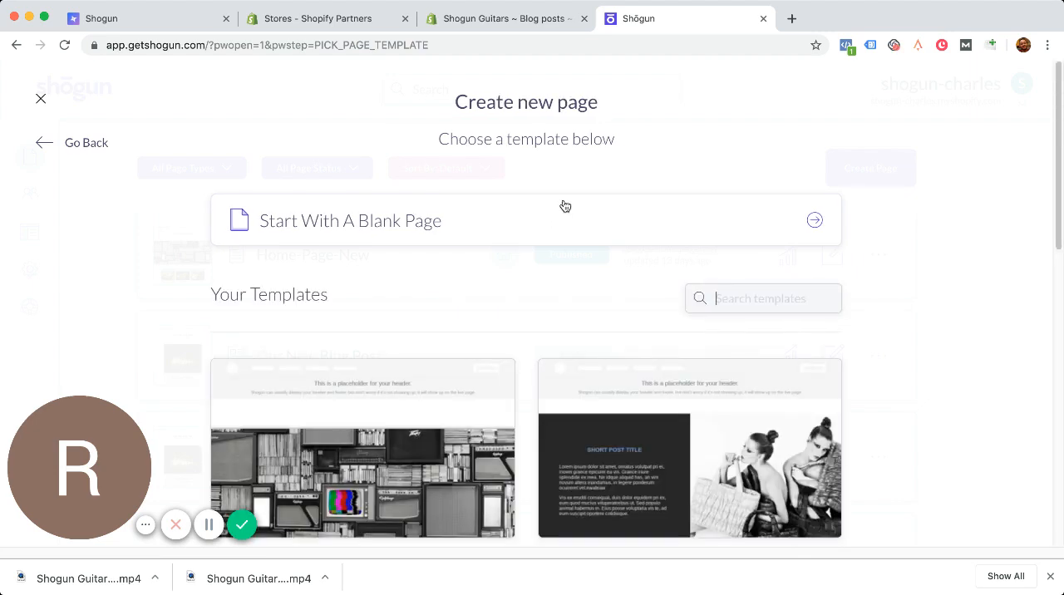
mouse_move(746, 231)
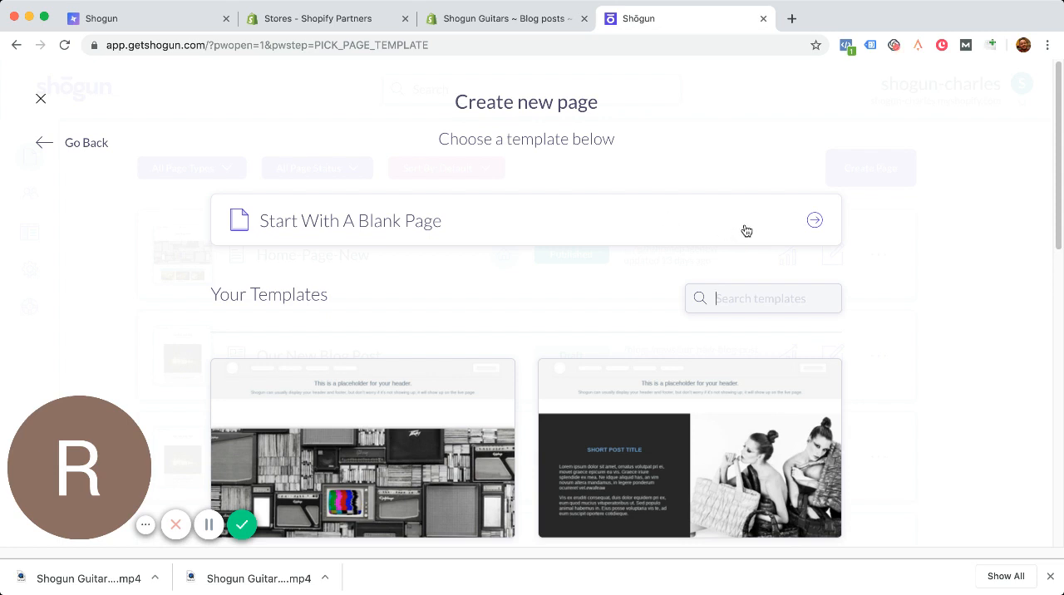
mouse_move(943, 285)
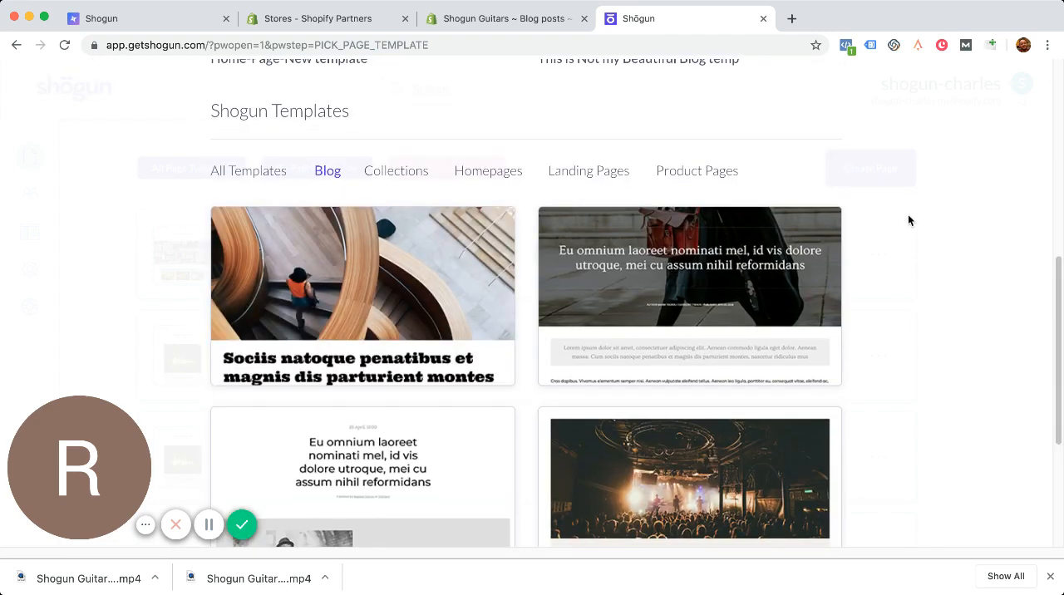
scroll("down", 3)
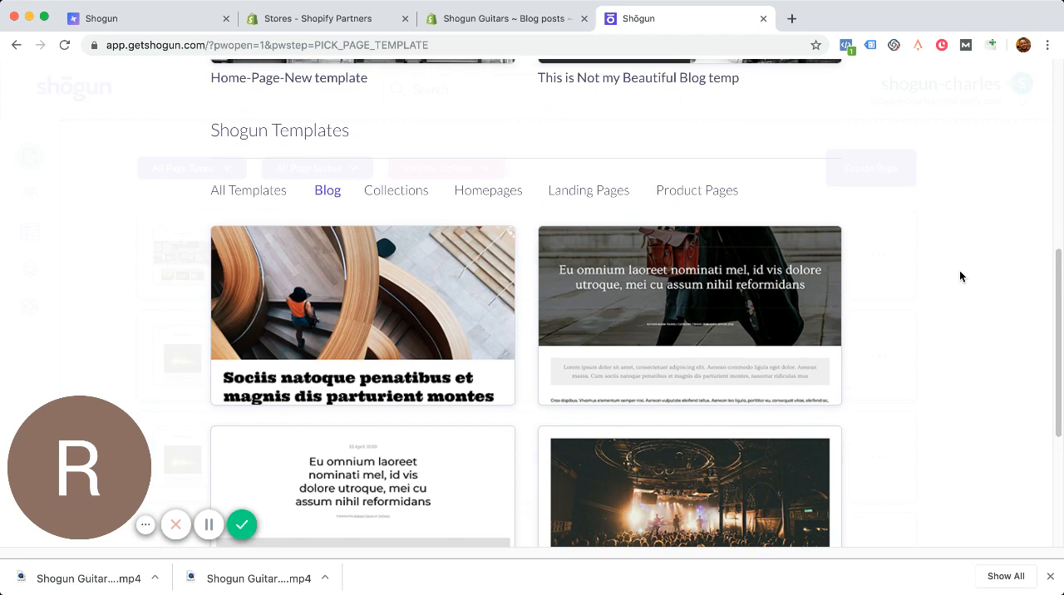
scroll("down", 3)
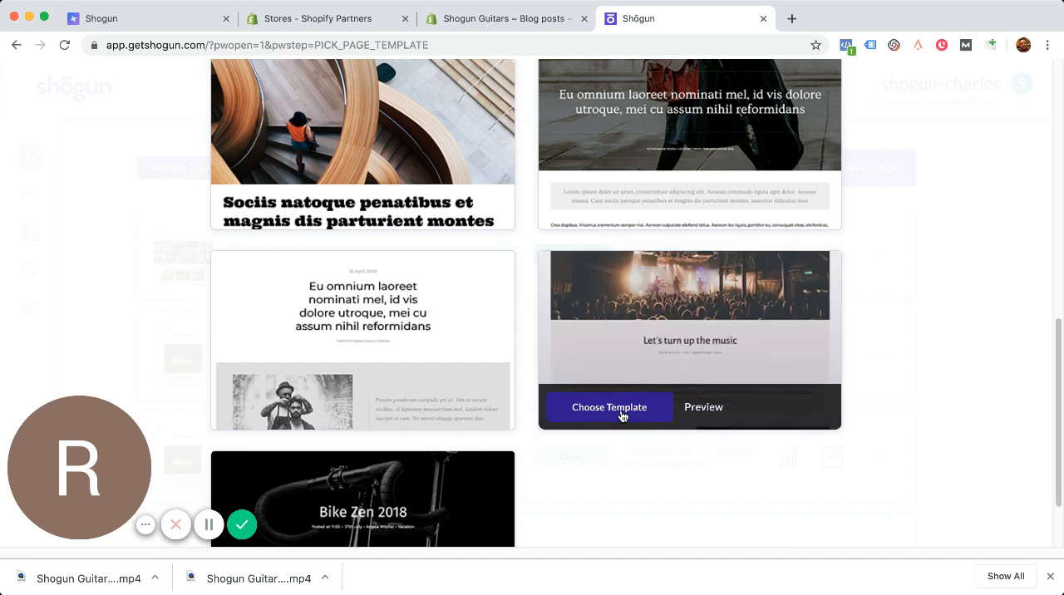
left_click(610, 406)
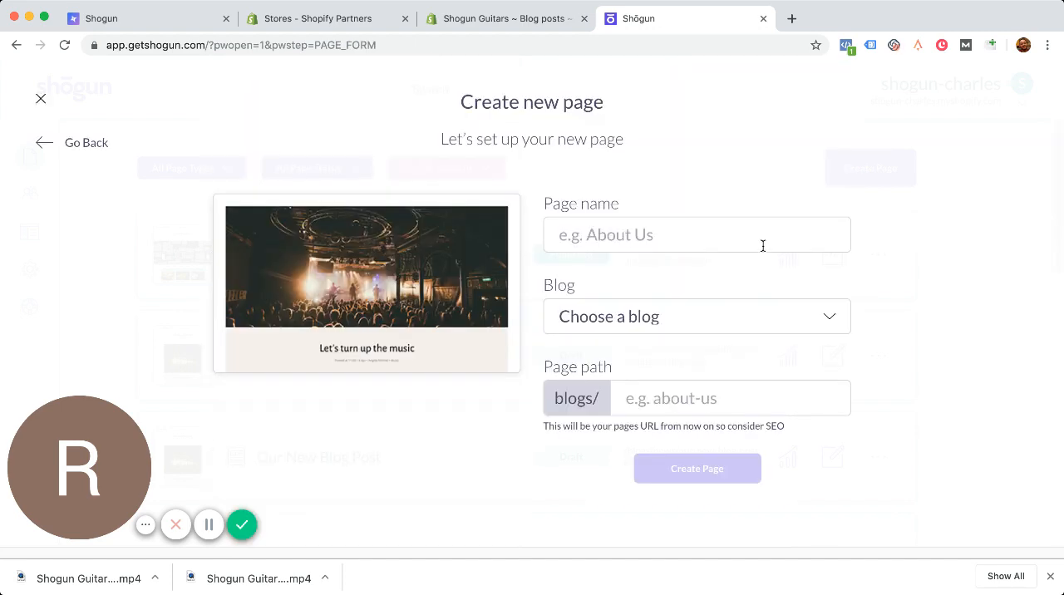
Name the page 'Our New Blog', assign it to the News blog, and create it.
left_click(696, 235)
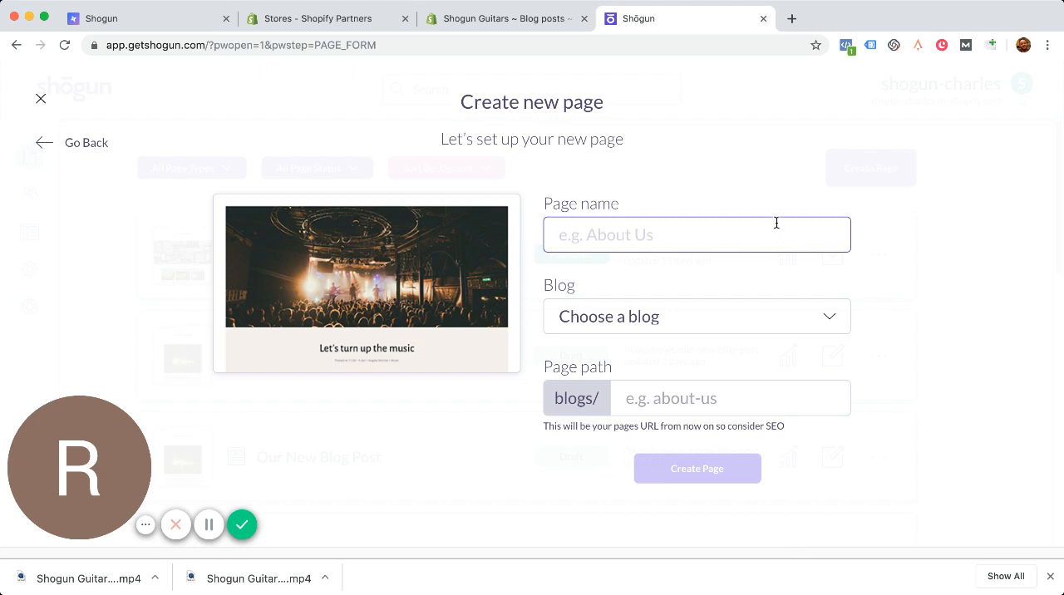
mouse_move(792, 271)
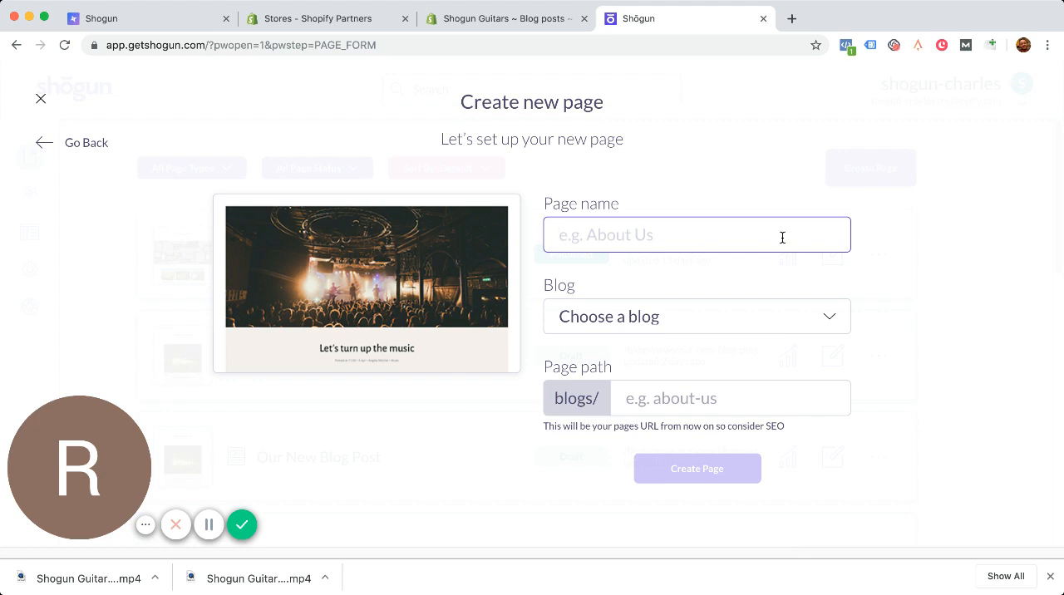
type("Our New")
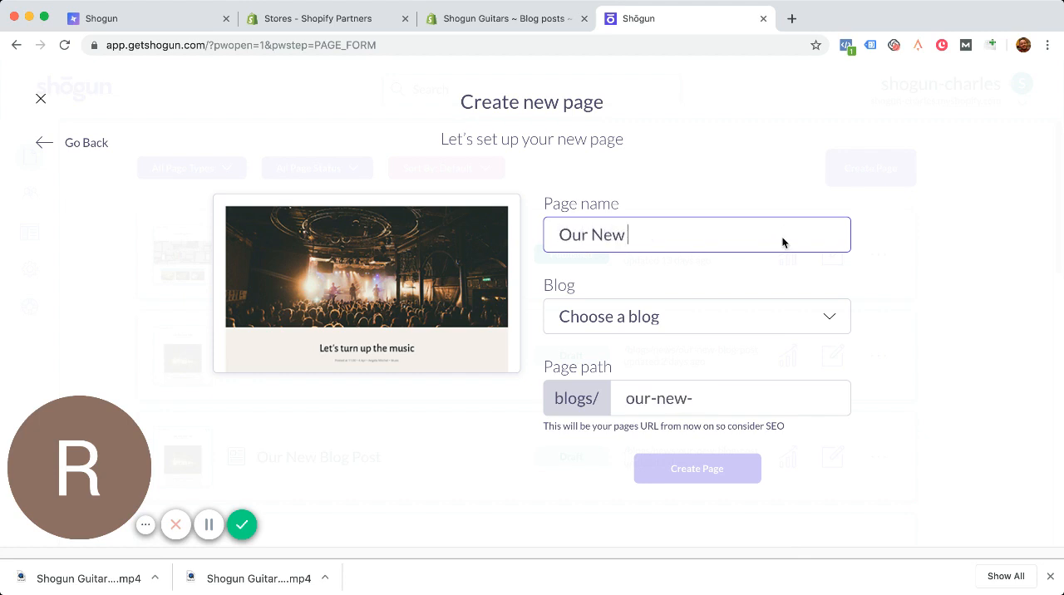
type("Blog")
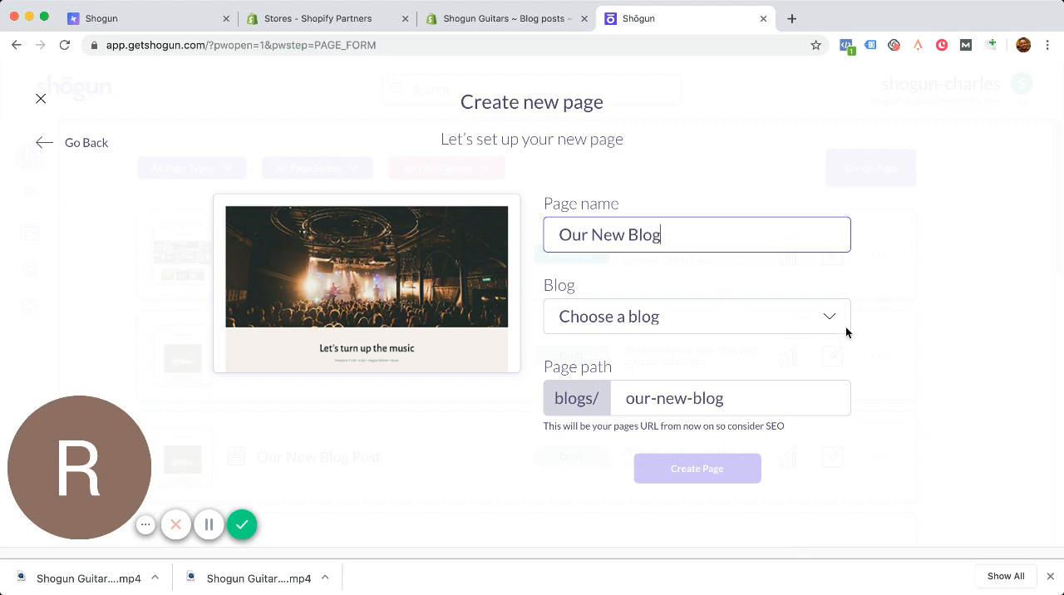
left_click(697, 316)
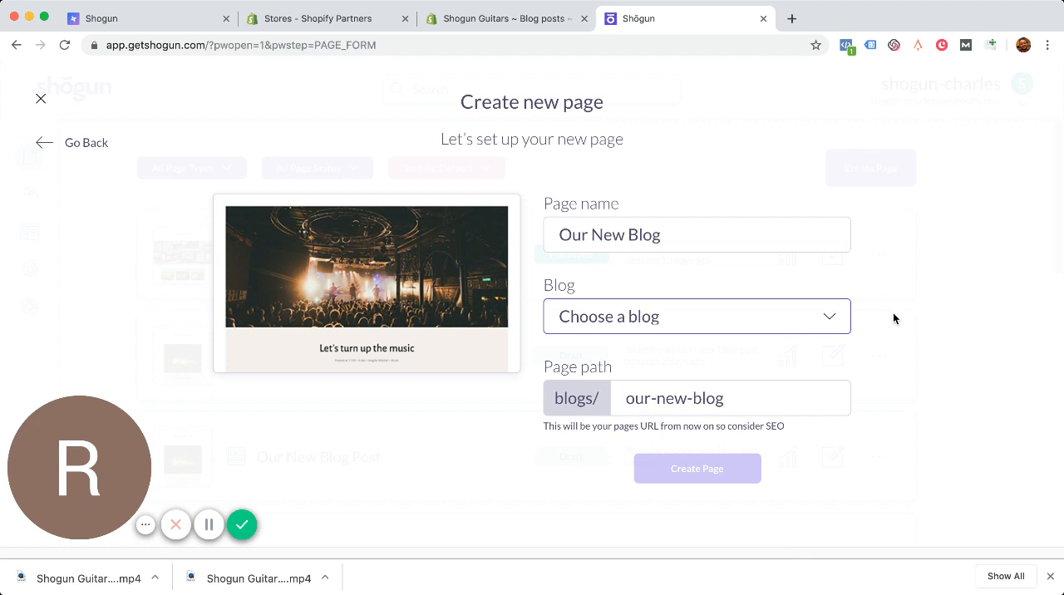
mouse_move(766, 375)
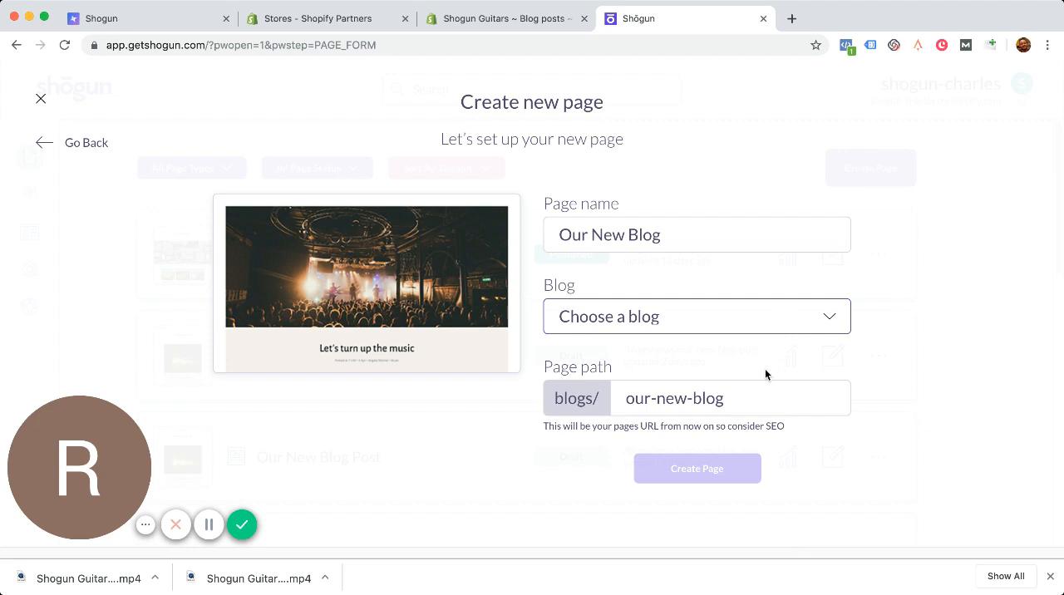
left_click(697, 316)
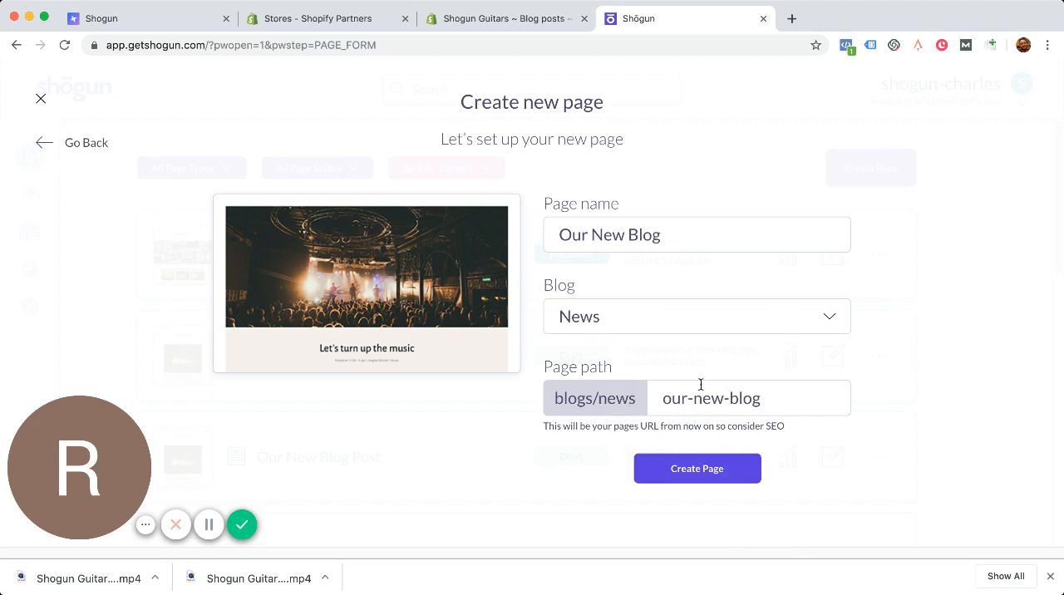
left_click(697, 468)
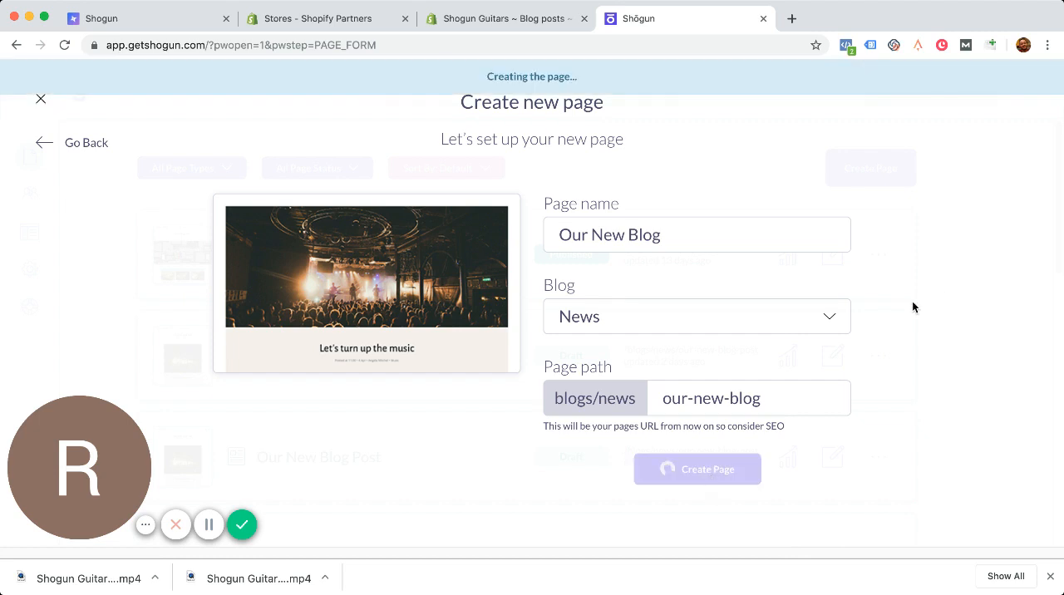
left_click(697, 468)
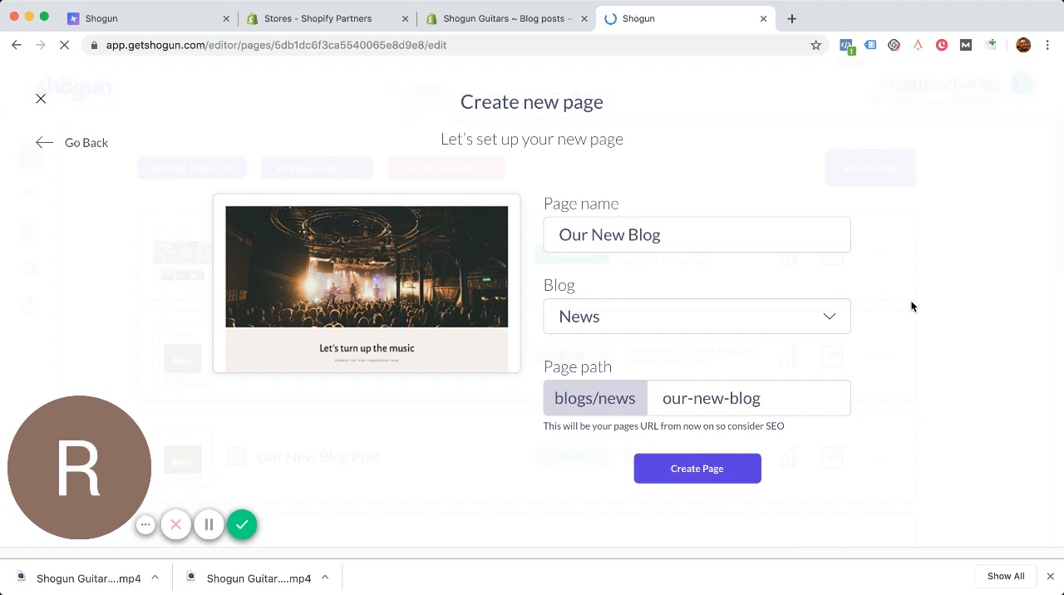
left_click(697, 468)
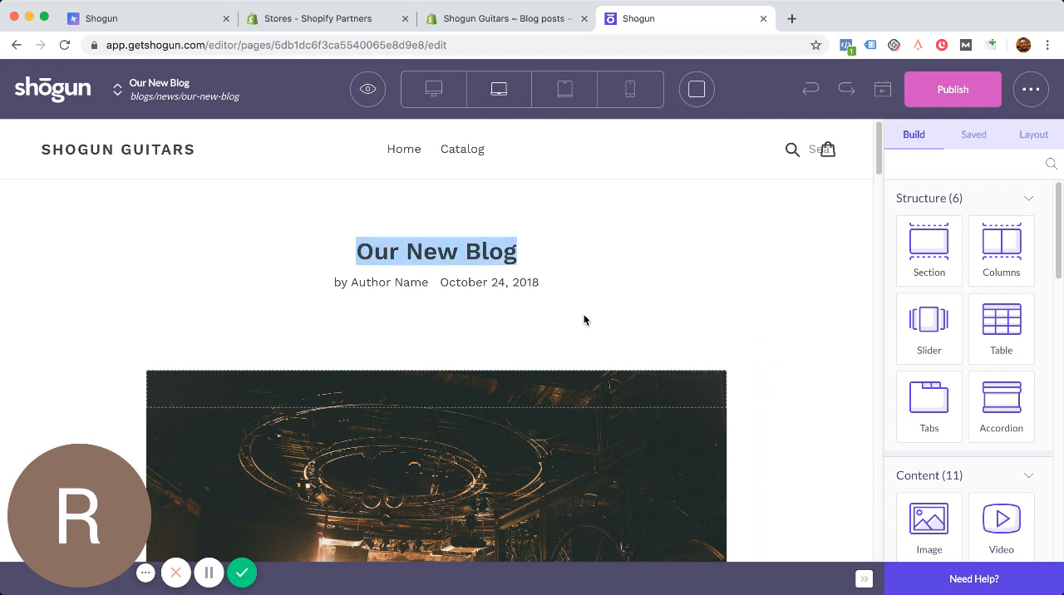
scroll("down", 3)
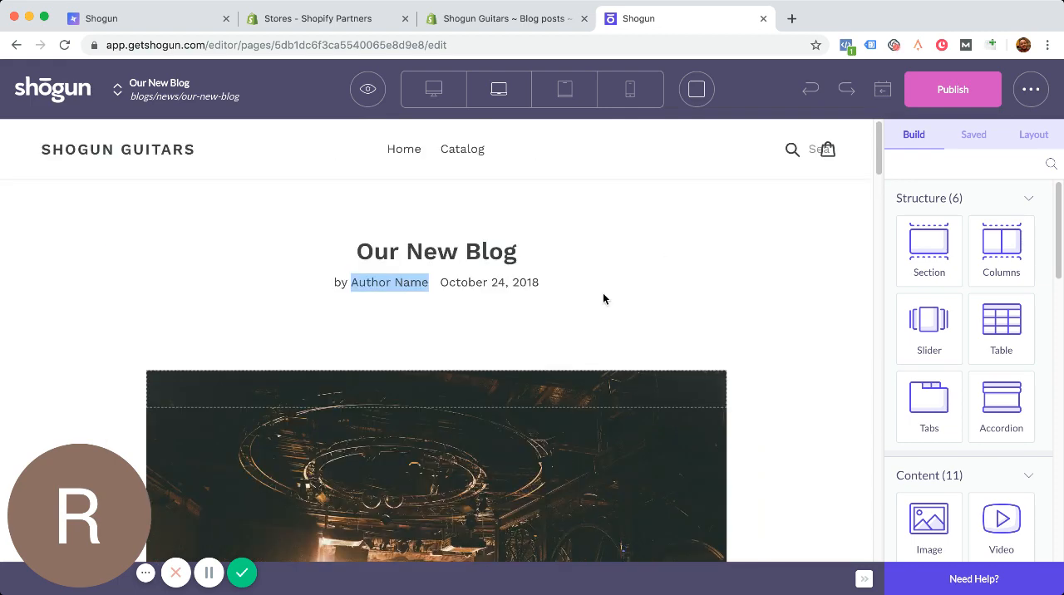
scroll("down", 3)
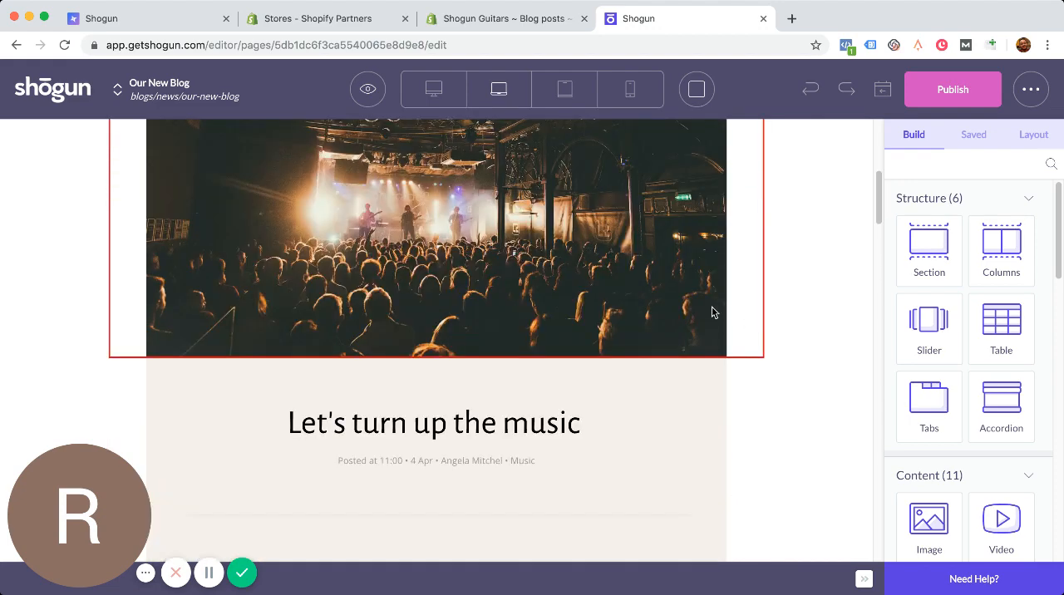
scroll("up", 3)
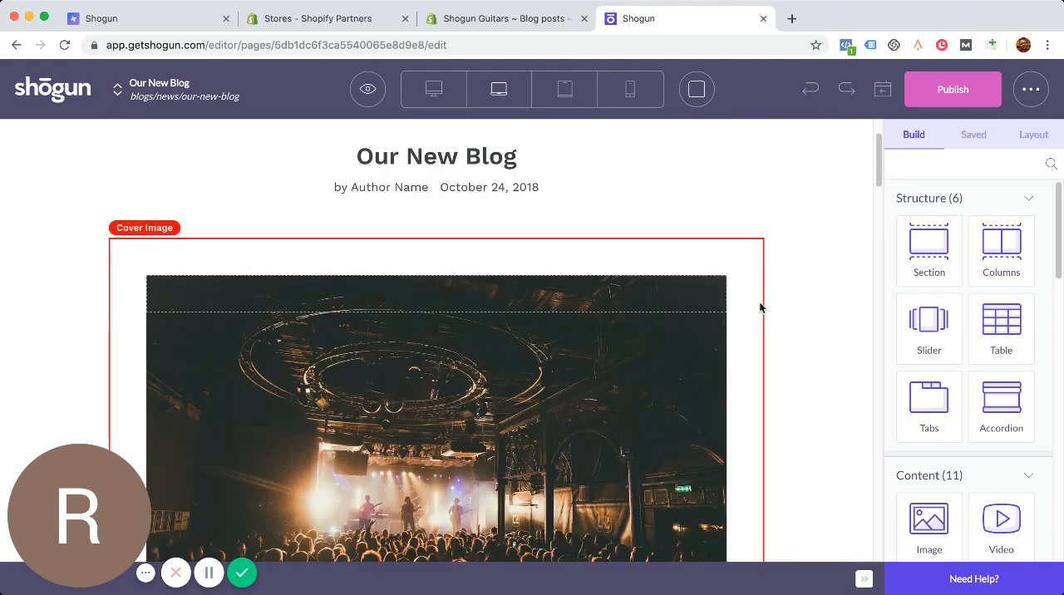
scroll("down", 3)
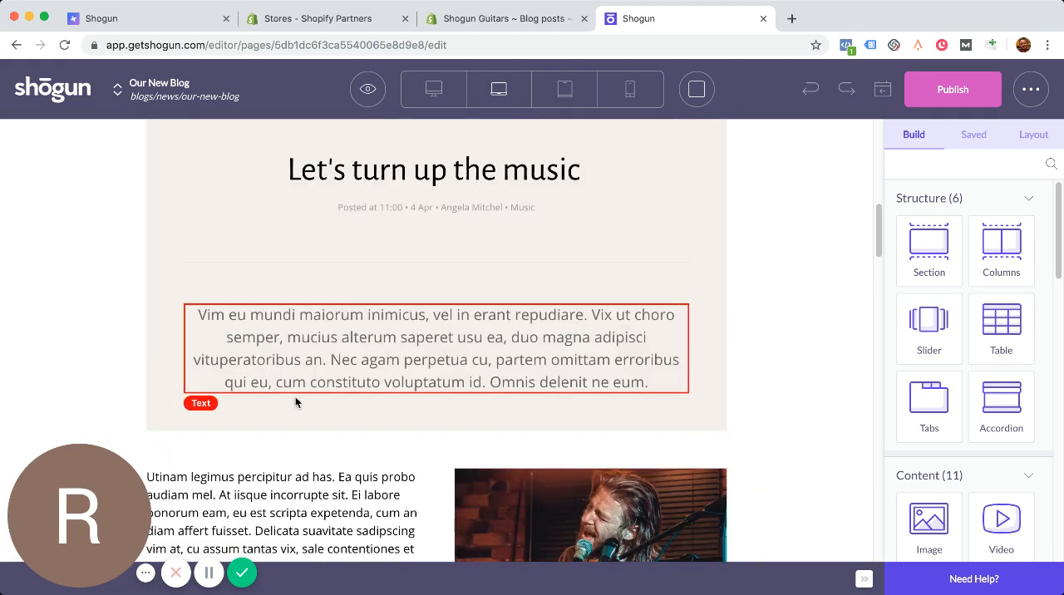
scroll("down", 3)
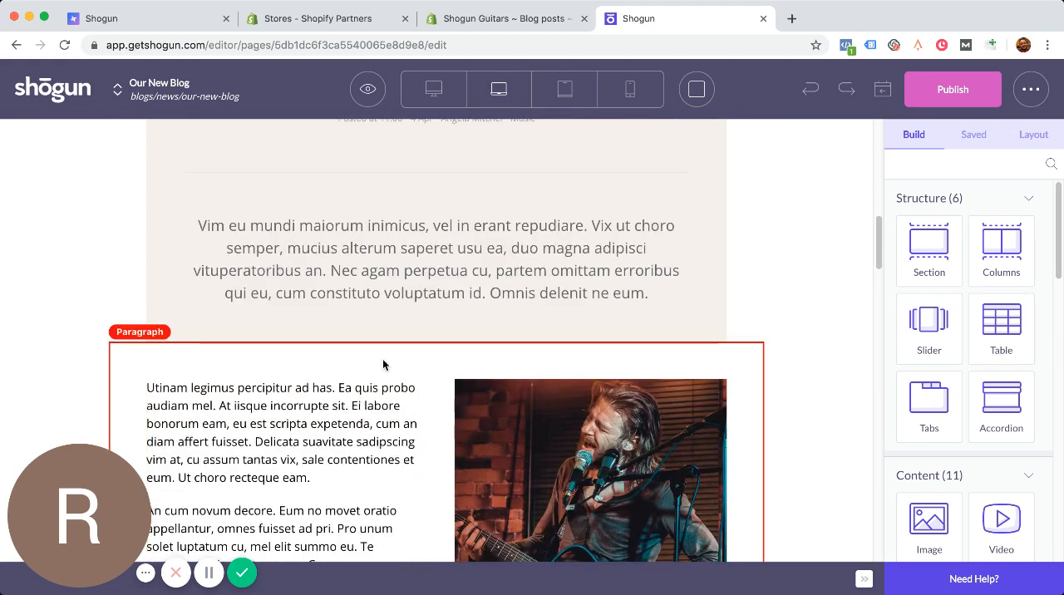
scroll("down", 3)
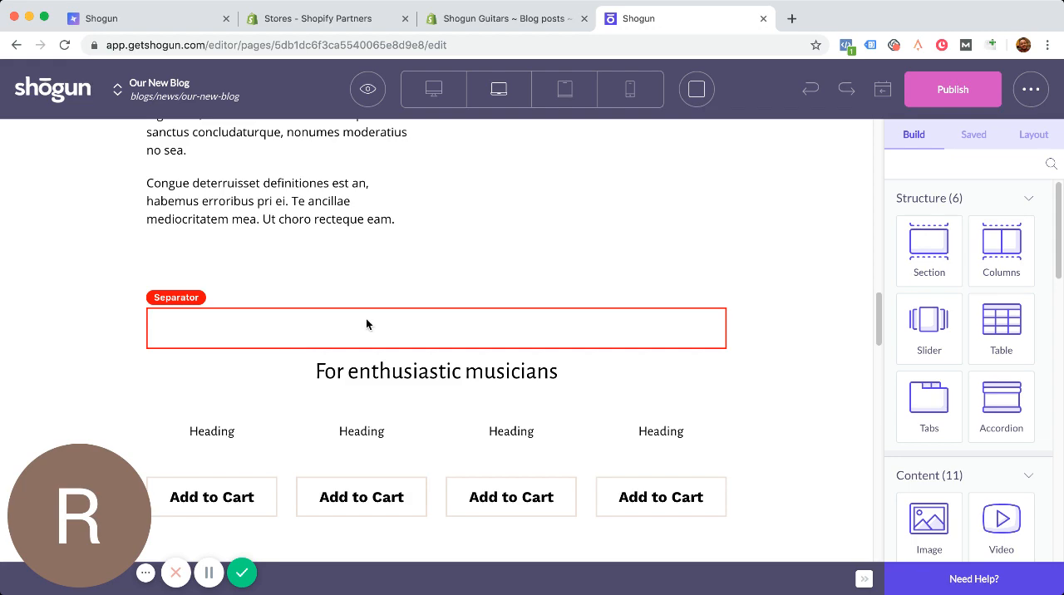
scroll("down", 3)
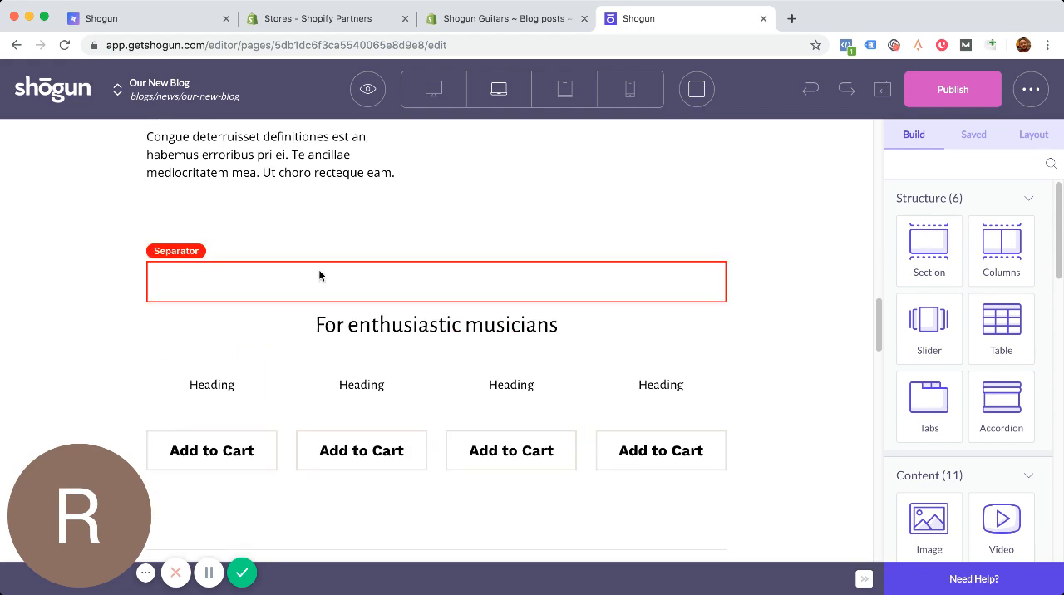
scroll("down", 3)
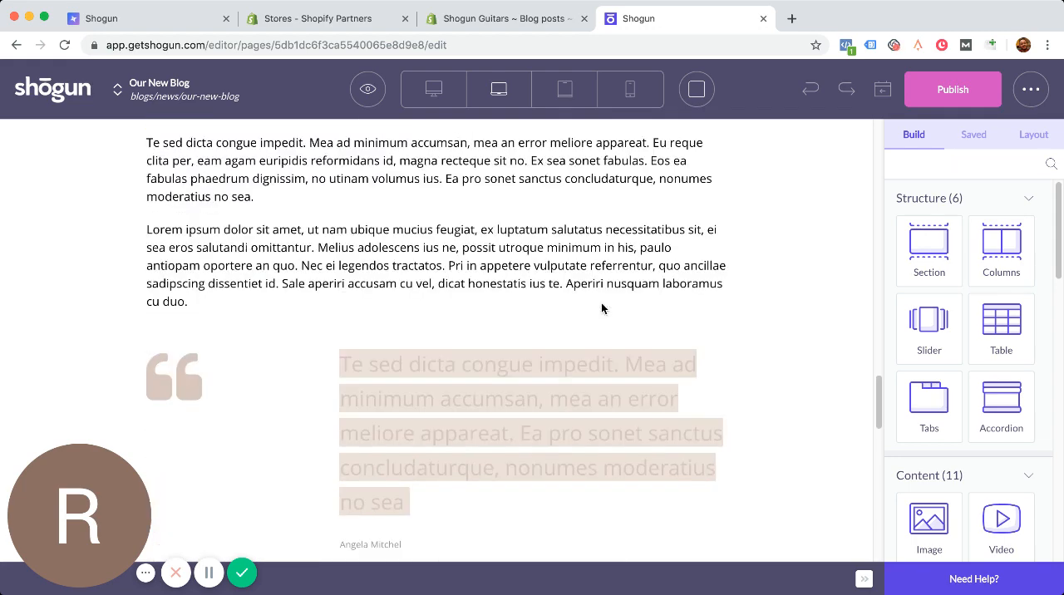
scroll("down", 3)
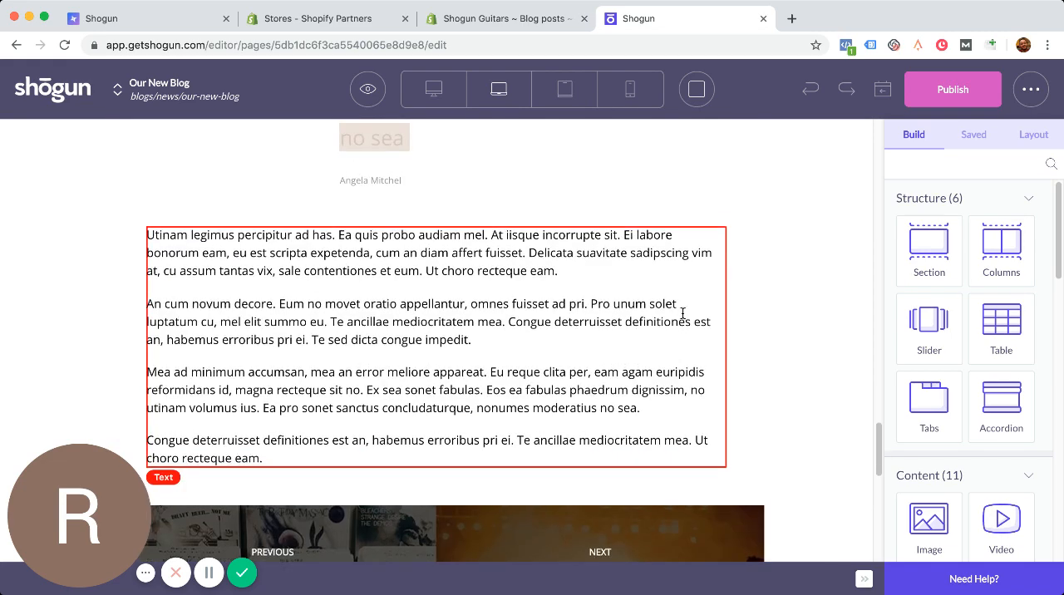
scroll("down", 3)
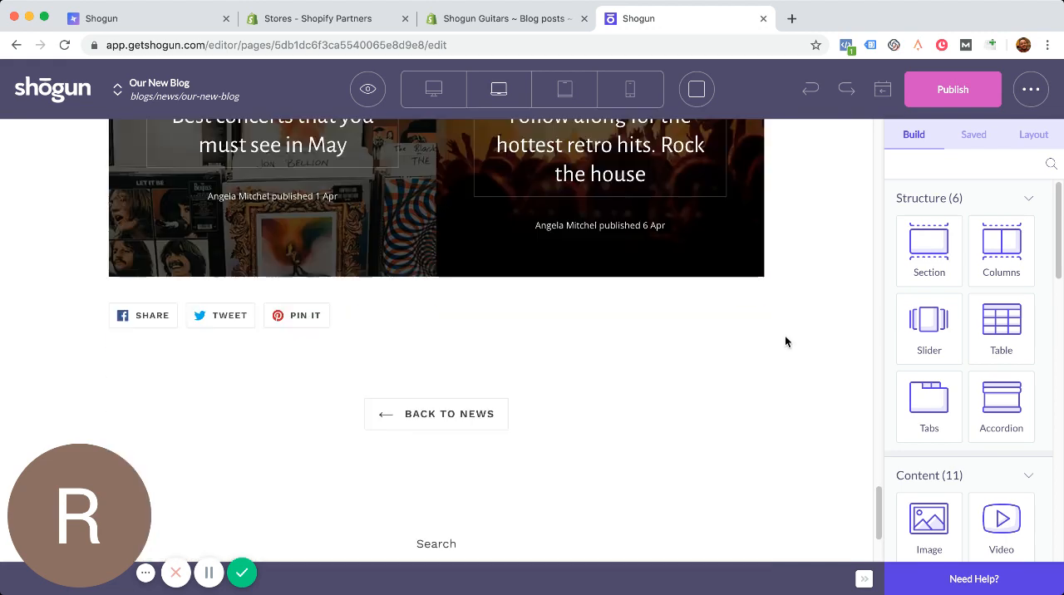
scroll("down", 3)
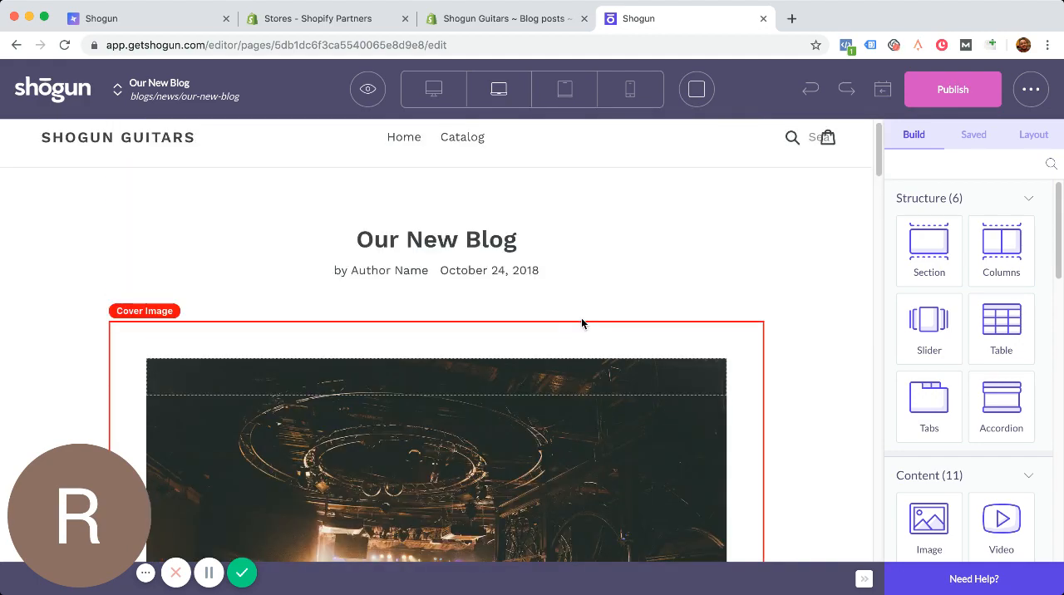
Turn Full Width on for the cover image, then turn it back off.
scroll("down", 3)
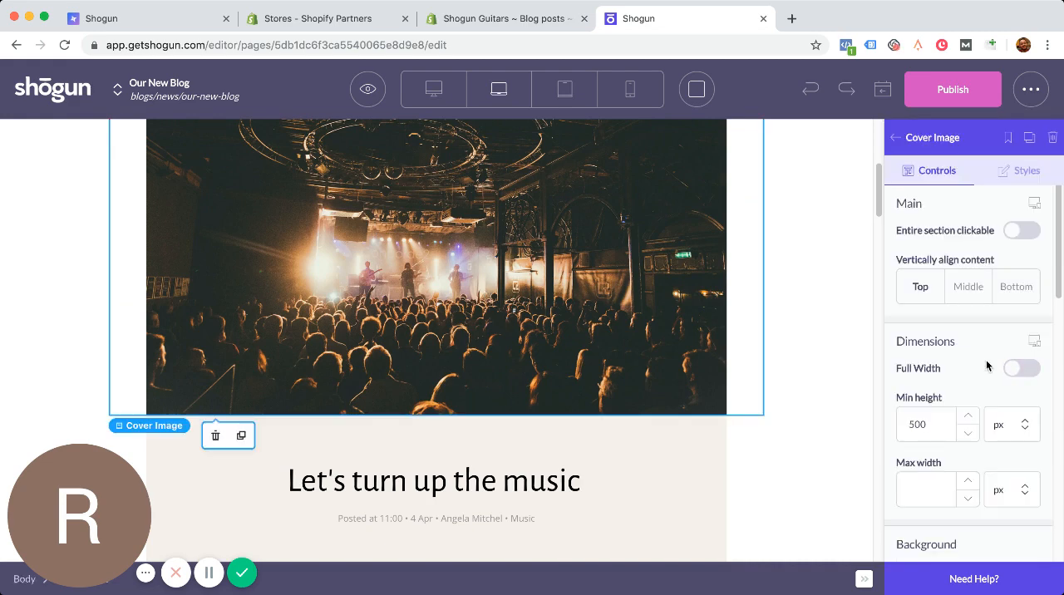
left_click(1022, 368)
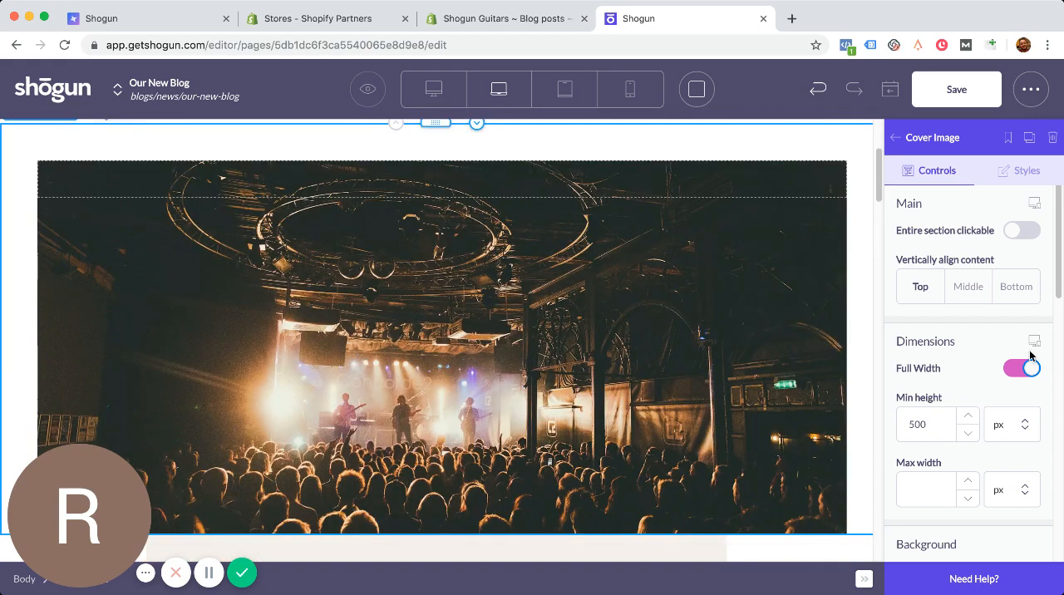
scroll("down", 3)
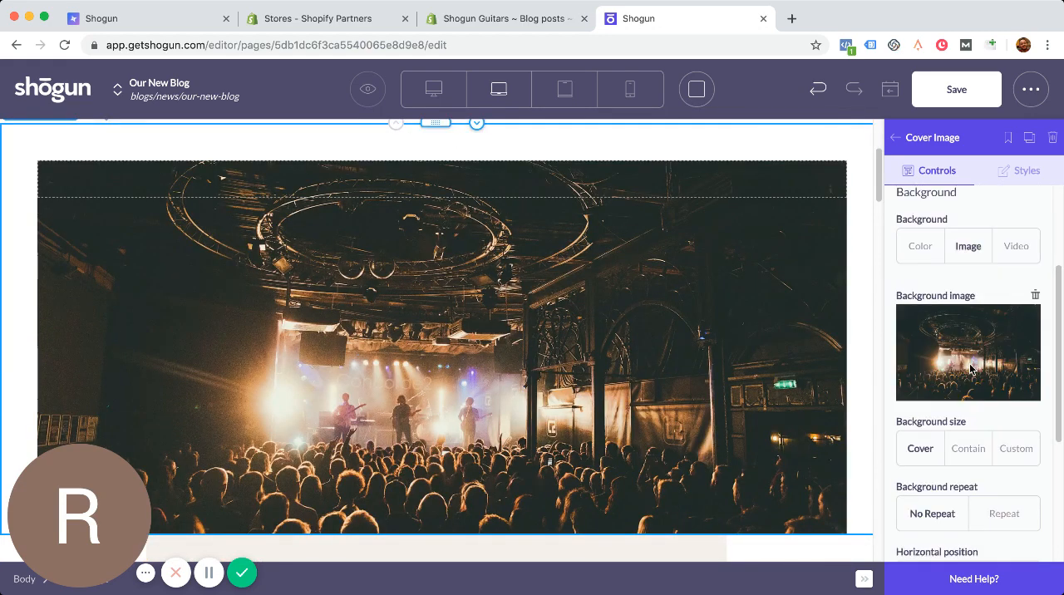
scroll("down", 3)
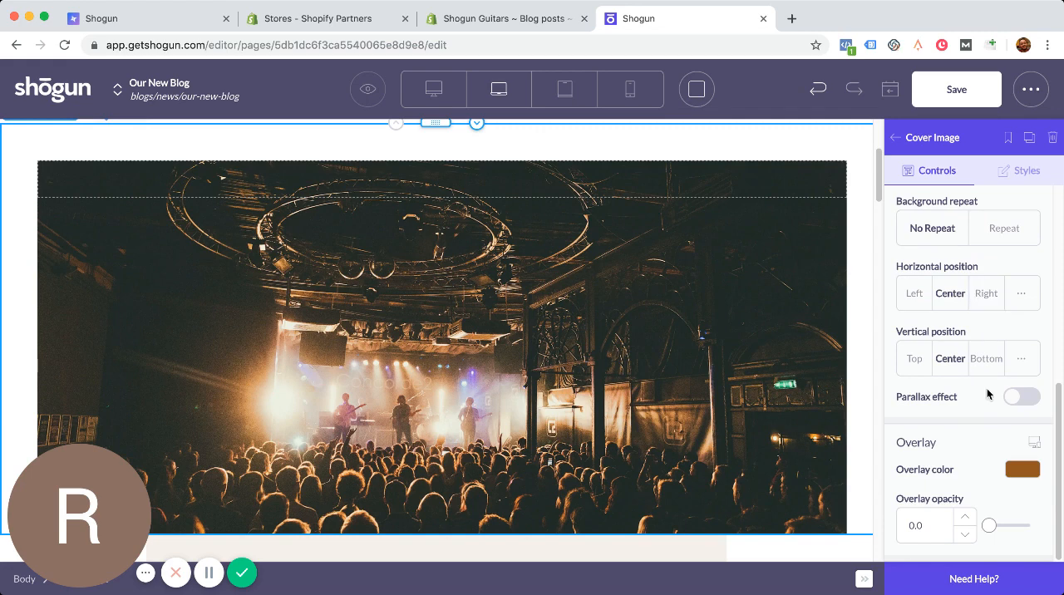
mouse_move(957, 395)
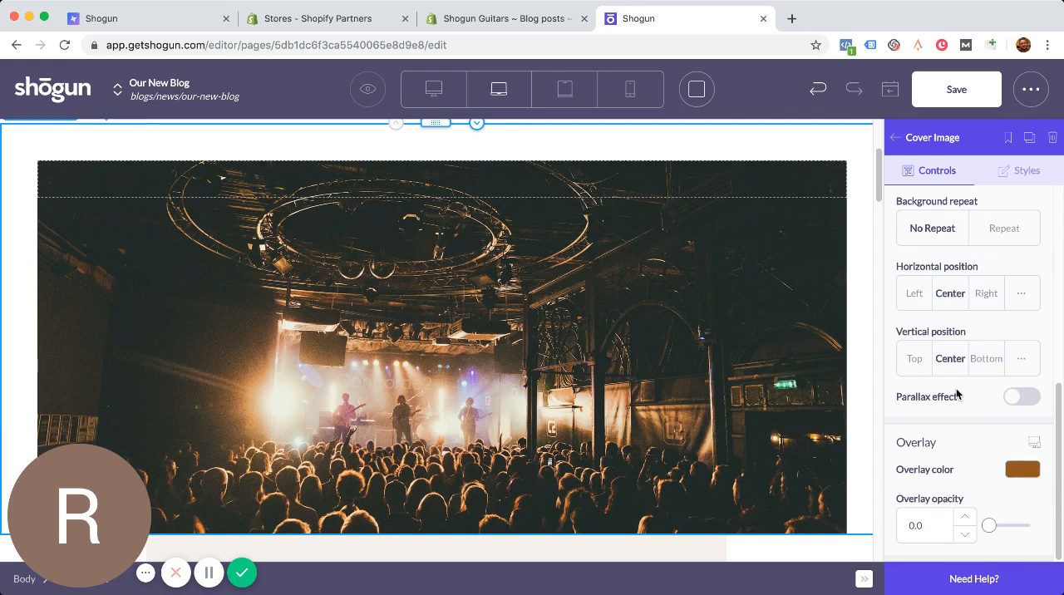
scroll("down", 3)
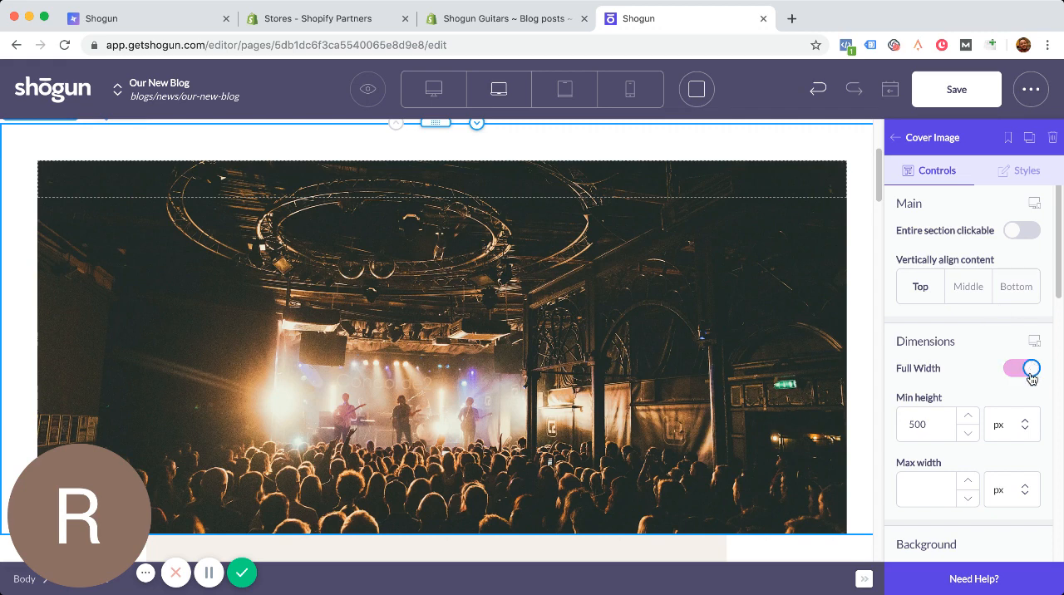
left_click(1021, 369)
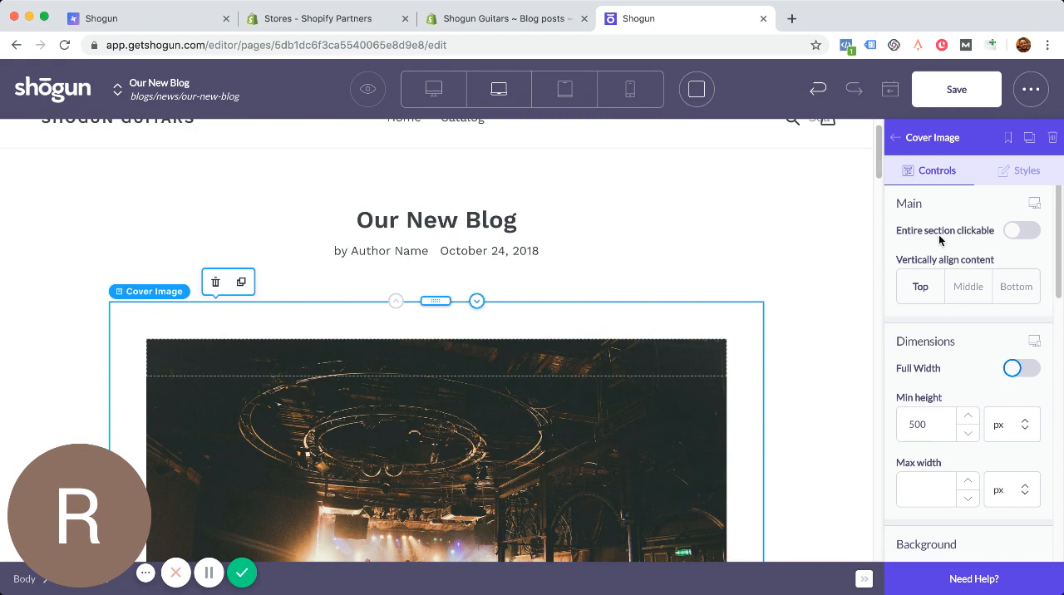
Select the 'Let's turn up the music' heading to open its settings.
scroll("down", 3)
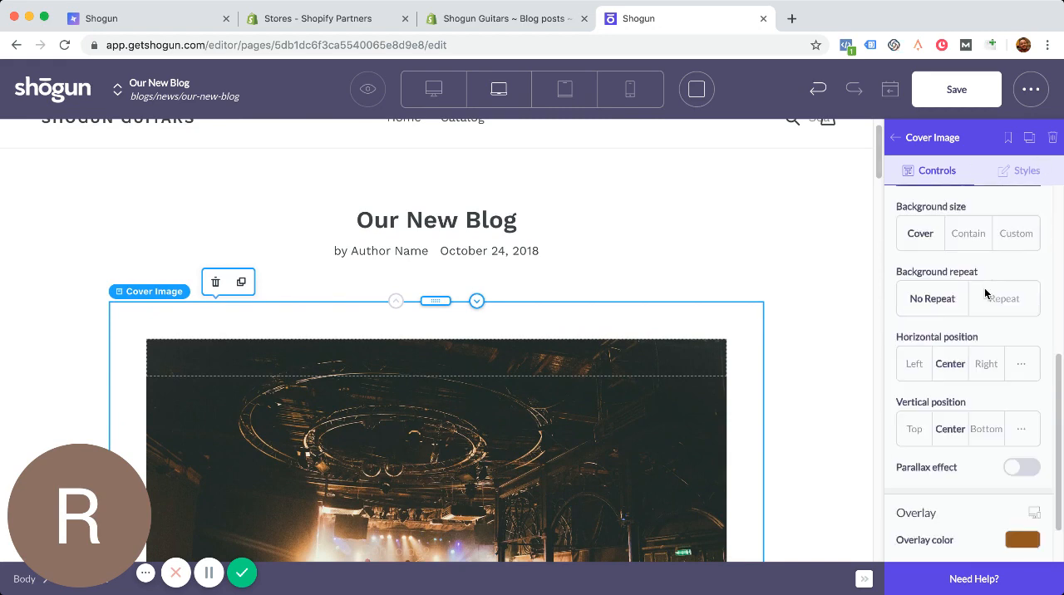
scroll("down", 3)
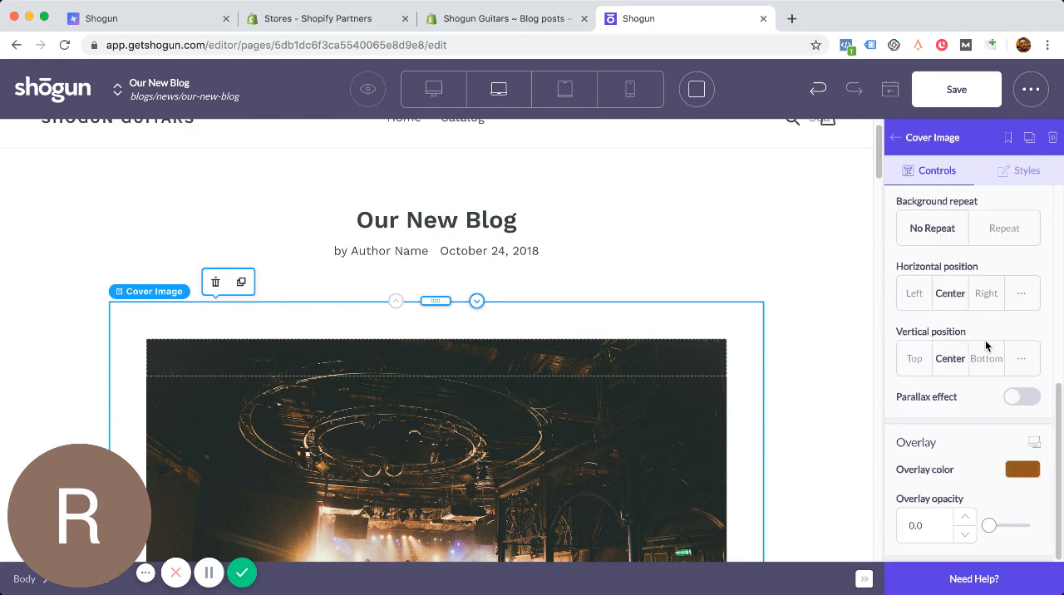
scroll("down", 3)
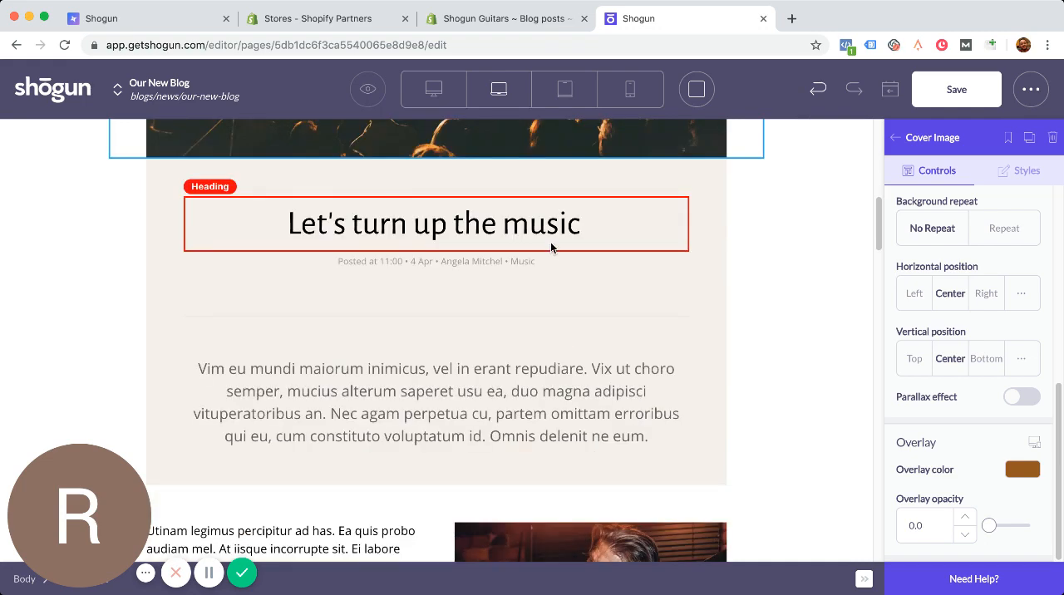
left_click(433, 223)
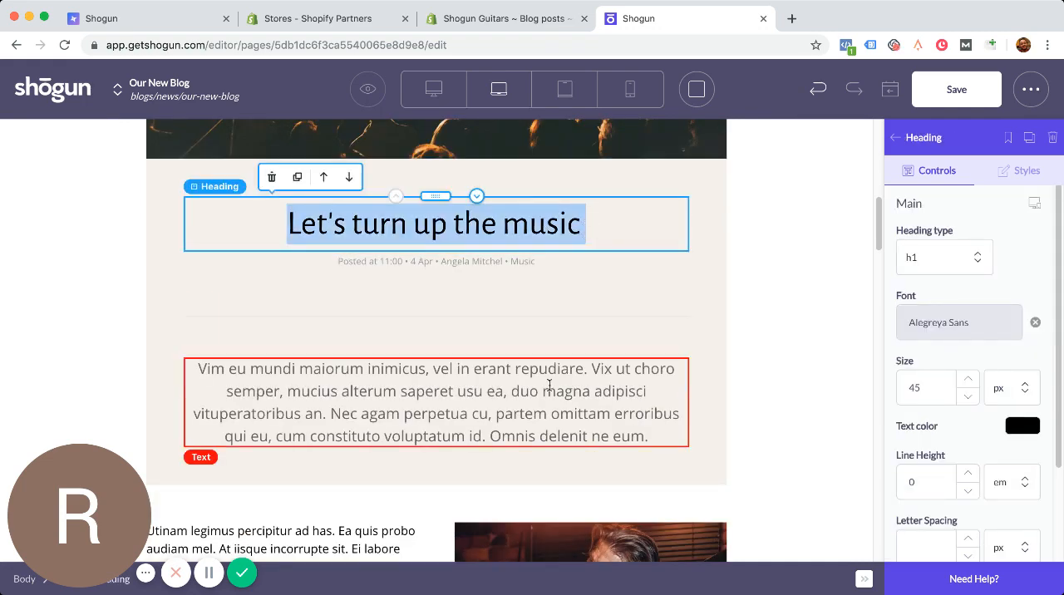
Scroll to the 'For enthusiastic musicians' row and select the first Add to Cart button.
scroll("down", 3)
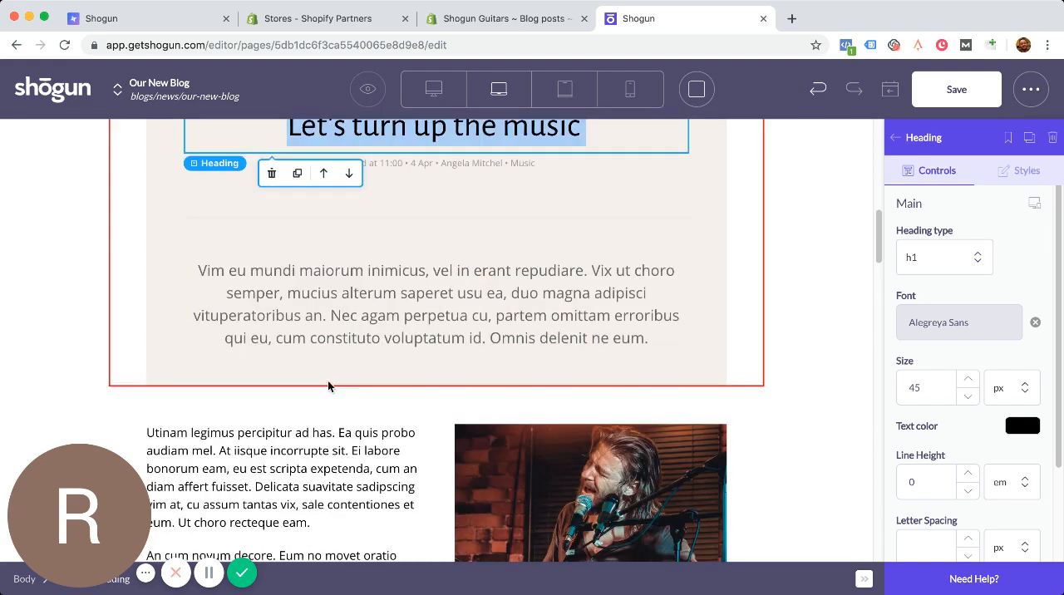
scroll("down", 3)
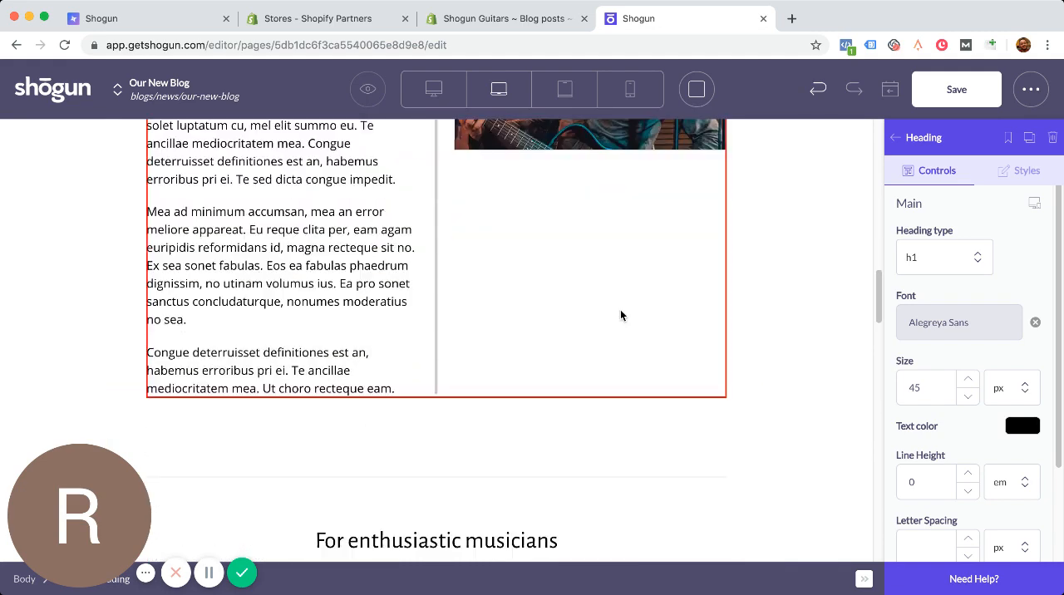
scroll("down", 3)
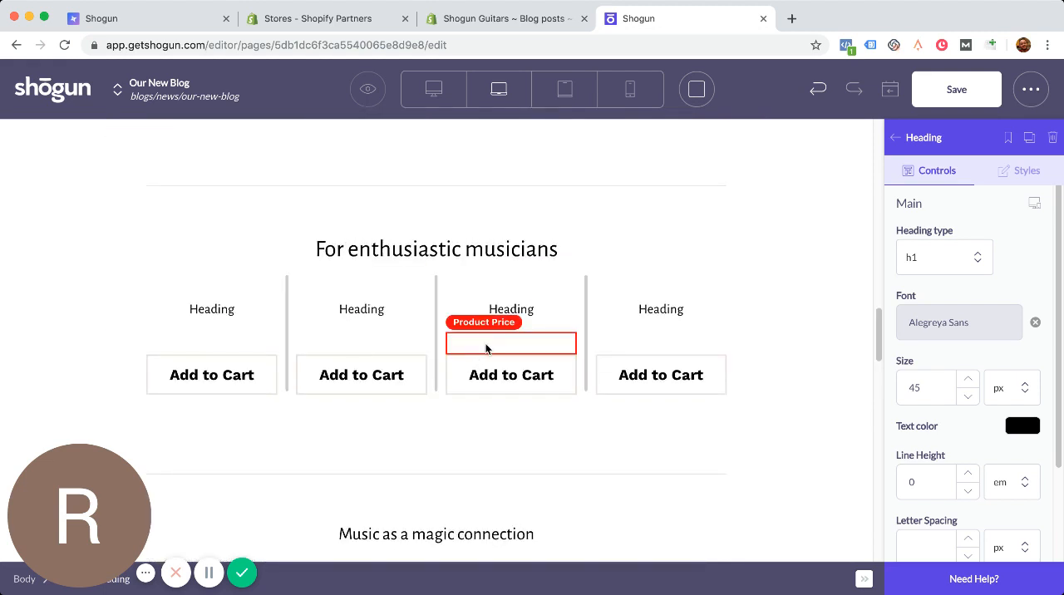
left_click(212, 344)
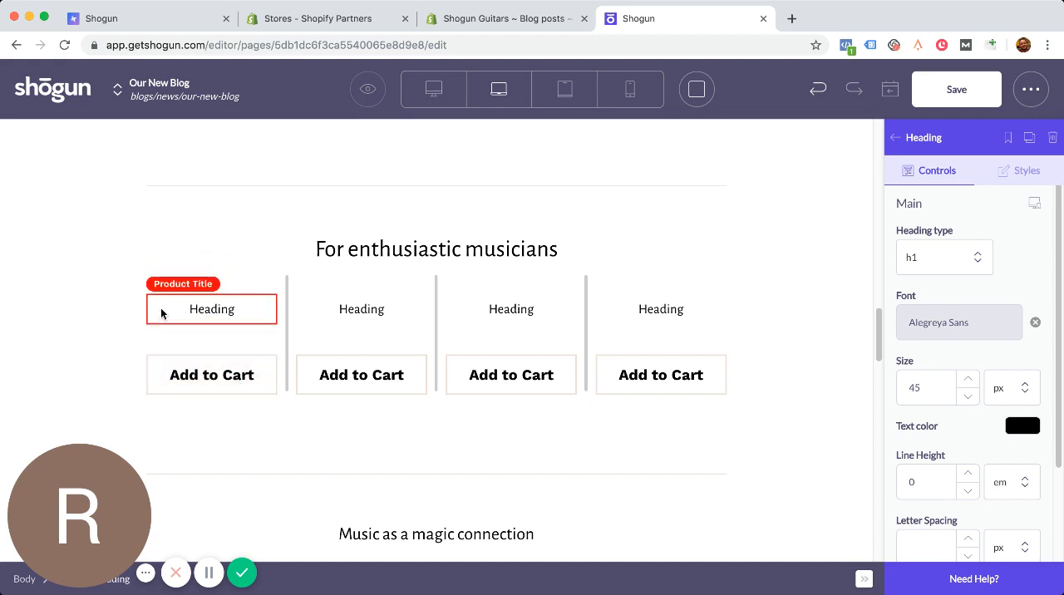
left_click(211, 374)
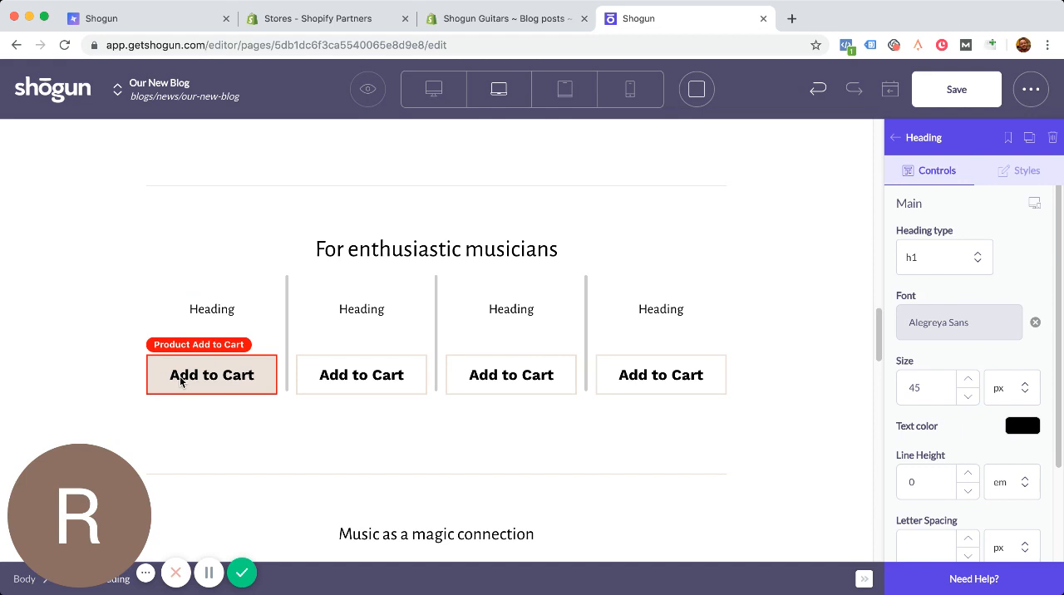
left_click(361, 342)
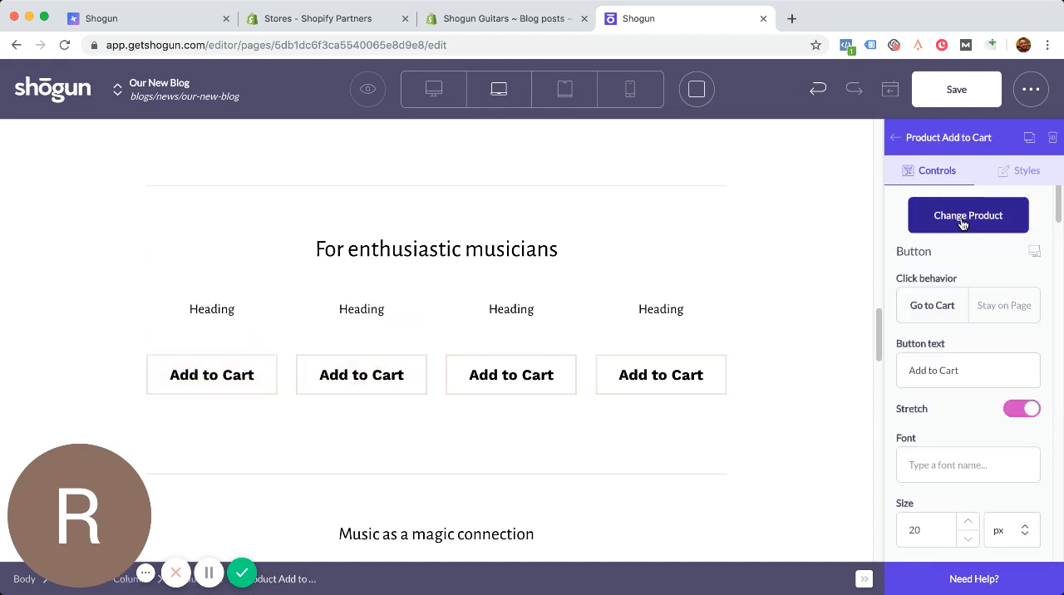
Change the first column's product to Sunburst Bass Guitar with the Default Title variant.
left_click(968, 215)
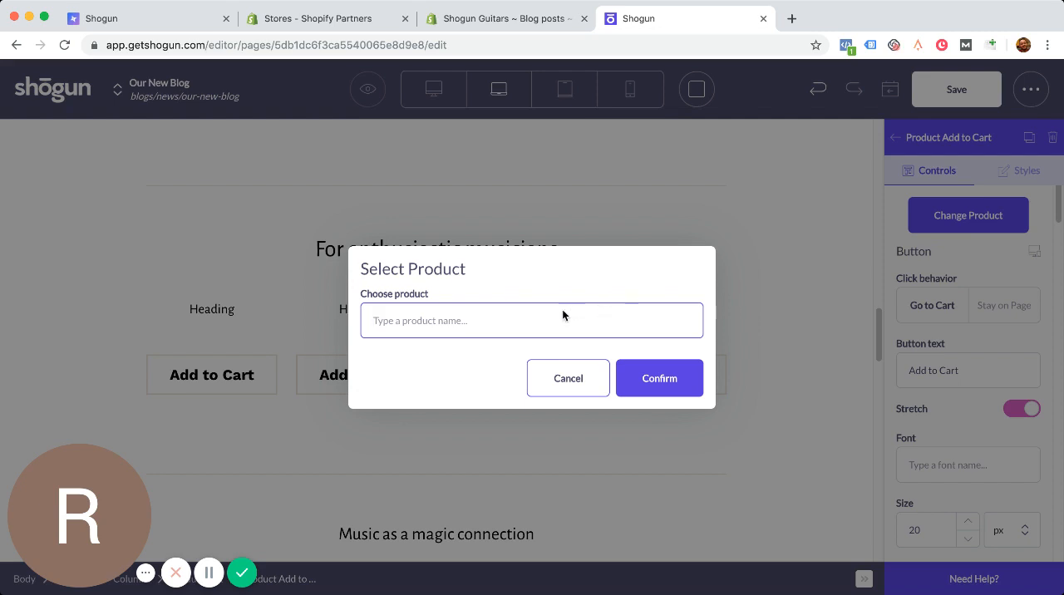
mouse_move(565, 320)
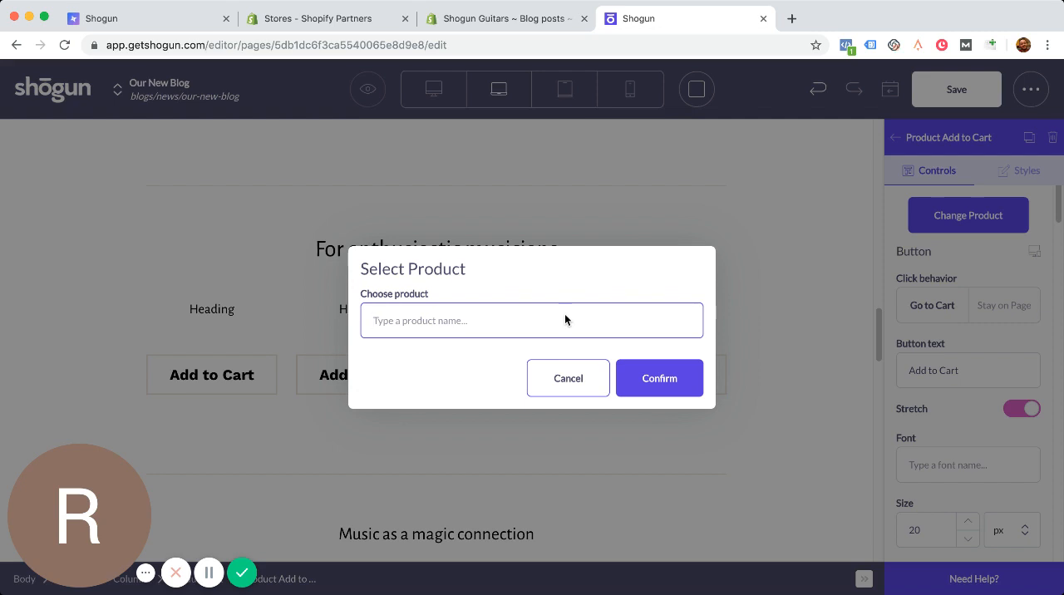
type("guit")
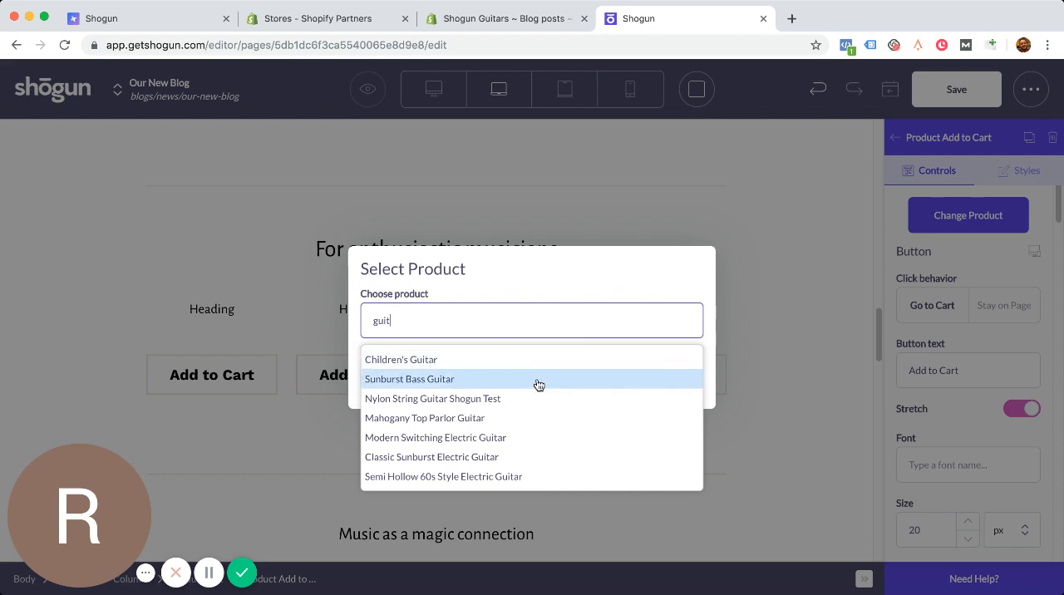
left_click(409, 379)
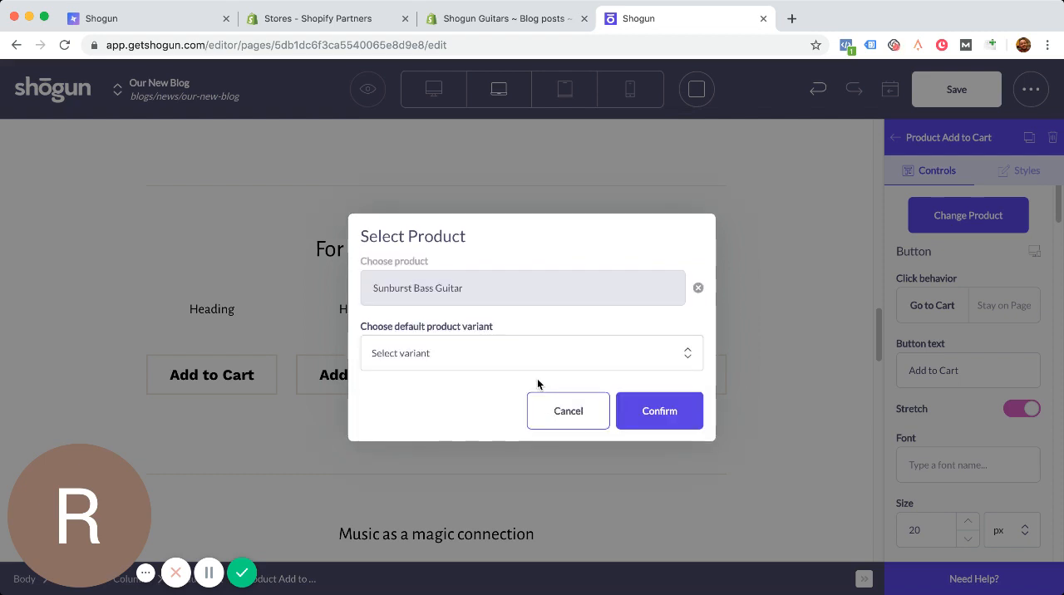
left_click(531, 352)
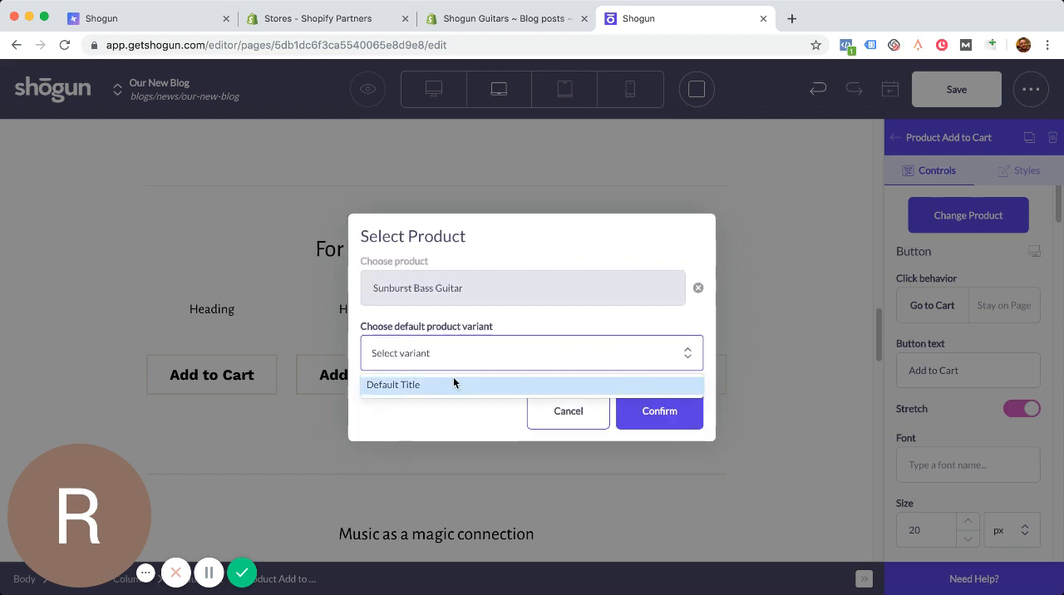
left_click(393, 385)
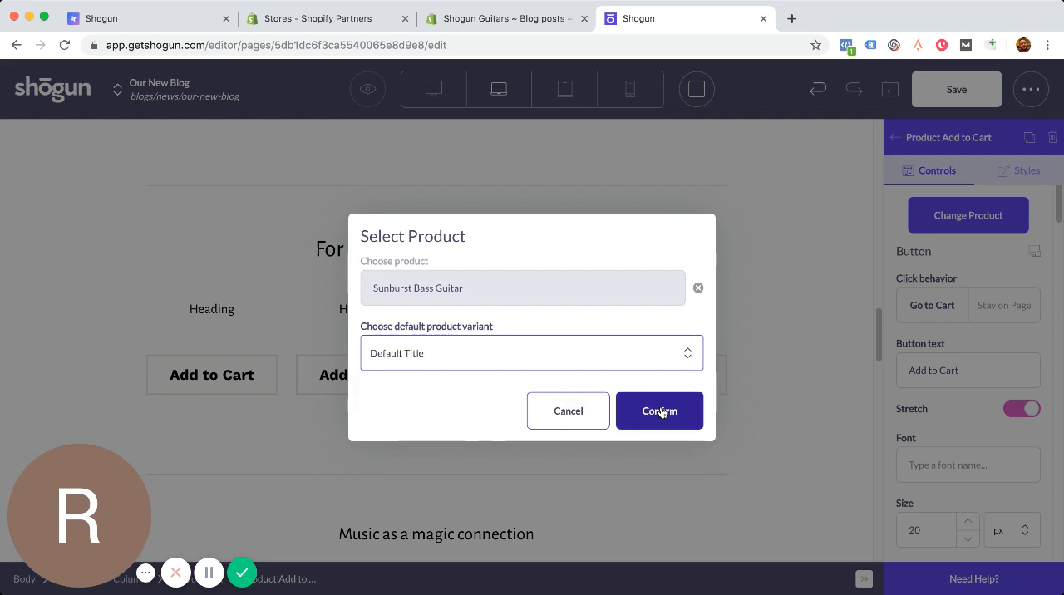
left_click(658, 411)
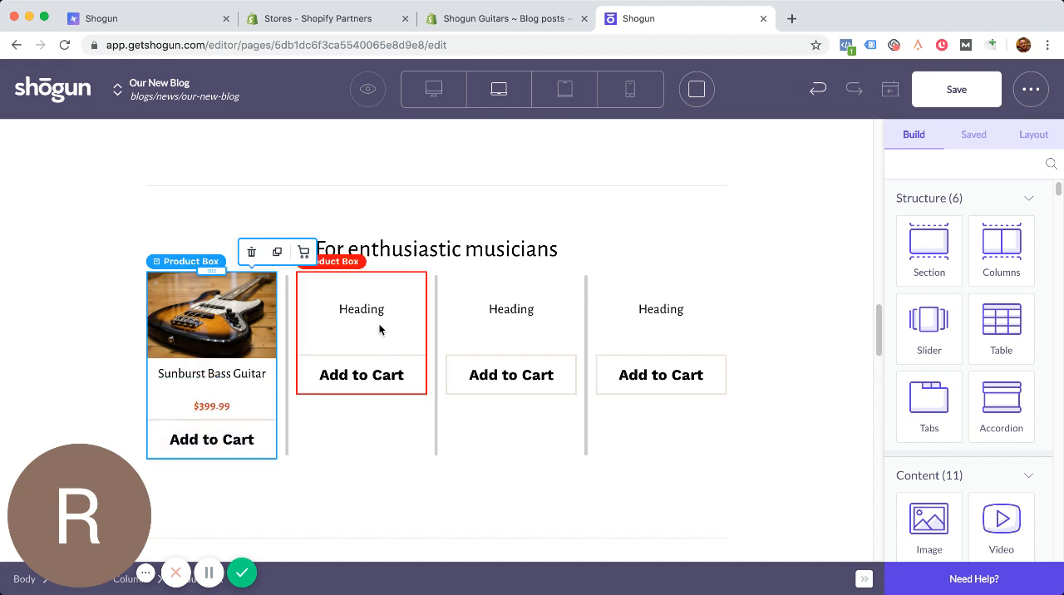
Select the second product column's Add to Cart element.
left_click(361, 309)
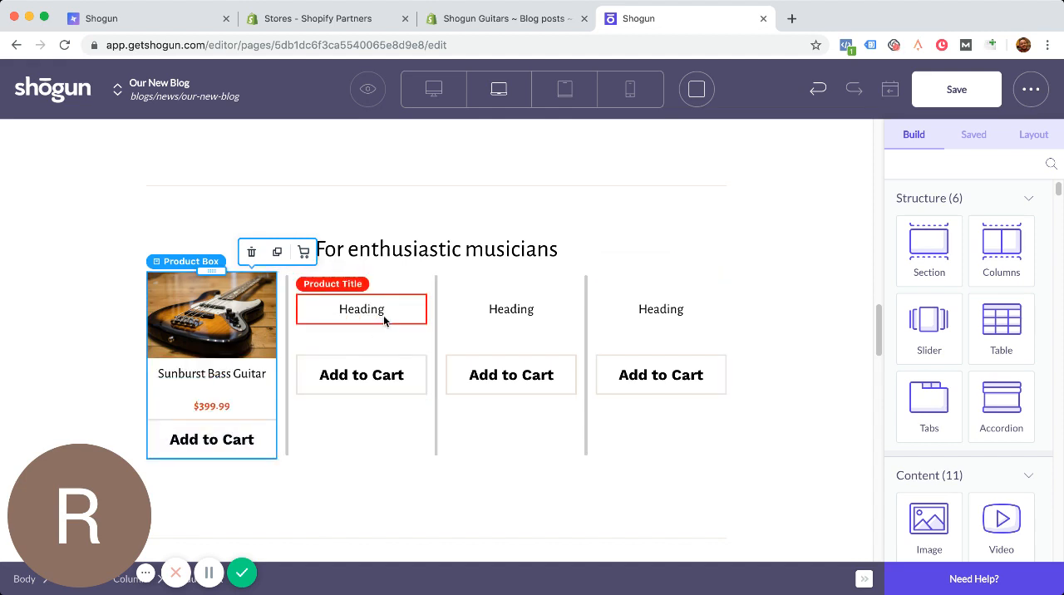
left_click(361, 374)
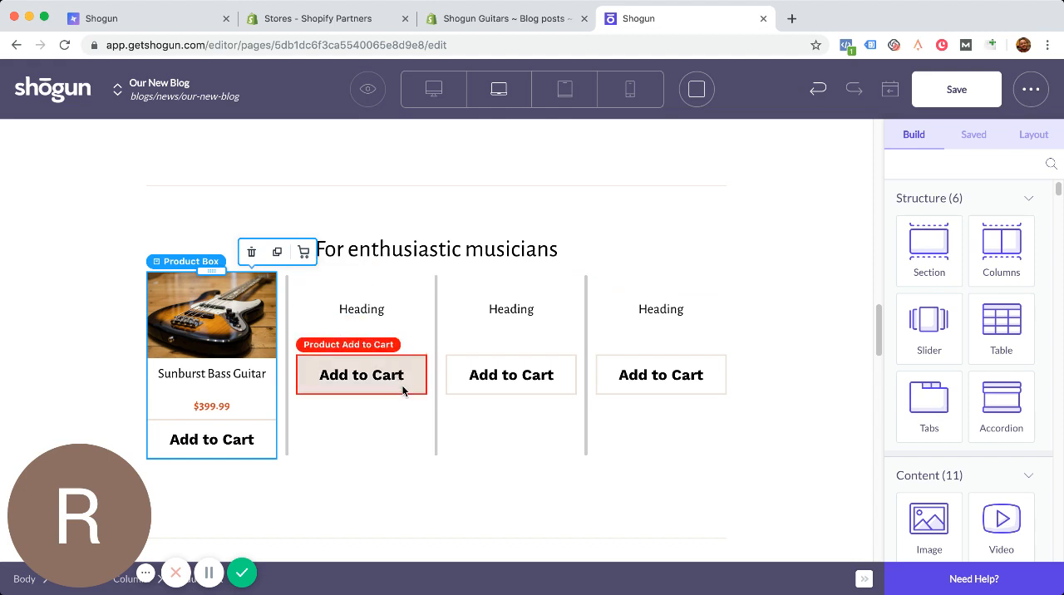
left_click(361, 374)
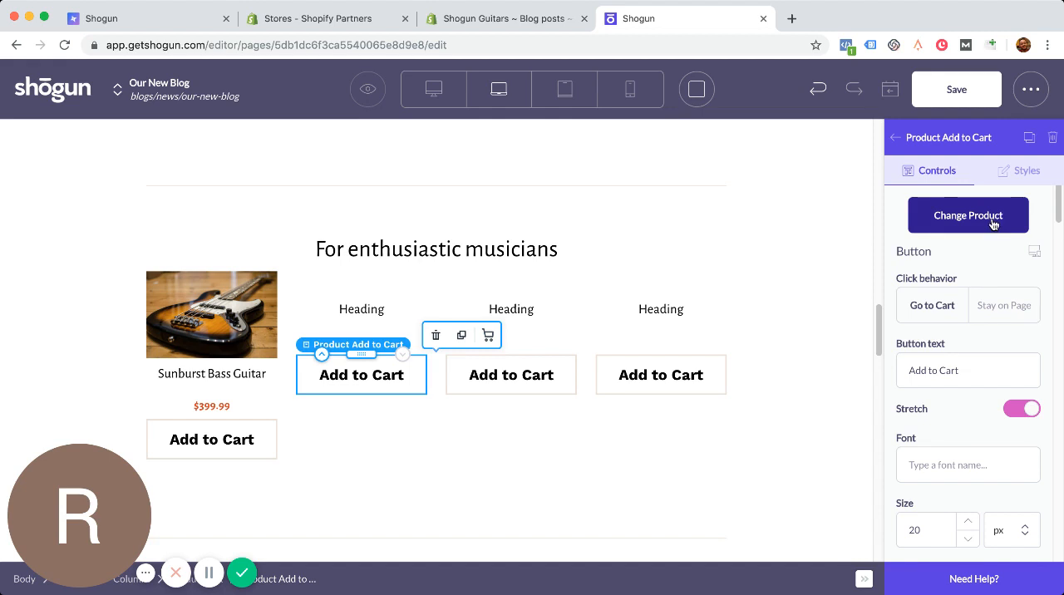
Change its product to Classic Sunburst Electric Guitar with the default variant.
left_click(967, 214)
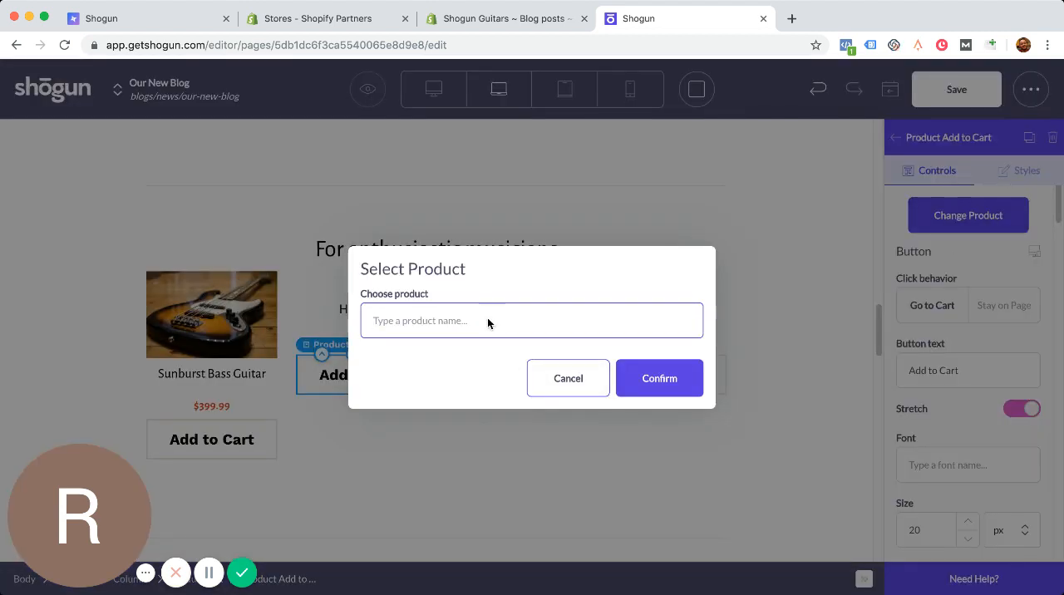
type("guitar")
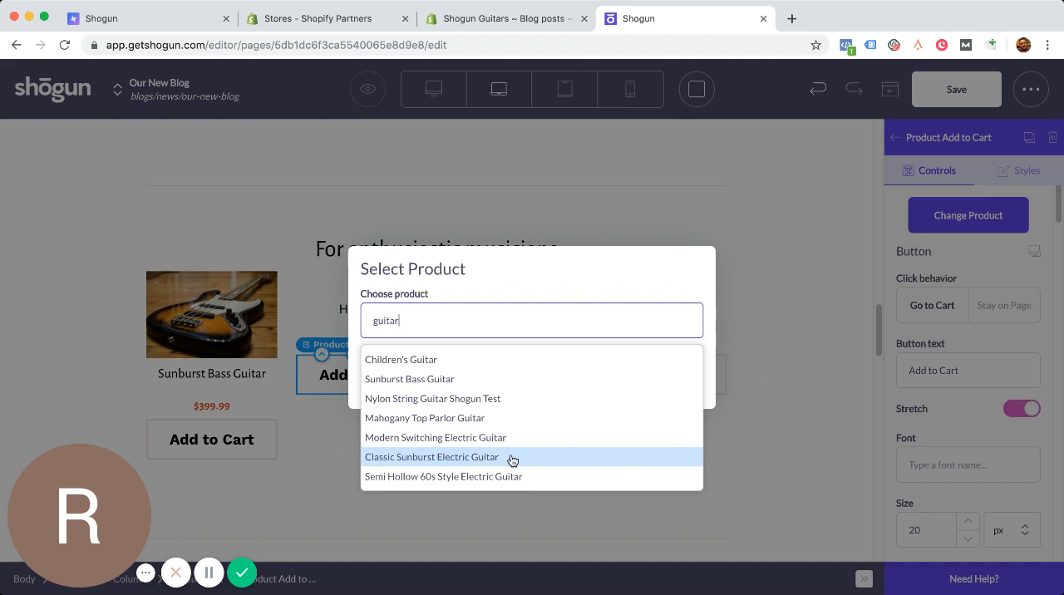
left_click(432, 456)
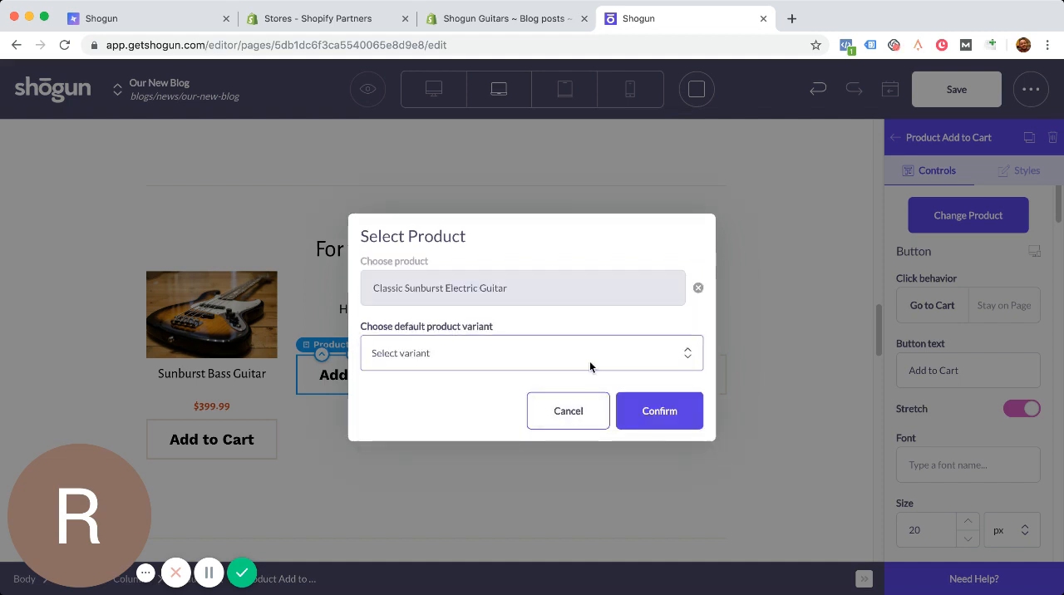
left_click(531, 352)
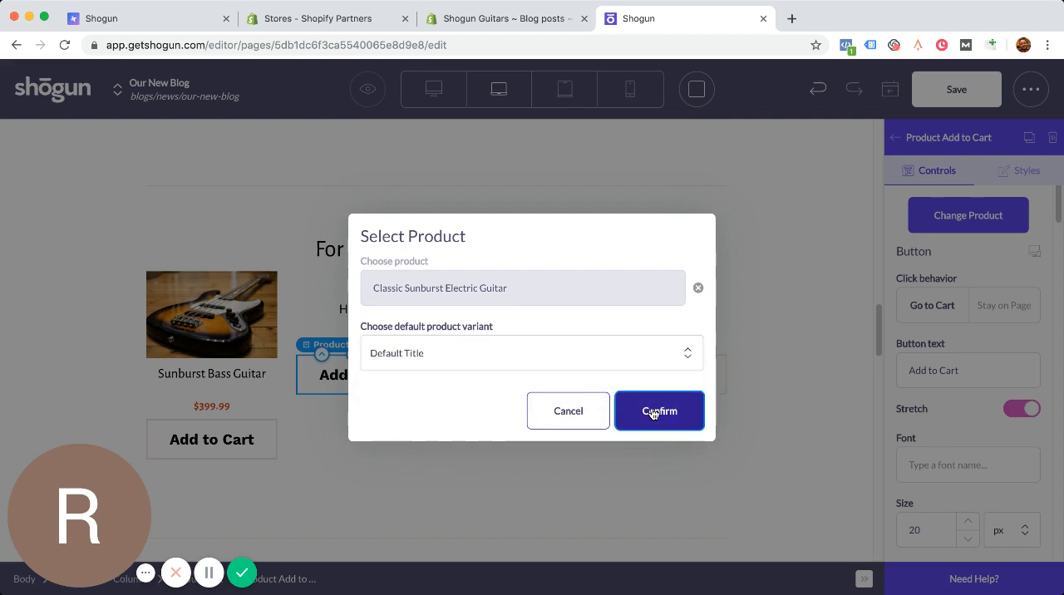
left_click(659, 411)
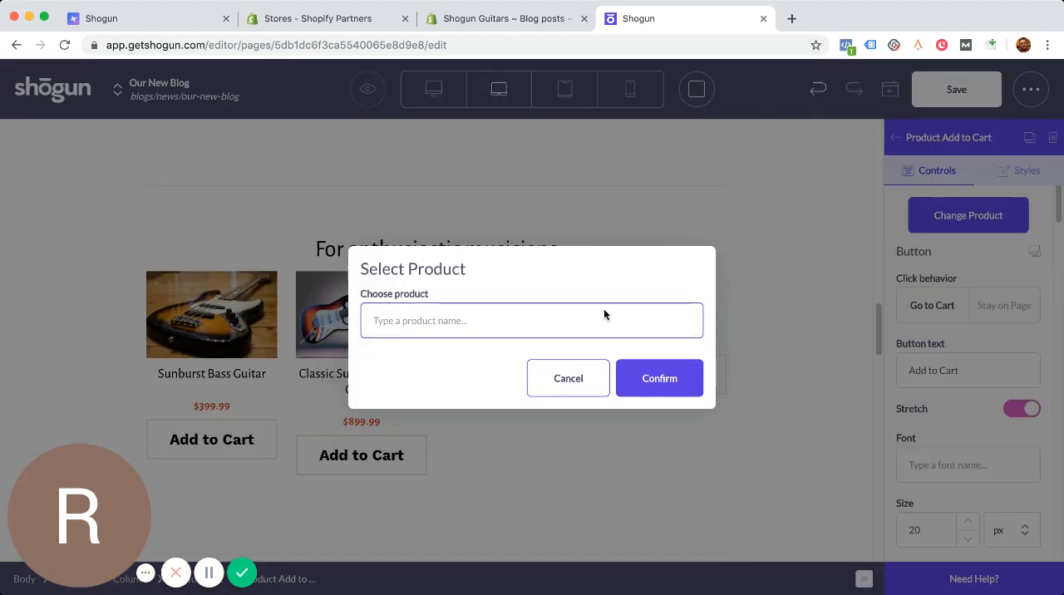
Search 'guia' and set the third column to Semi Hollow 60s Style Electric Guitar, default variant.
type("guia")
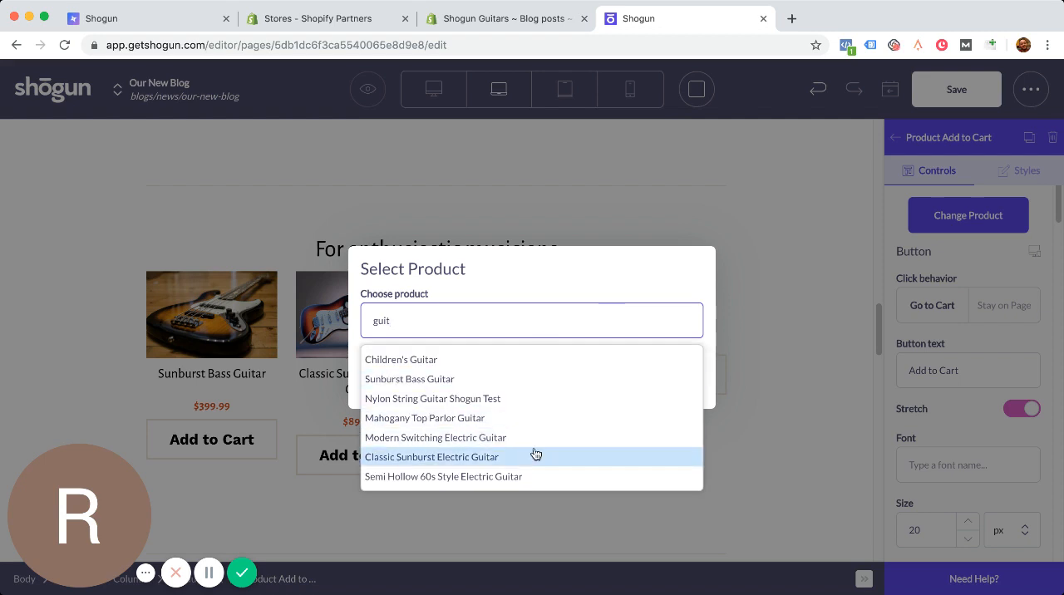
mouse_move(546, 418)
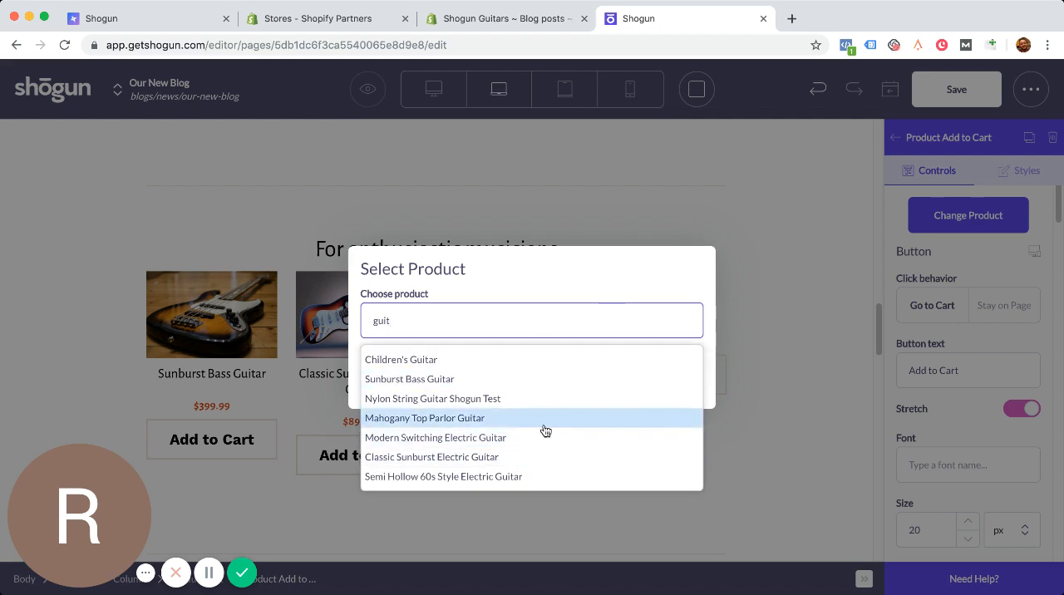
mouse_move(551, 403)
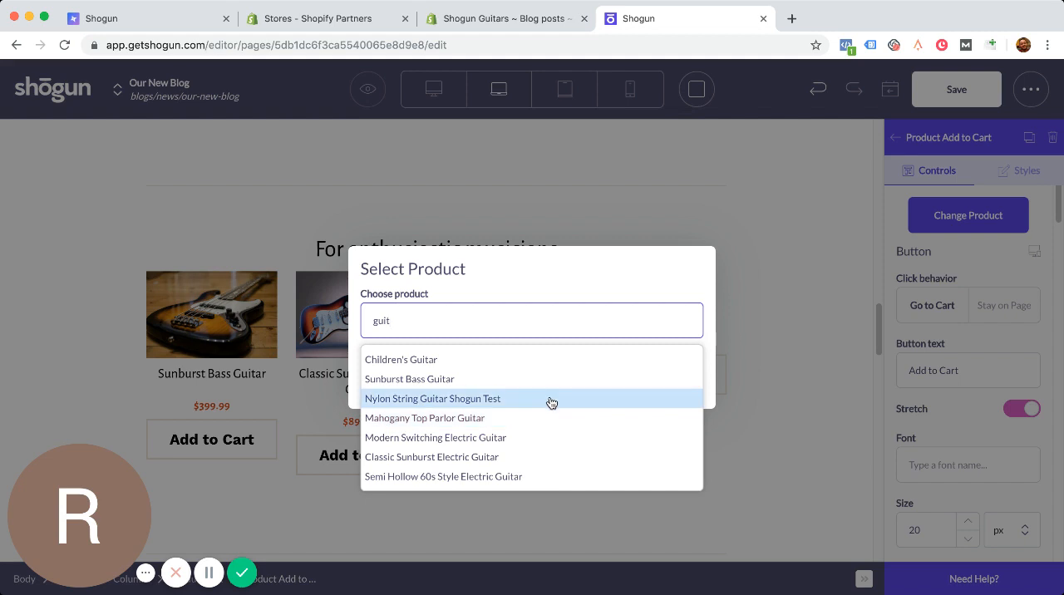
mouse_move(539, 476)
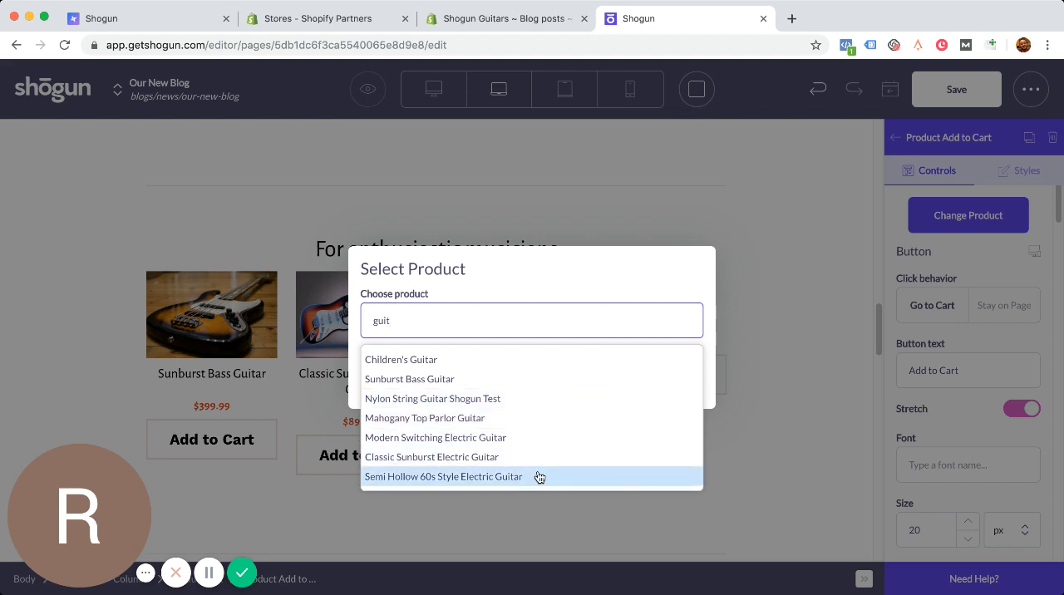
left_click(443, 477)
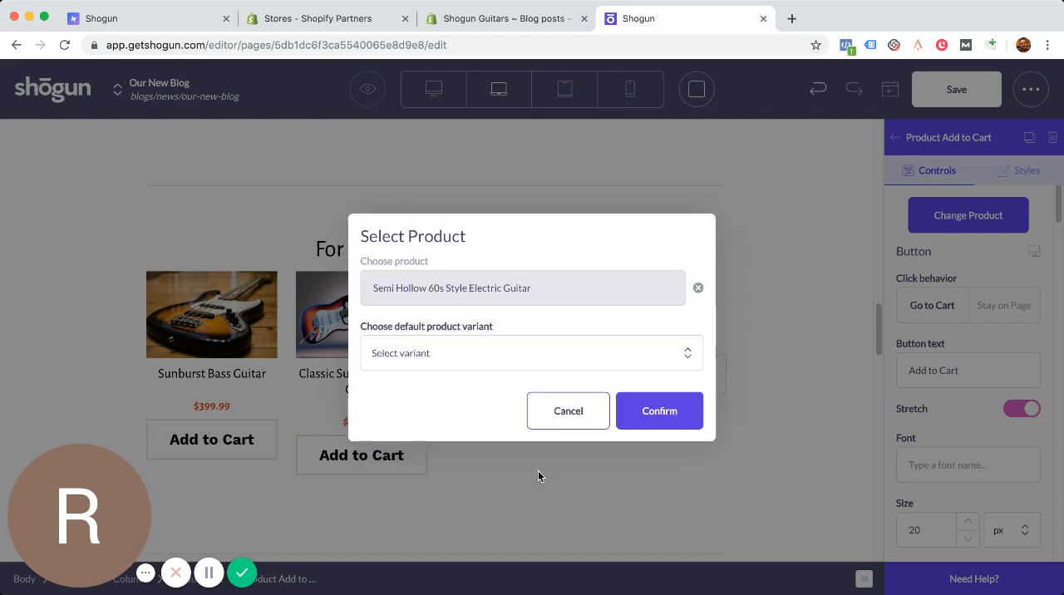
left_click(531, 353)
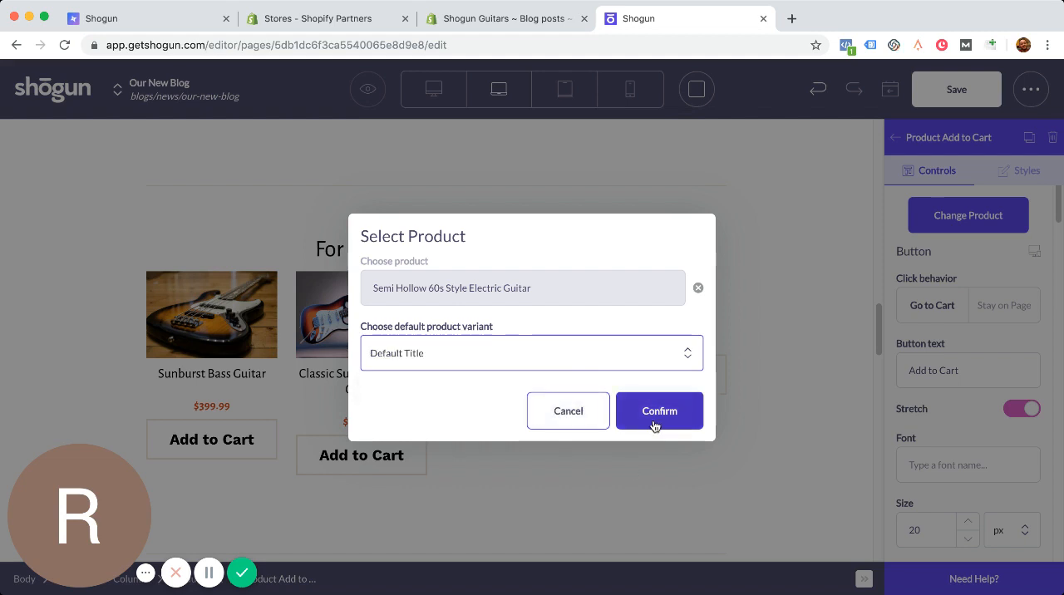
left_click(659, 411)
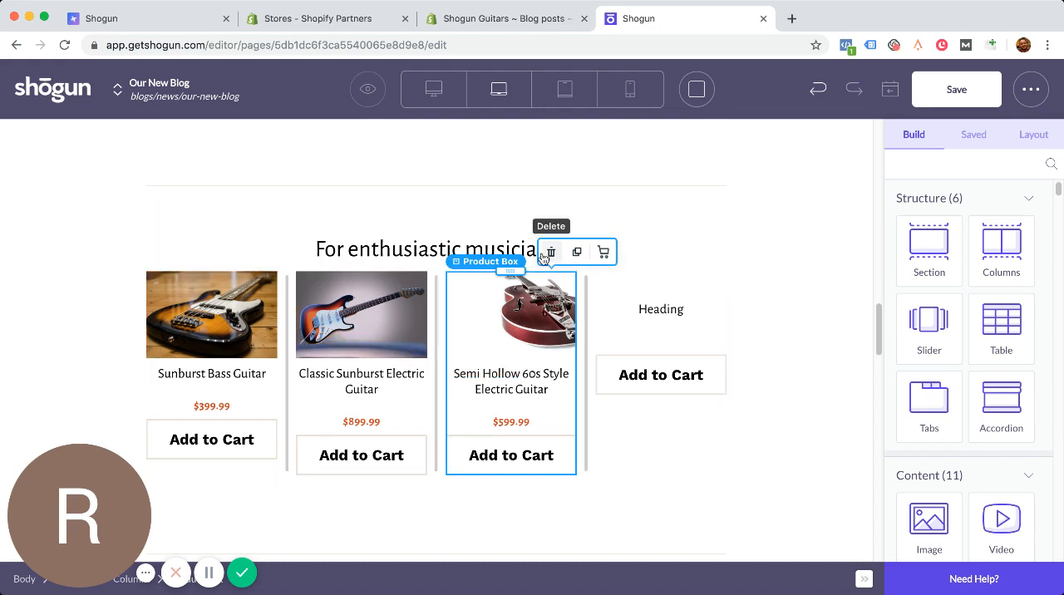
scroll("down", 3)
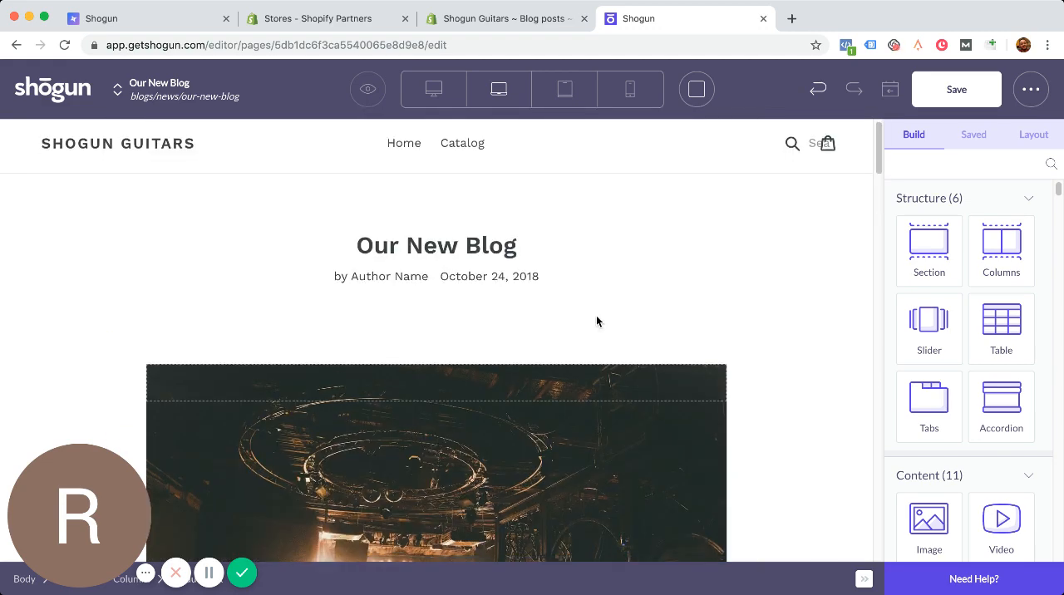
scroll("down", 3)
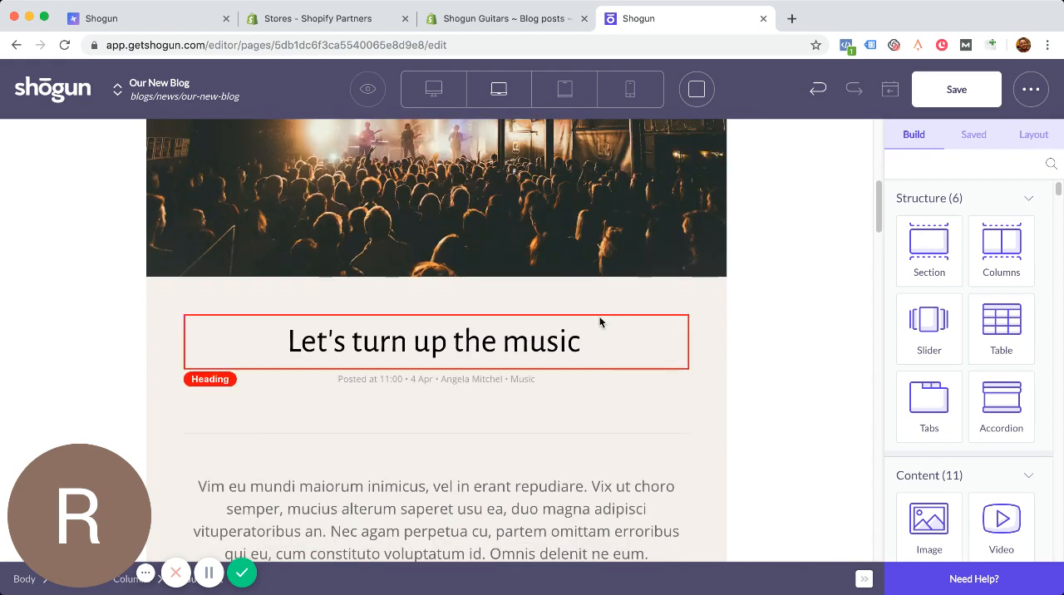
scroll("down", 3)
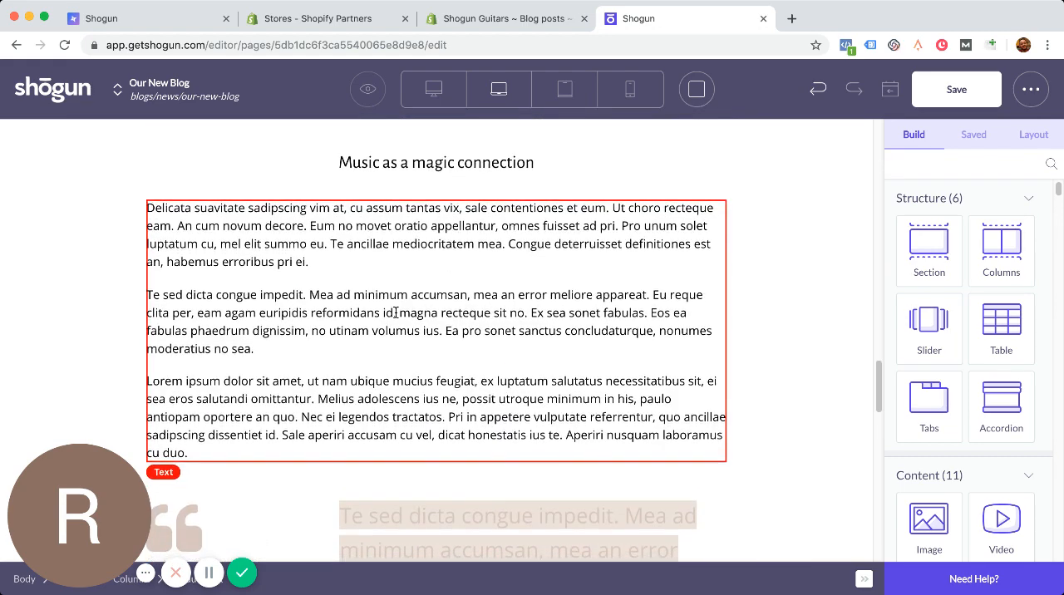
scroll("down", 3)
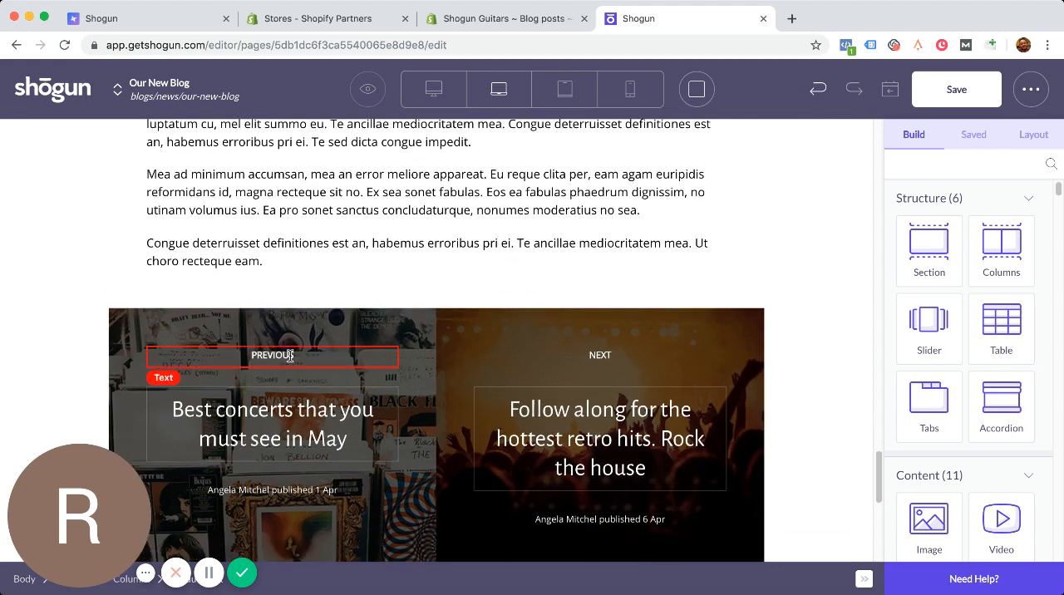
left_click(272, 424)
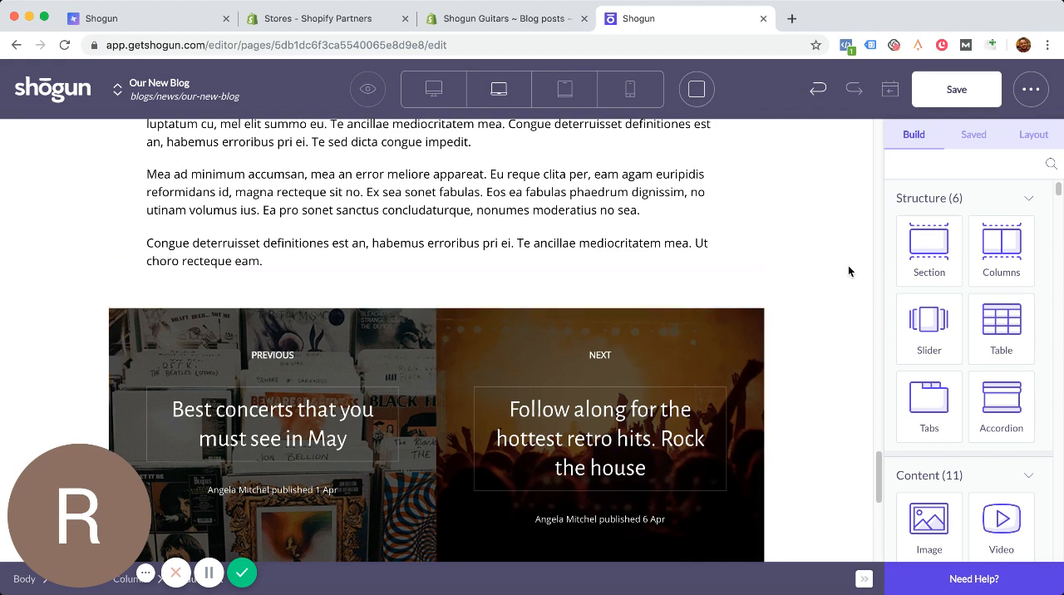
scroll("down", 3)
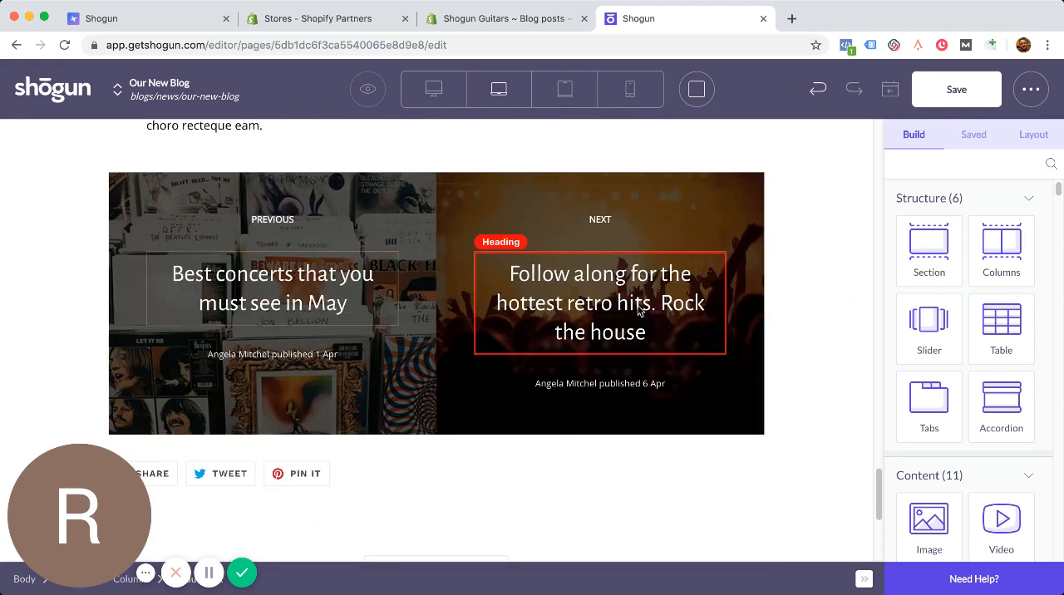
scroll("down", 3)
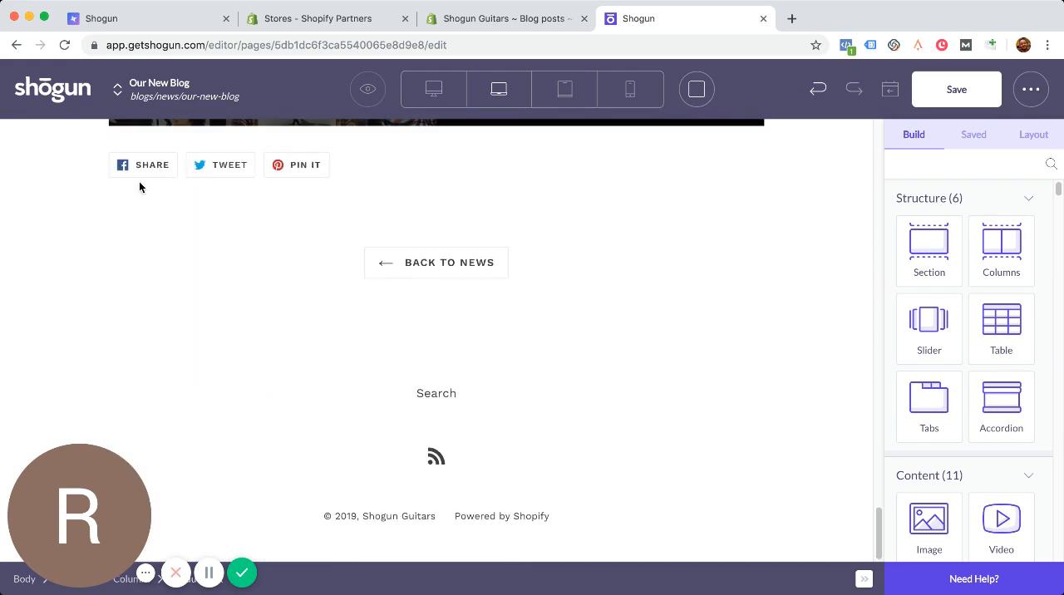
mouse_move(448, 273)
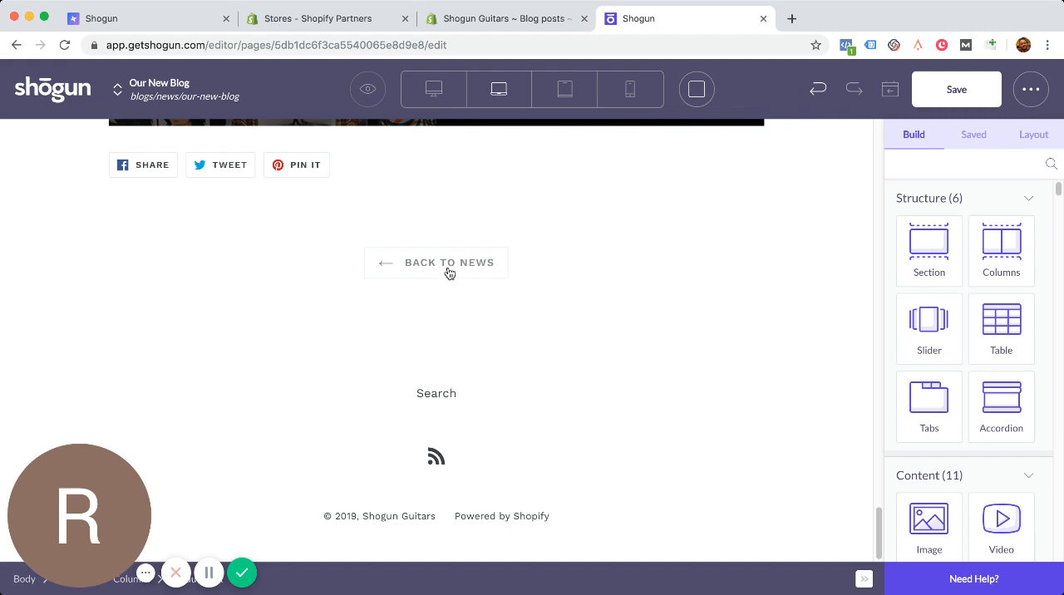
scroll("up", 3)
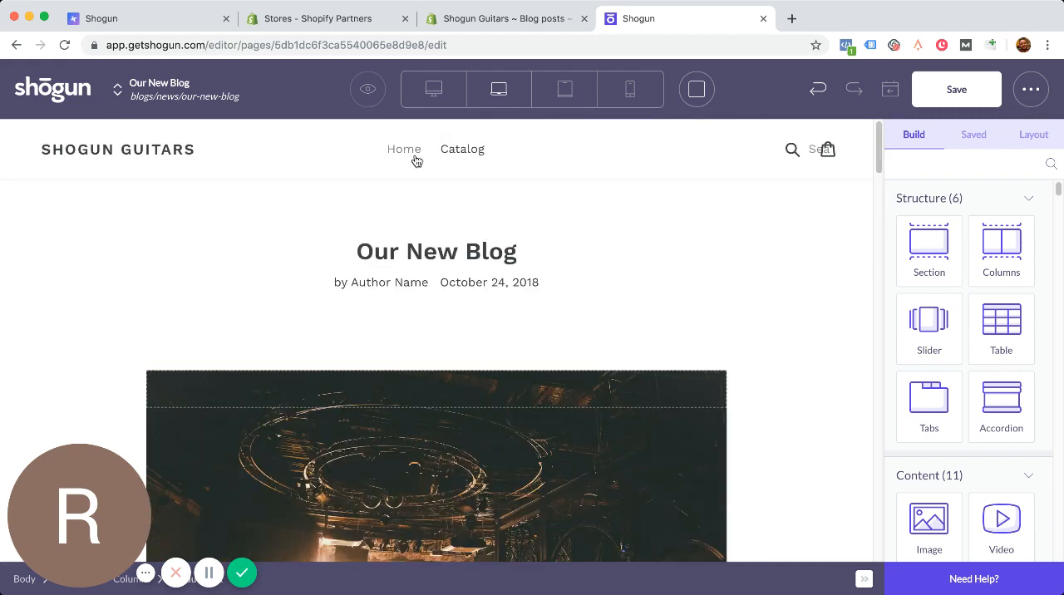
mouse_move(751, 229)
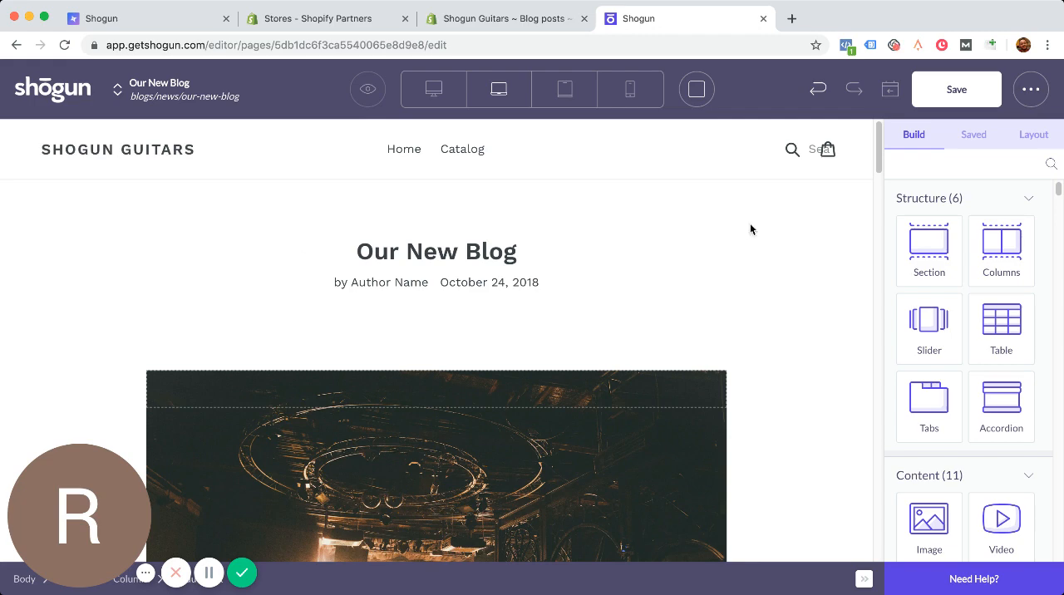
scroll("down", 3)
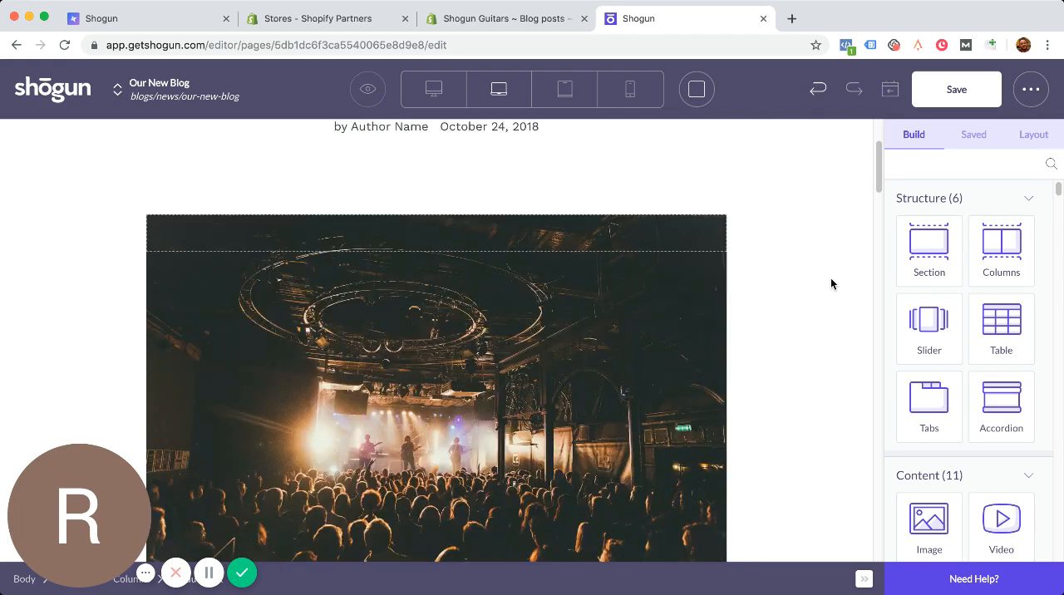
scroll("down", 3)
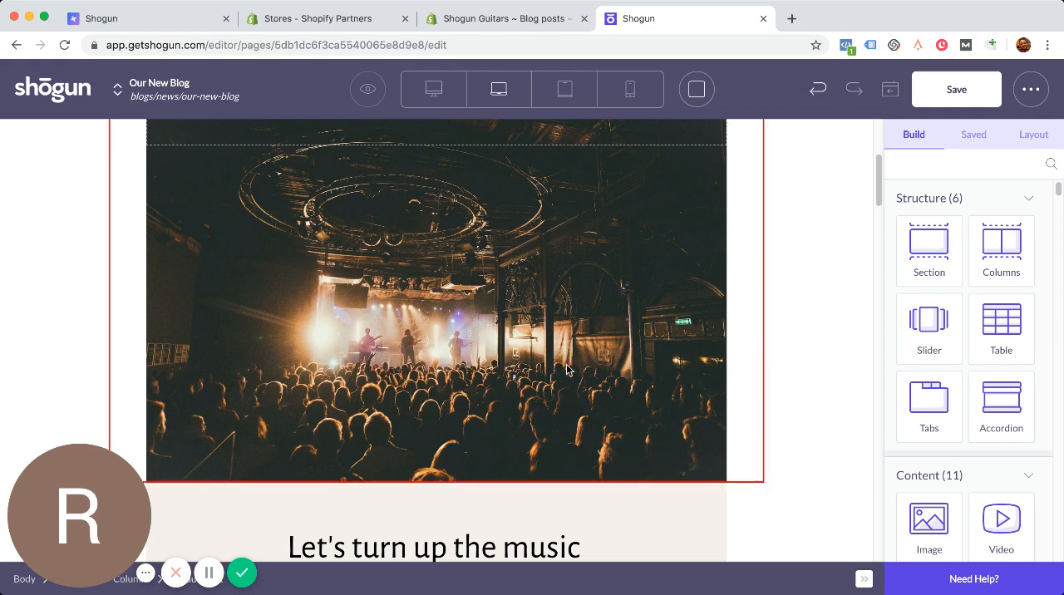
scroll("down", 3)
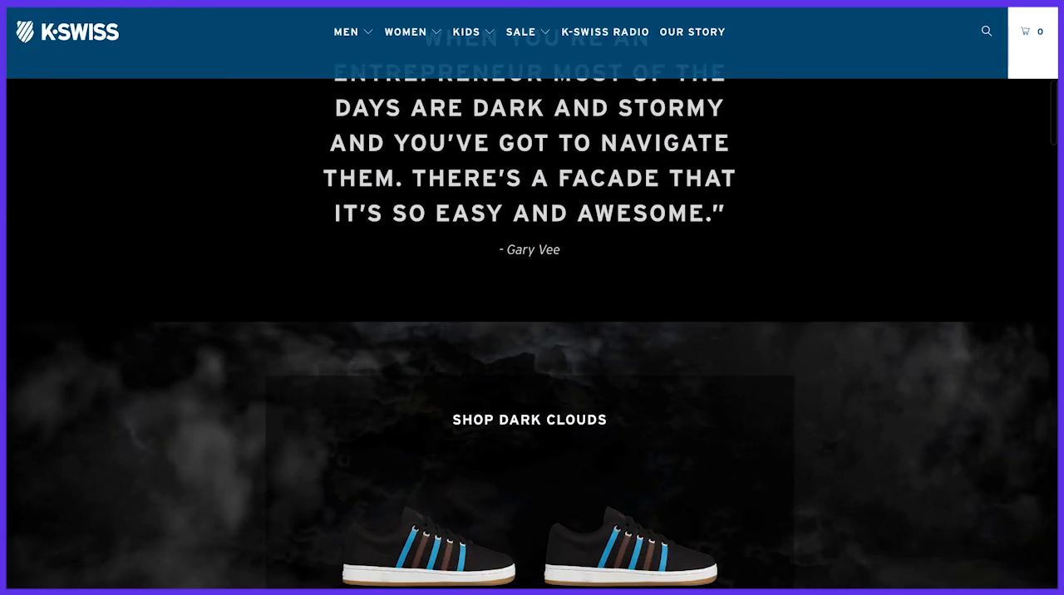
scroll("down", 3)
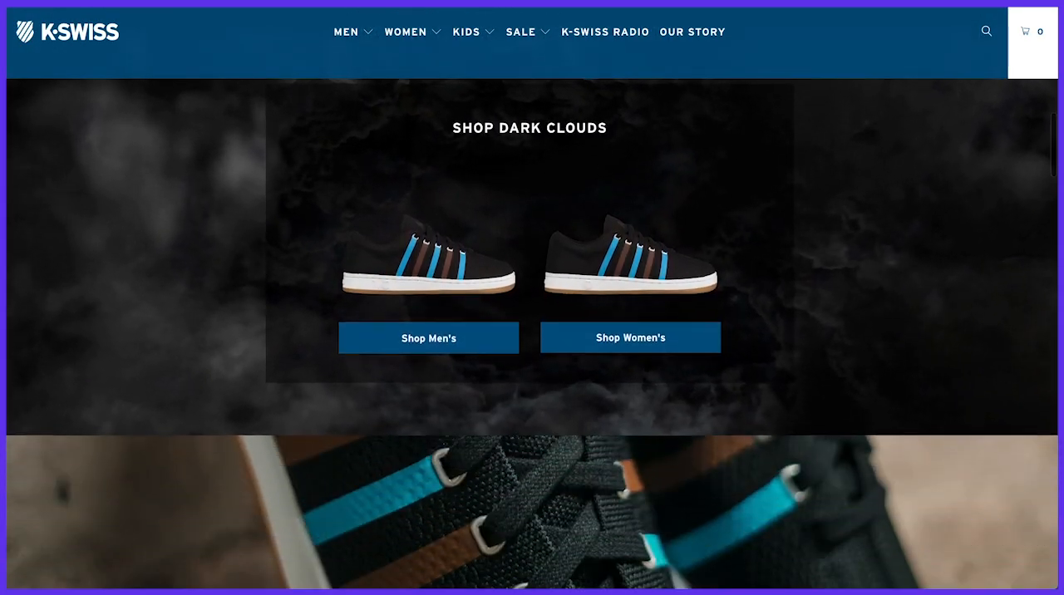